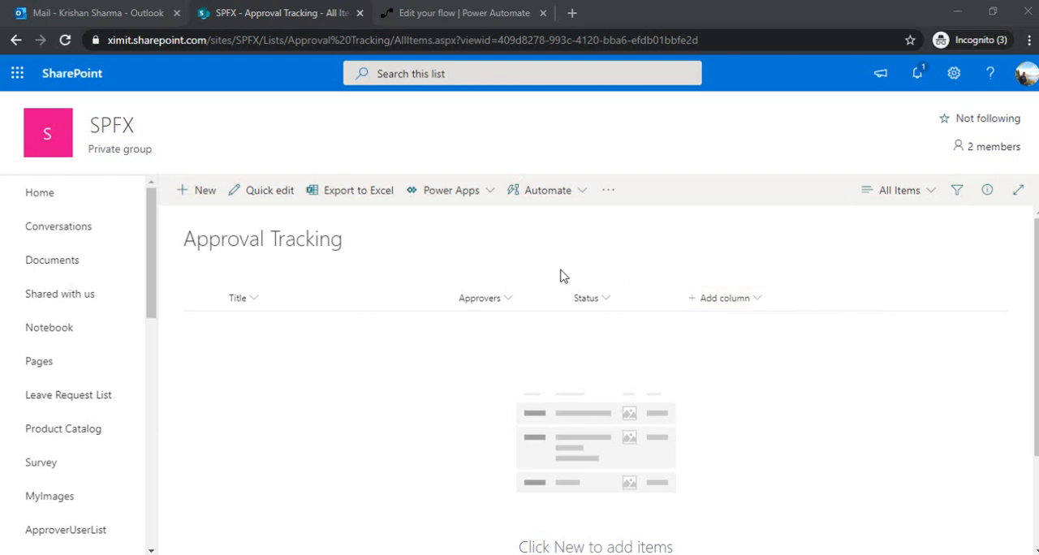
{"action": "mouse_move", "coordinate": [341, 260]}
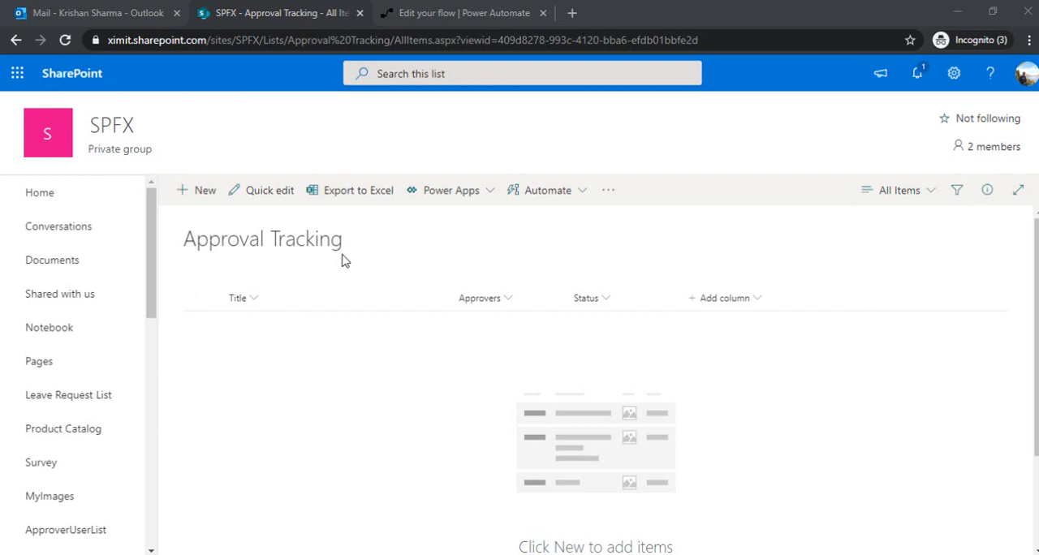
{"action": "mouse_move", "coordinate": [210, 371]}
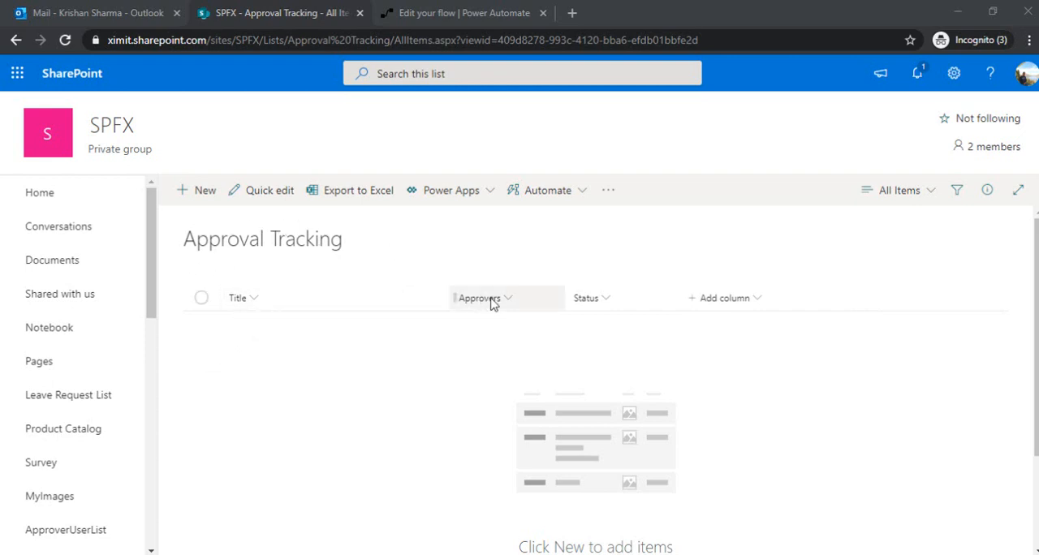
{"action": "mouse_move", "coordinate": [297, 298]}
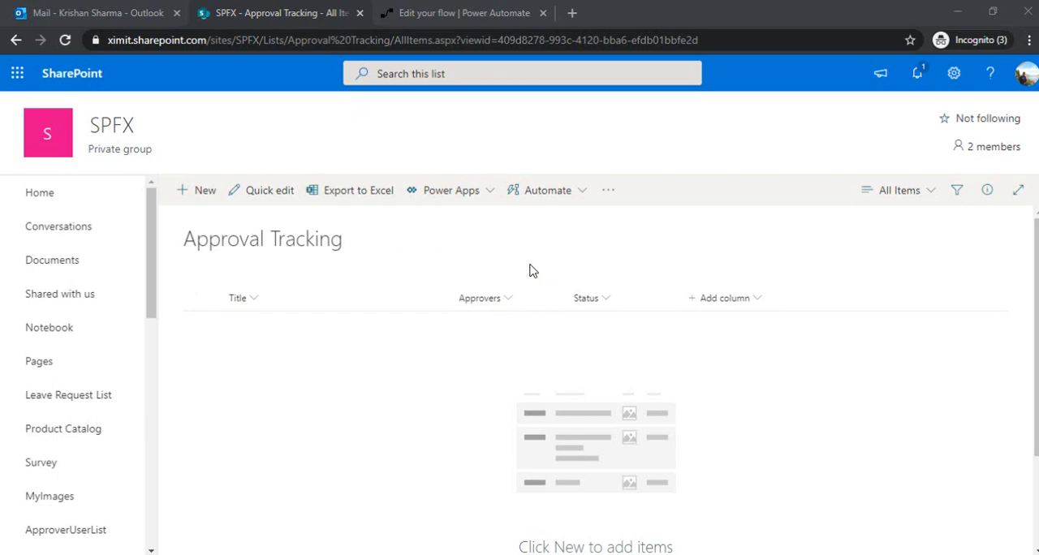
{"action": "mouse_move", "coordinate": [430, 240]}
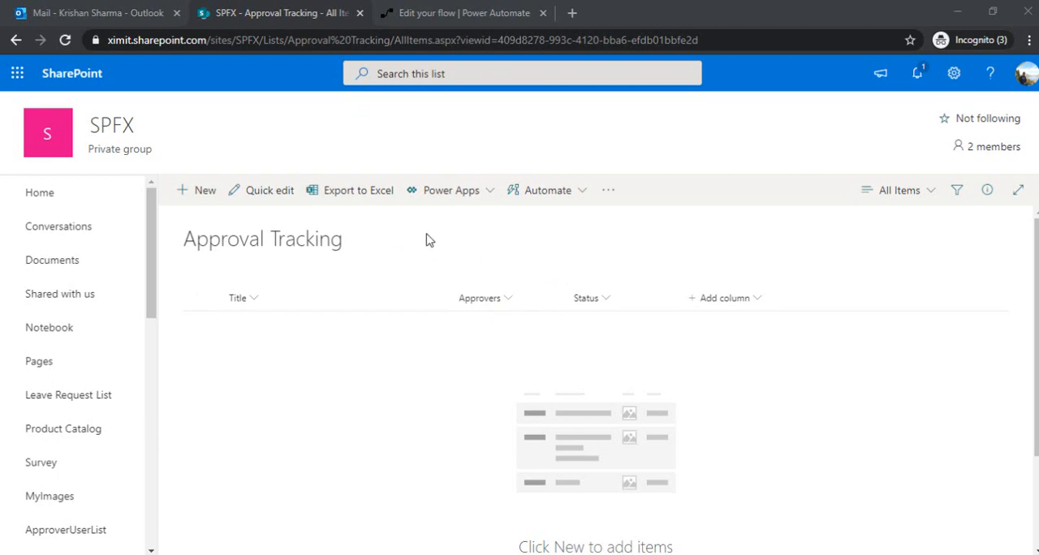
Start a new automated flow from blank with the SharePoint 'When an item is created' trigger.
{"action": "left_click", "coordinate": [463, 13]}
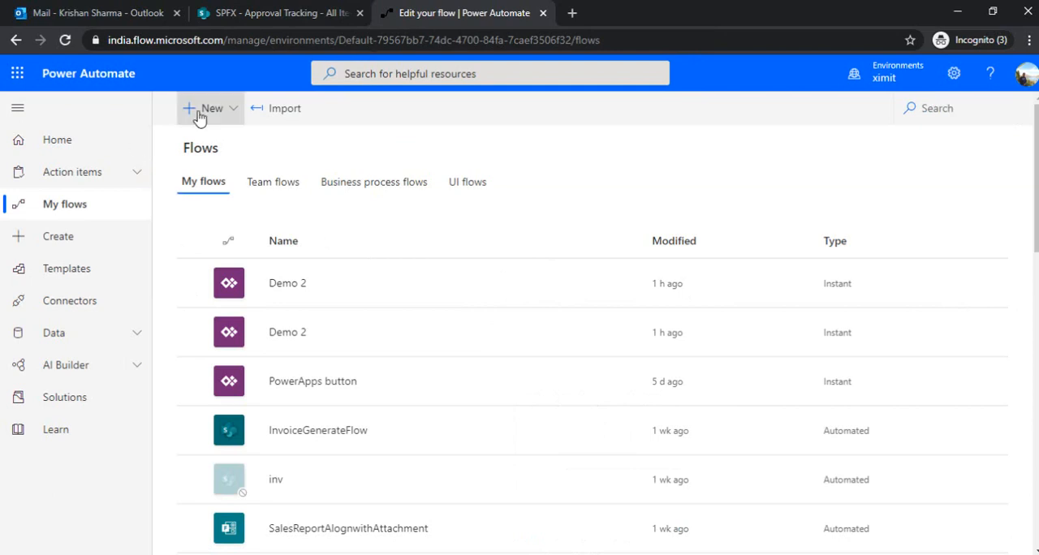
{"action": "left_click", "coordinate": [211, 107]}
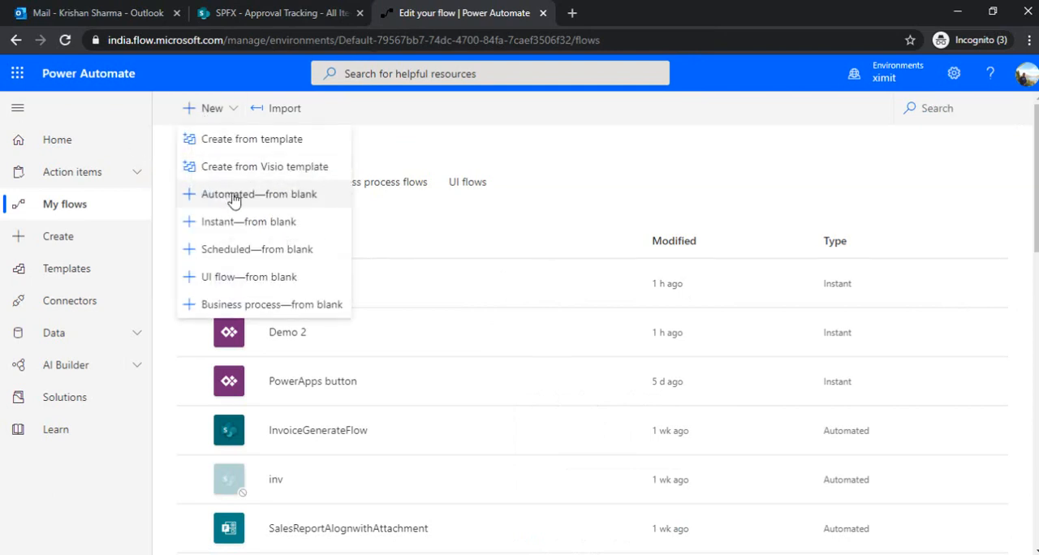
{"action": "left_click", "coordinate": [258, 195]}
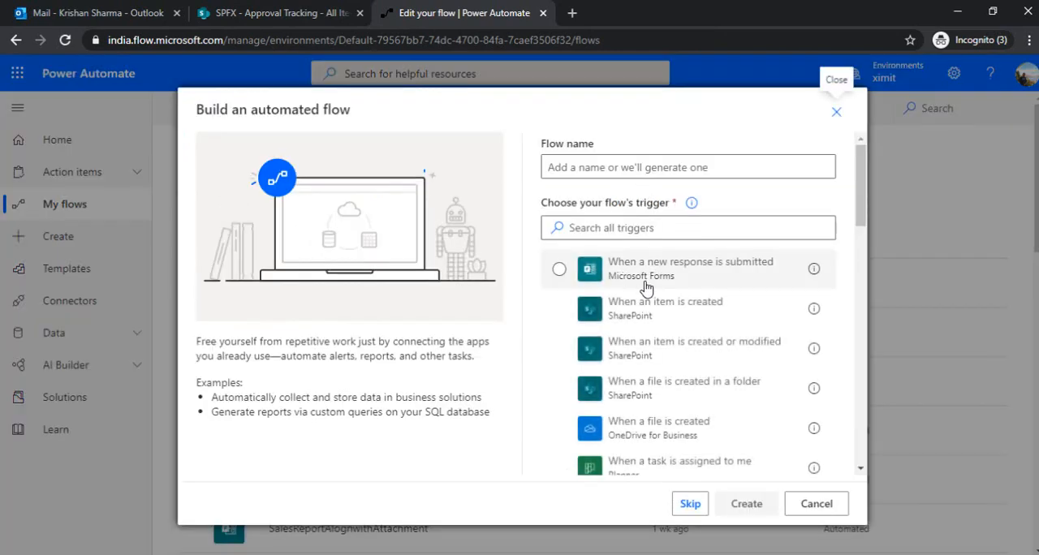
{"action": "left_click", "coordinate": [558, 309]}
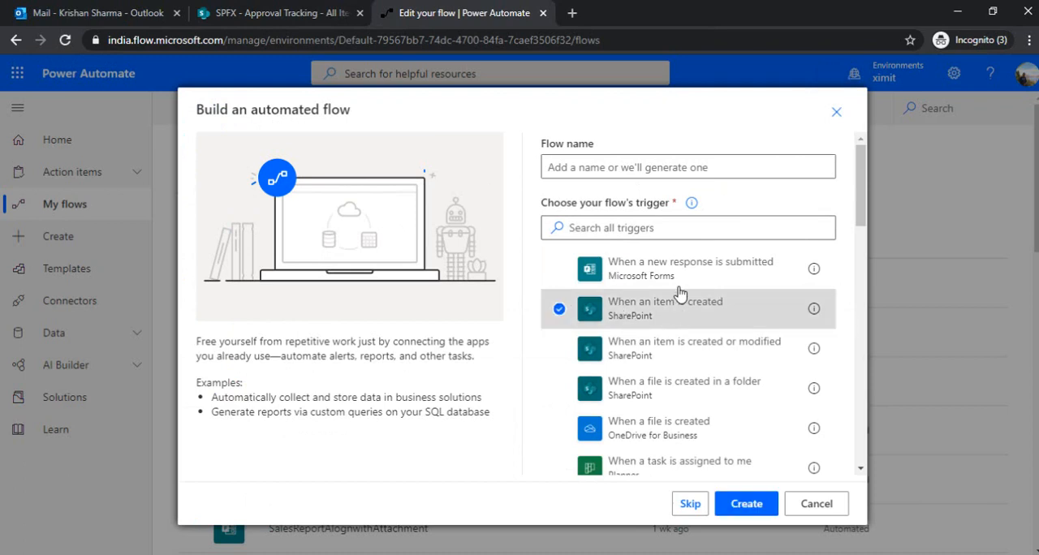
Name the flow ApprovalFlowwithReminder and create it.
{"action": "type", "text": "APprove"}
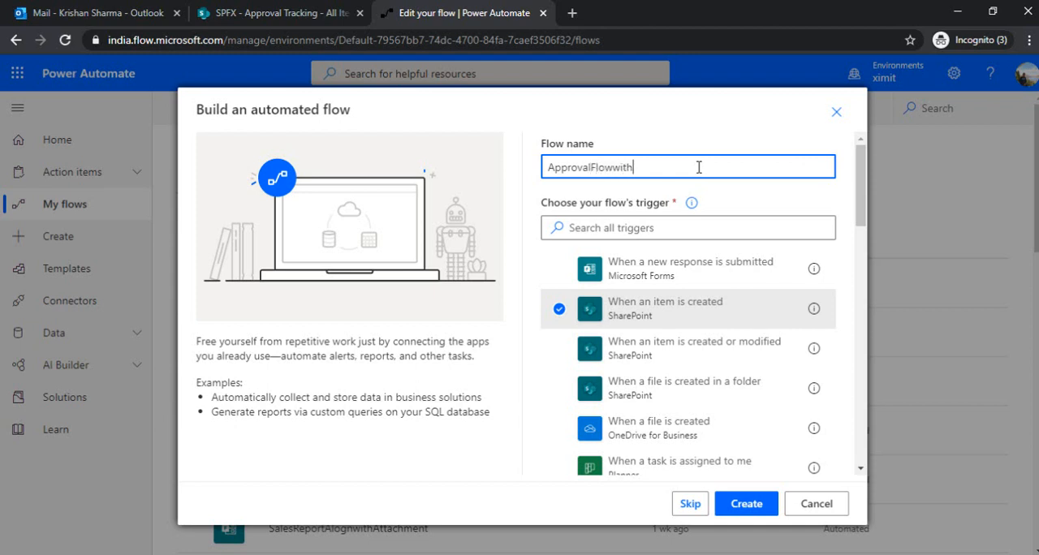
{"action": "type", "text": "Remind"}
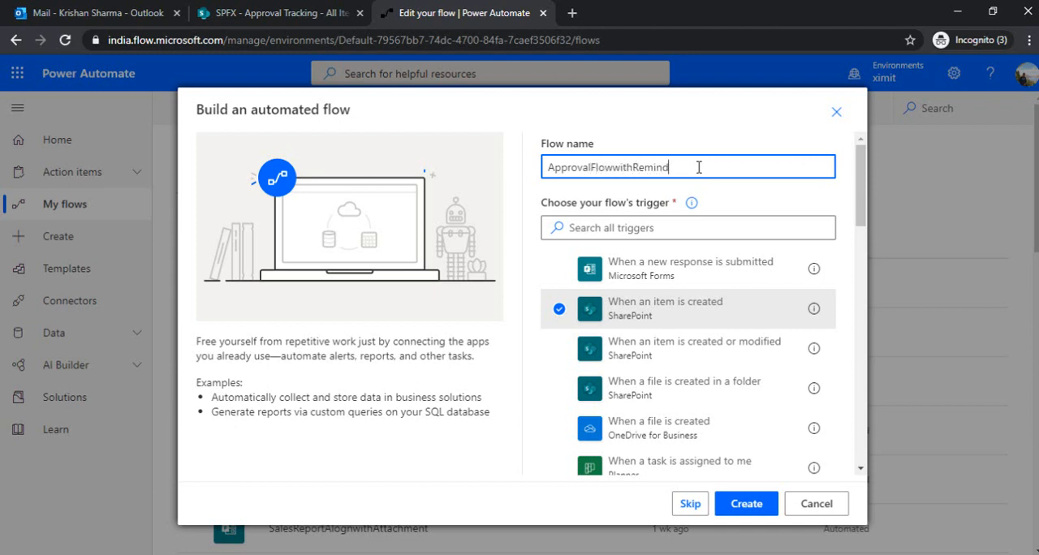
{"action": "left_click", "coordinate": [743, 503]}
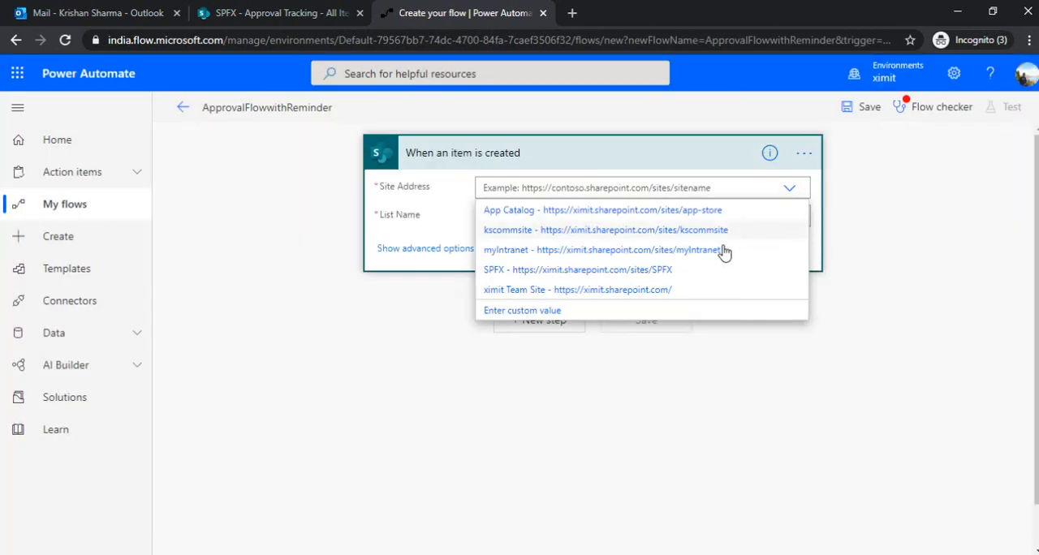
Point the trigger at the SPFX site's ApproverUserList and add a new step.
{"action": "left_click", "coordinate": [578, 269]}
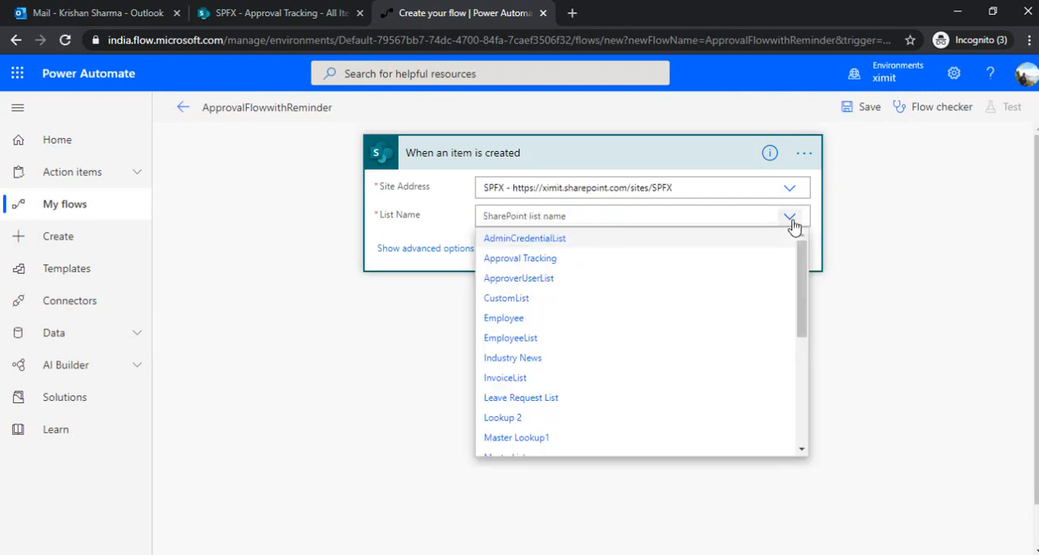
{"action": "left_click", "coordinate": [519, 277]}
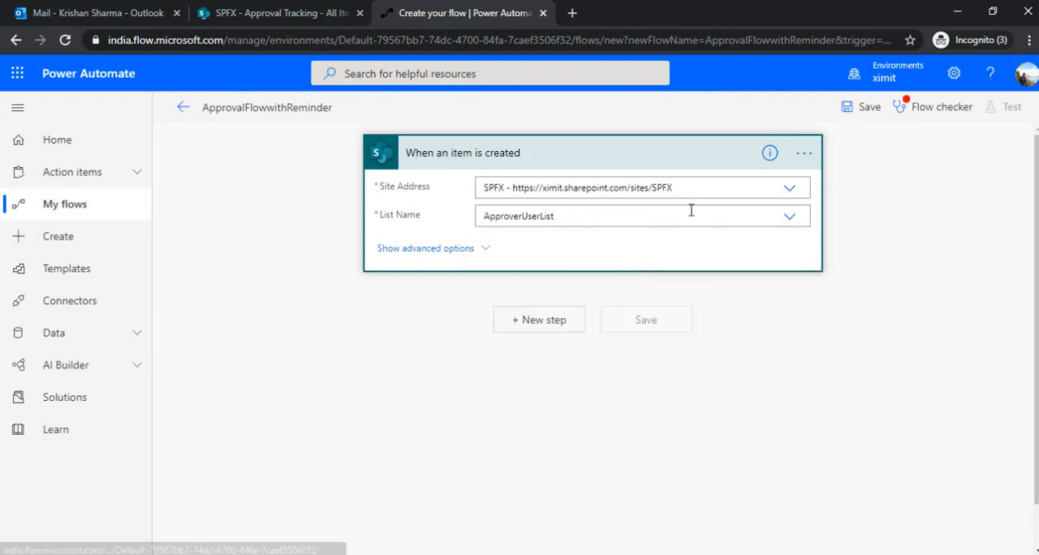
{"action": "left_click", "coordinate": [641, 216]}
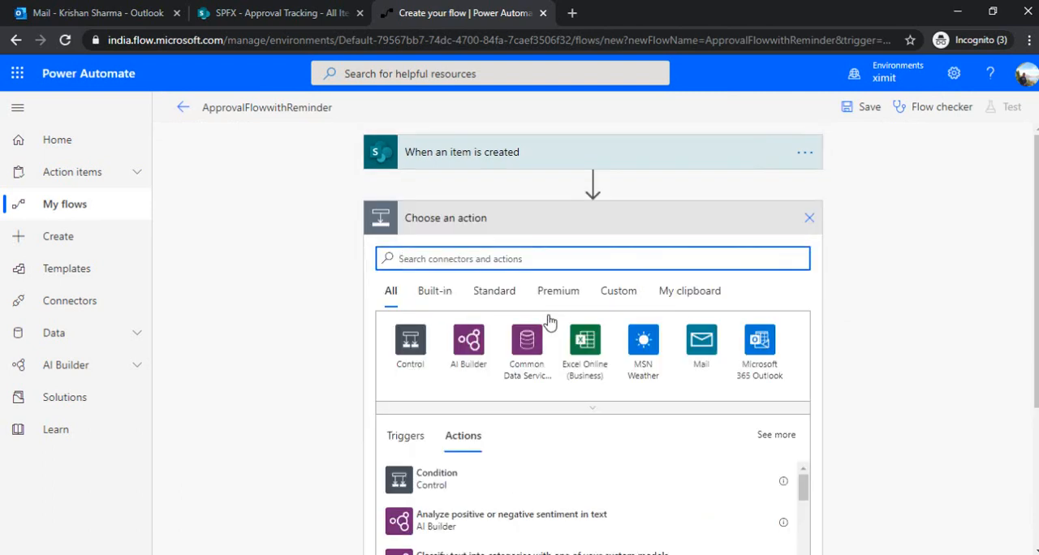
Add an Initialize variable action named approvers and choose its data type.
{"action": "type", "text": "initialize"}
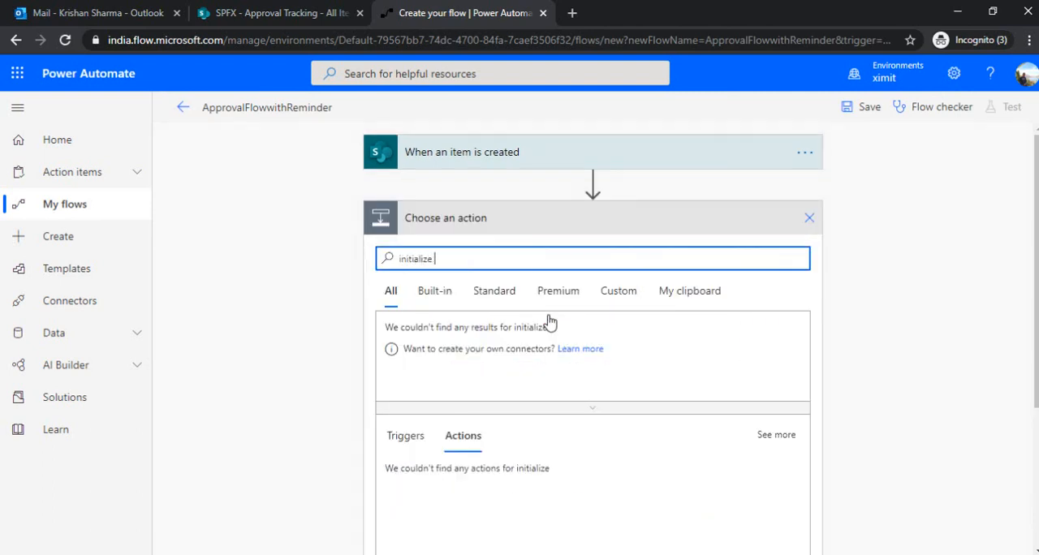
{"action": "type", "text": "initialize"}
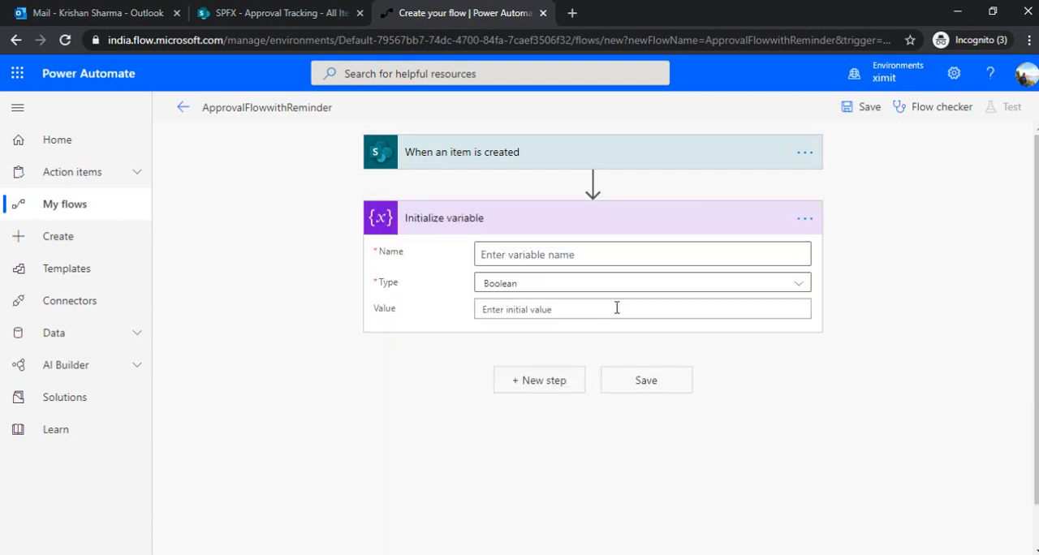
{"action": "type", "text": "approvers"}
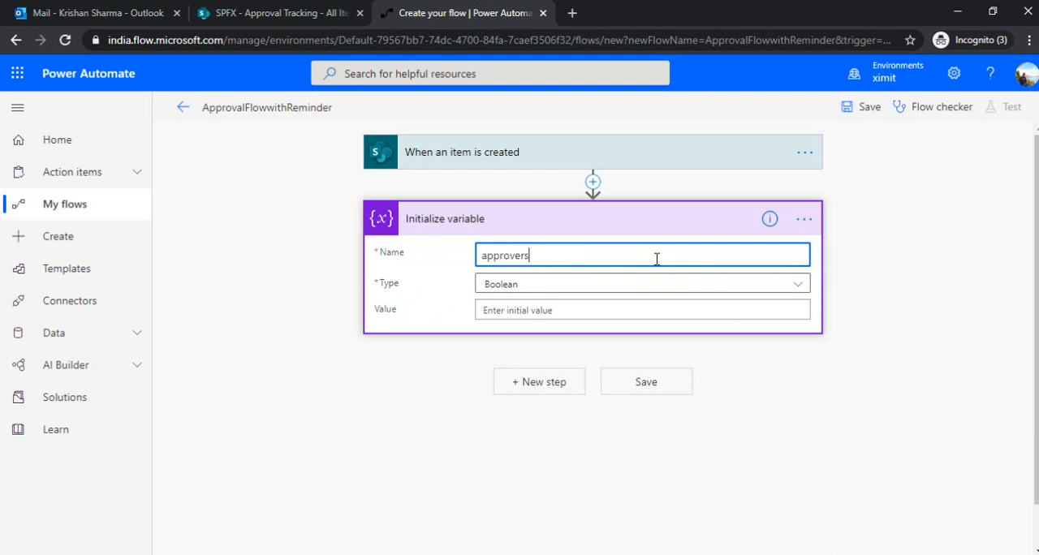
{"action": "left_click", "coordinate": [642, 282]}
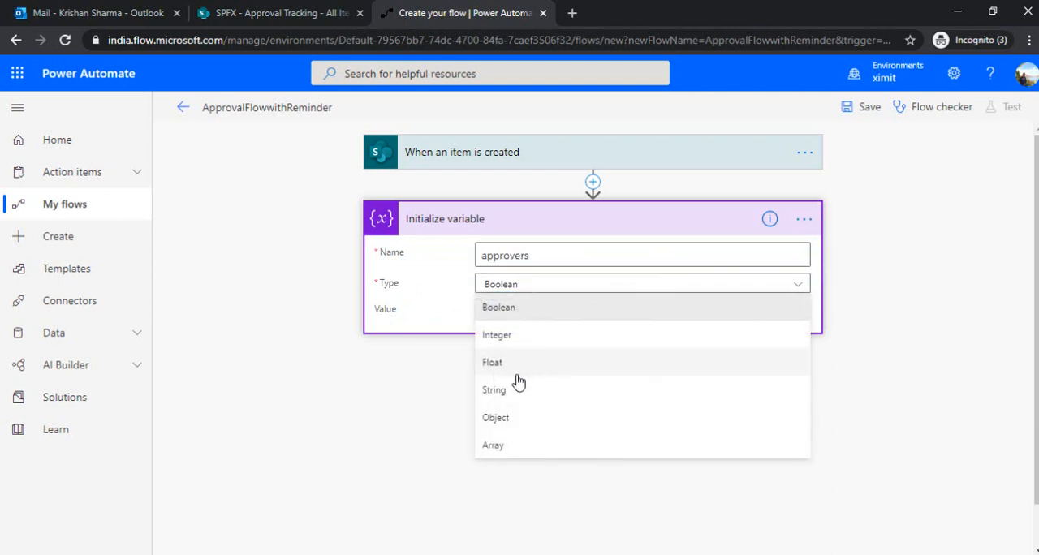
{"action": "left_click", "coordinate": [494, 390]}
{"action": "type", "text": "append to string"}
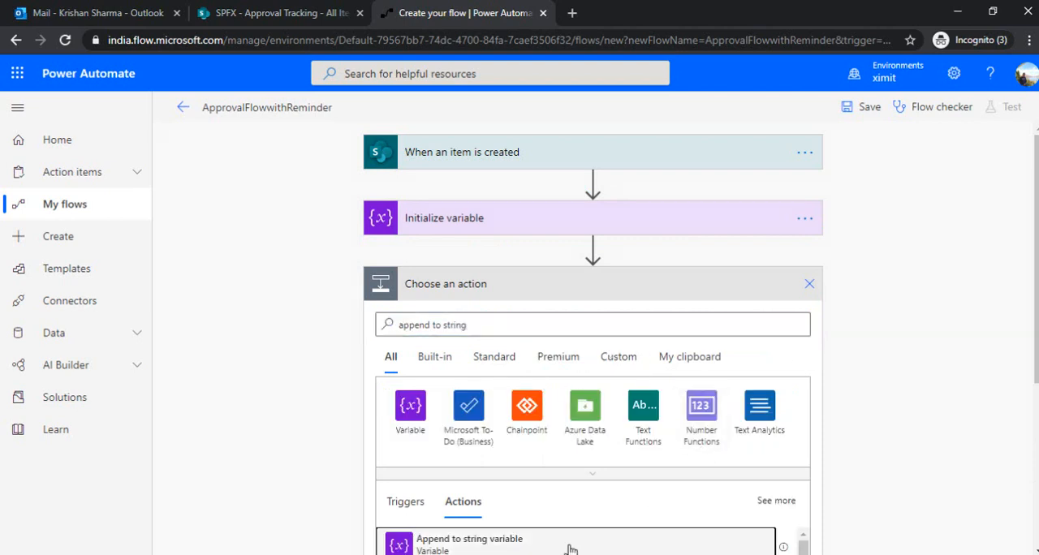
Append each Approvers Email to the approvers variable inside an Apply to each loop, then collapse it.
{"action": "left_click", "coordinate": [469, 542]}
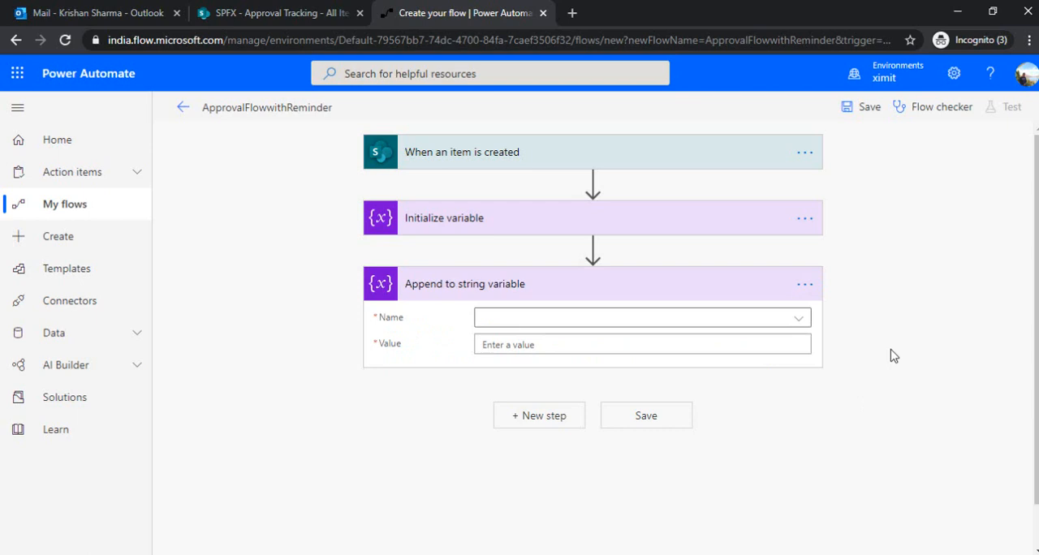
{"action": "mouse_move", "coordinate": [713, 319]}
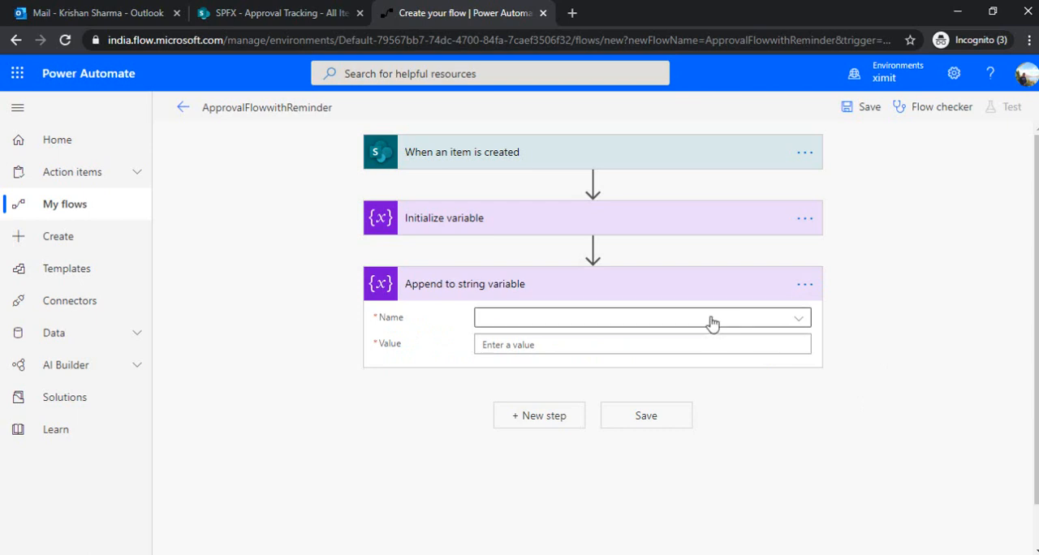
{"action": "left_click", "coordinate": [641, 318]}
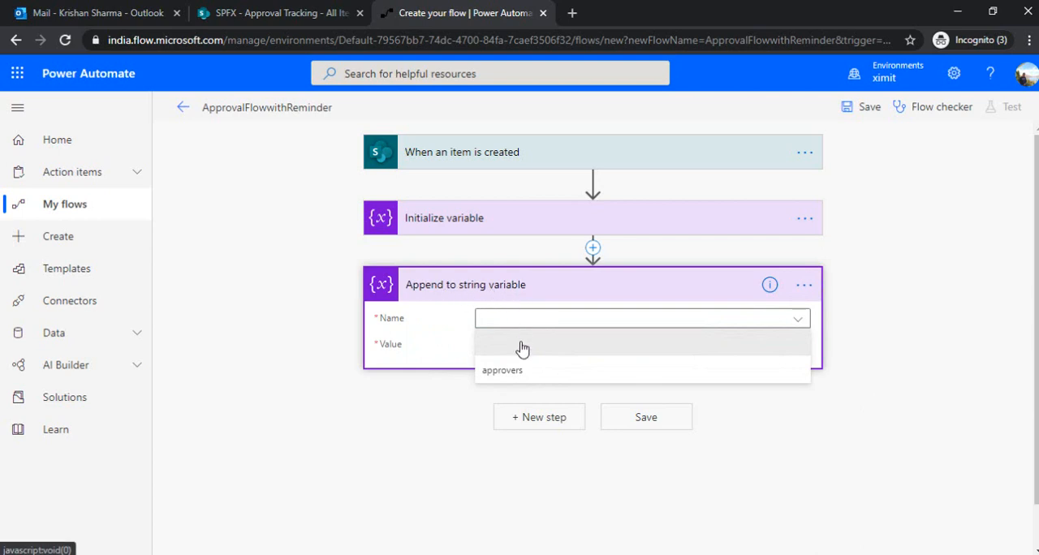
{"action": "left_click", "coordinate": [502, 371]}
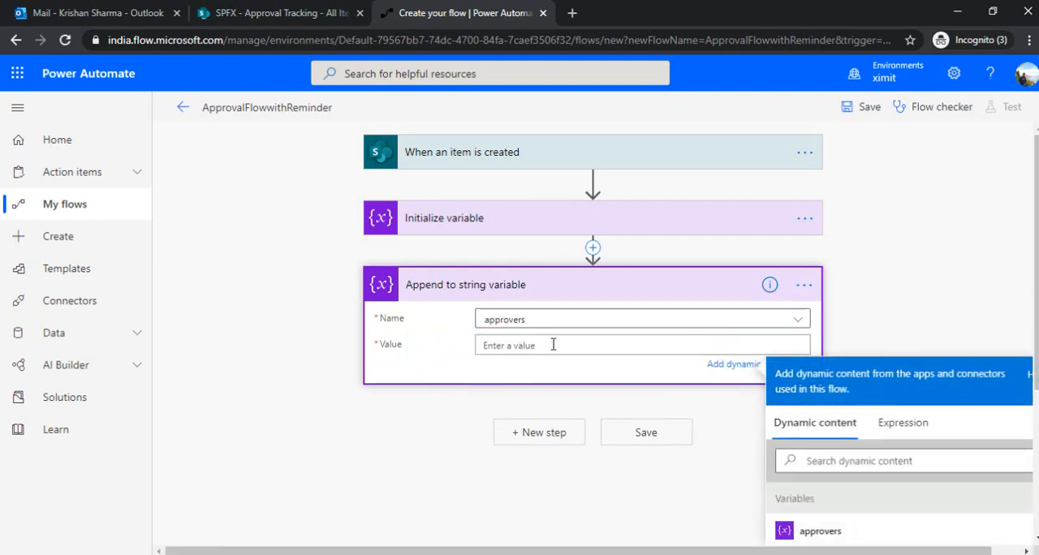
{"action": "type", "text": "appro"}
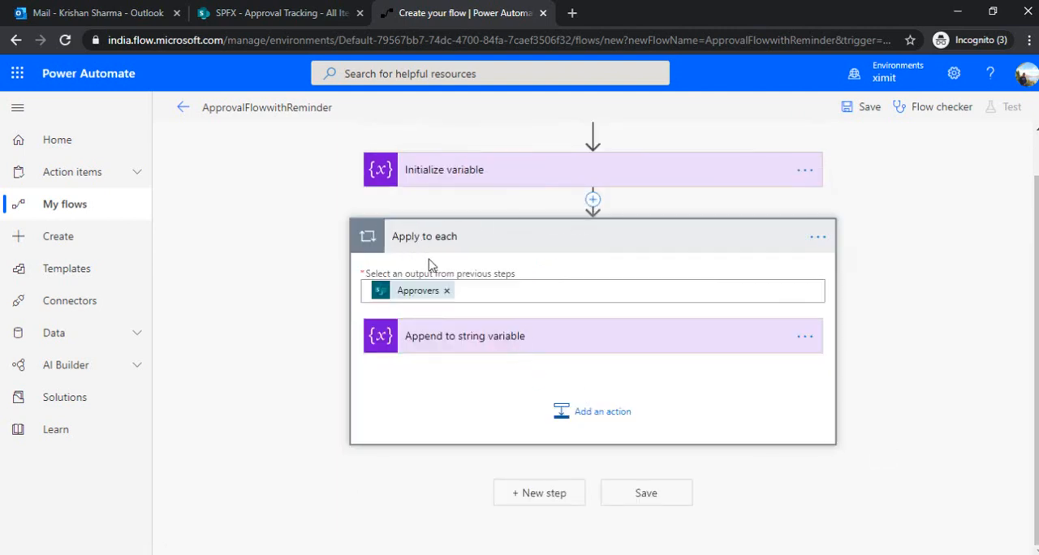
{"action": "mouse_move", "coordinate": [474, 237]}
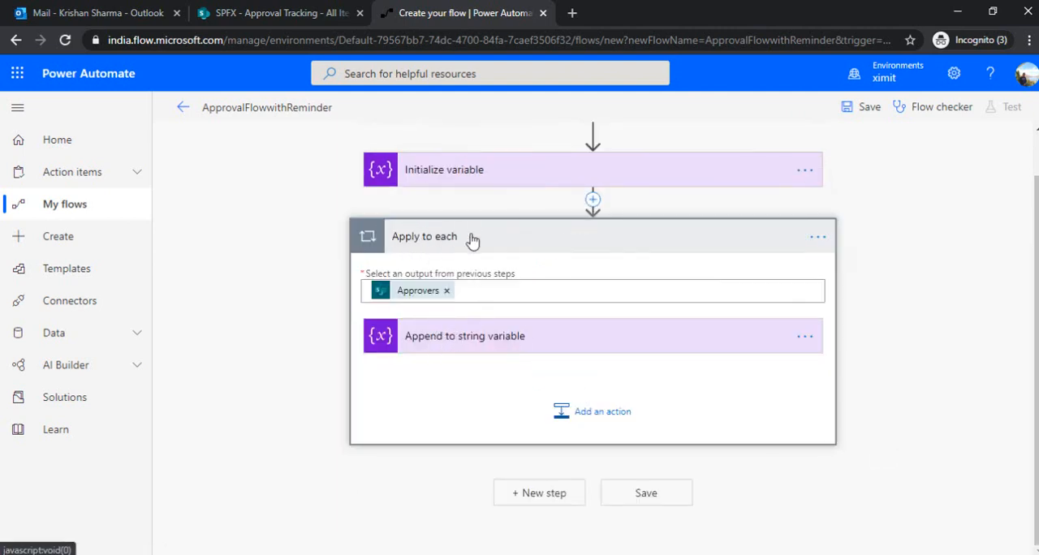
{"action": "mouse_move", "coordinate": [577, 338]}
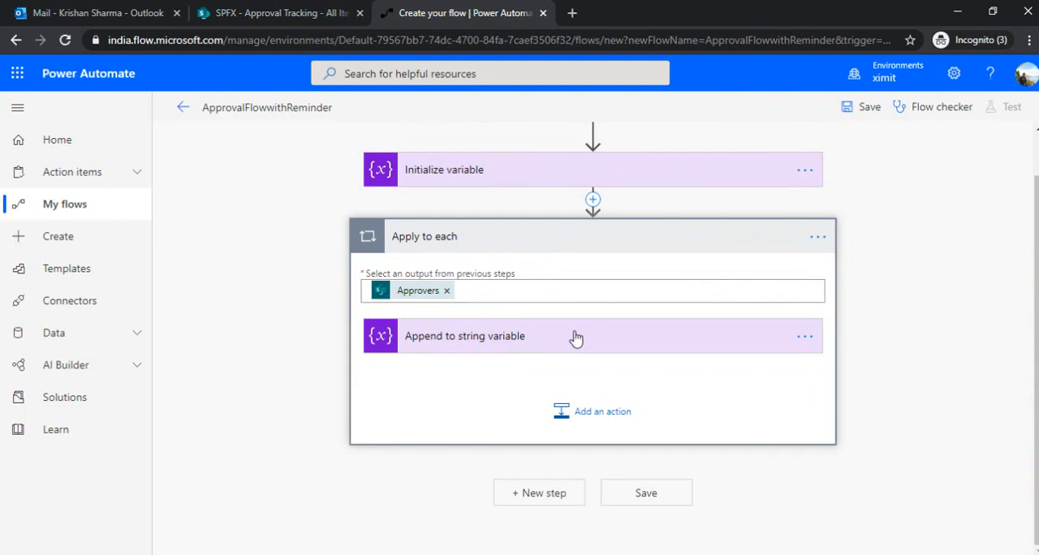
{"action": "mouse_move", "coordinate": [581, 341]}
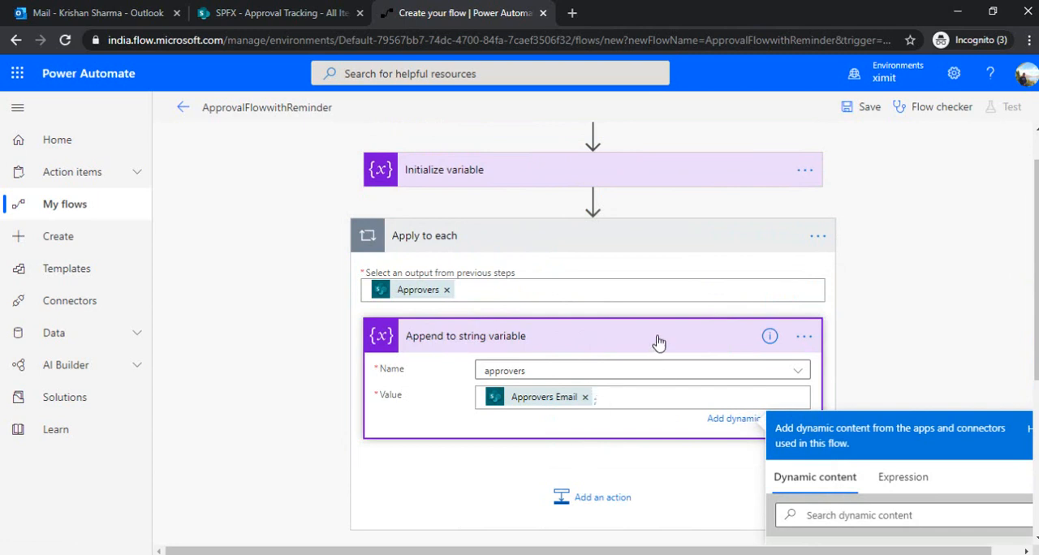
{"action": "left_click", "coordinate": [597, 396]}
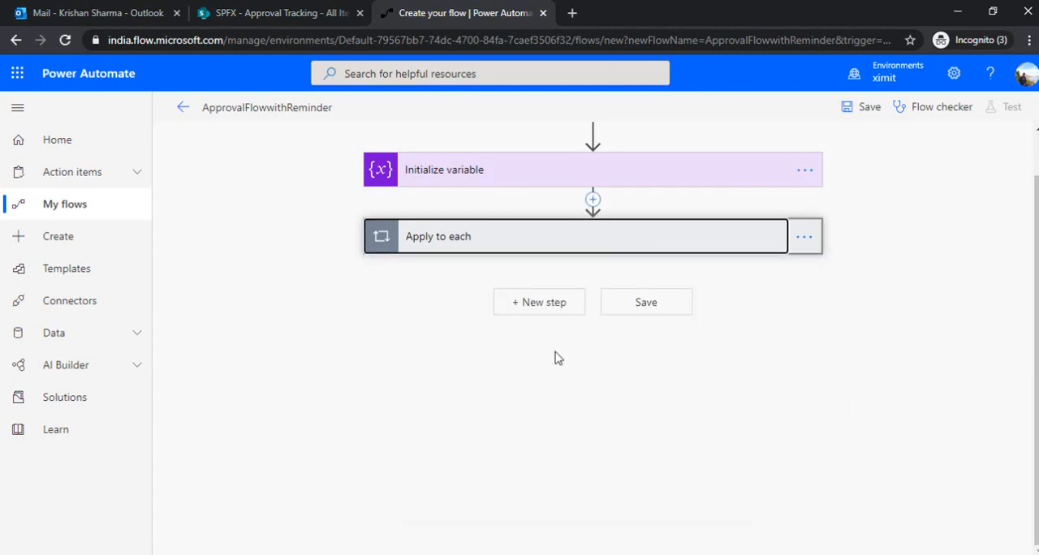
Add a Start and wait for an approval step of type Approve/Reject - Everyone must approve.
{"action": "left_click", "coordinate": [539, 302]}
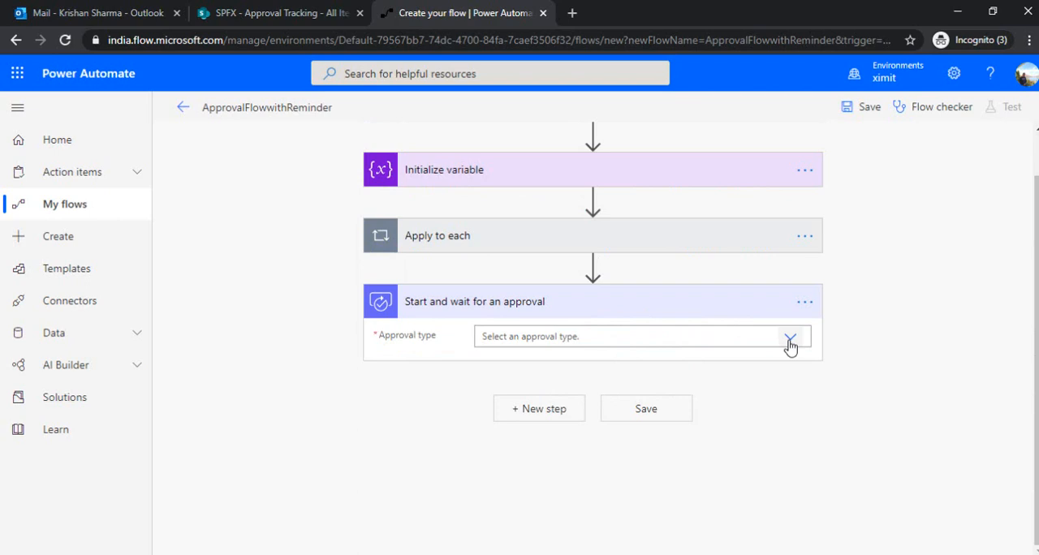
{"action": "left_click", "coordinate": [789, 336]}
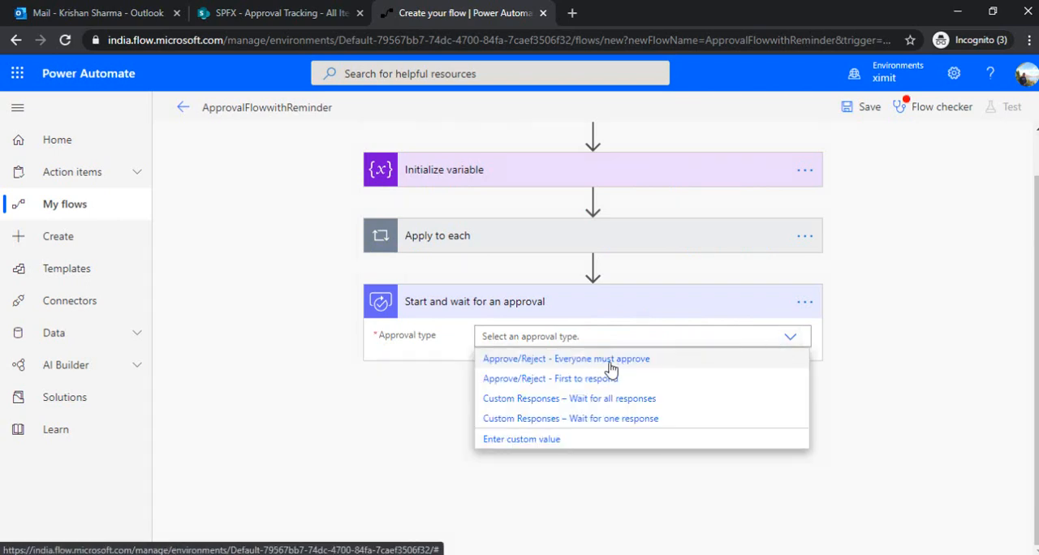
{"action": "mouse_move", "coordinate": [614, 367]}
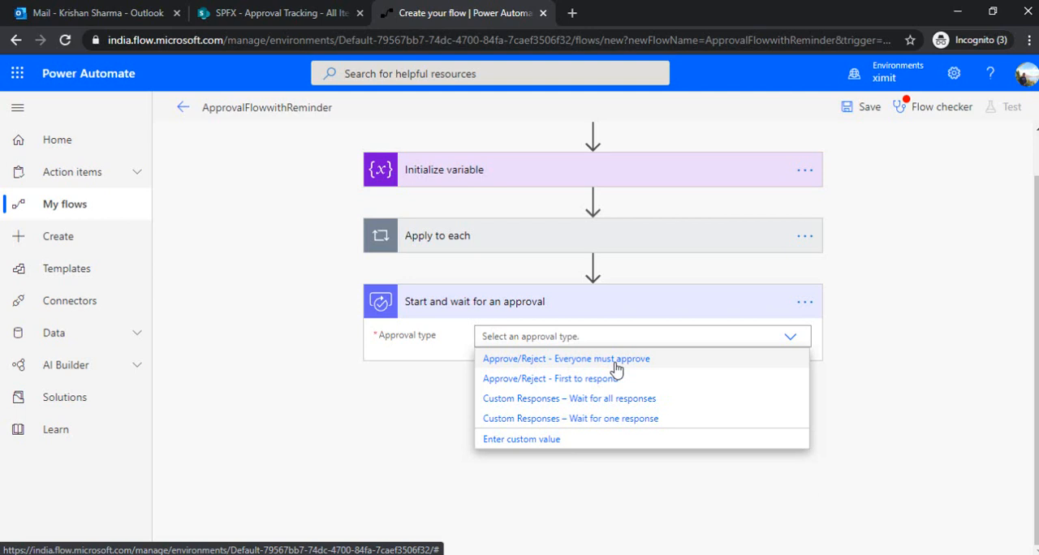
{"action": "mouse_move", "coordinate": [611, 366]}
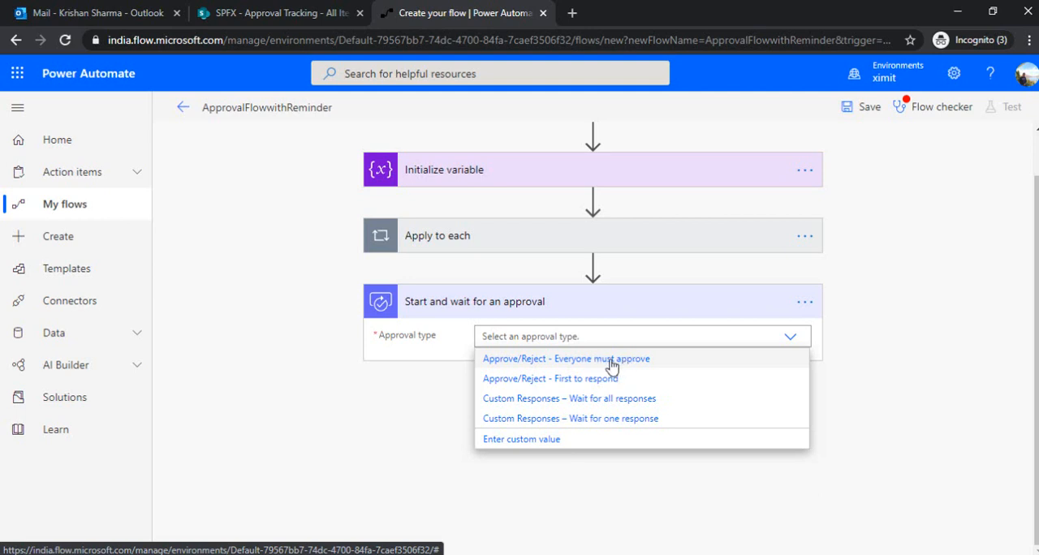
{"action": "mouse_move", "coordinate": [566, 378]}
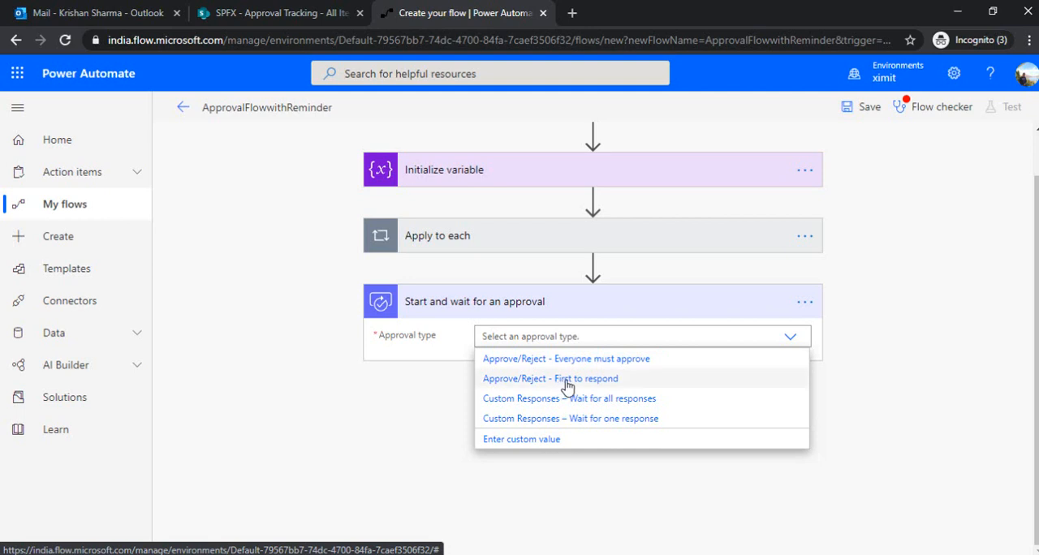
{"action": "mouse_move", "coordinate": [576, 384]}
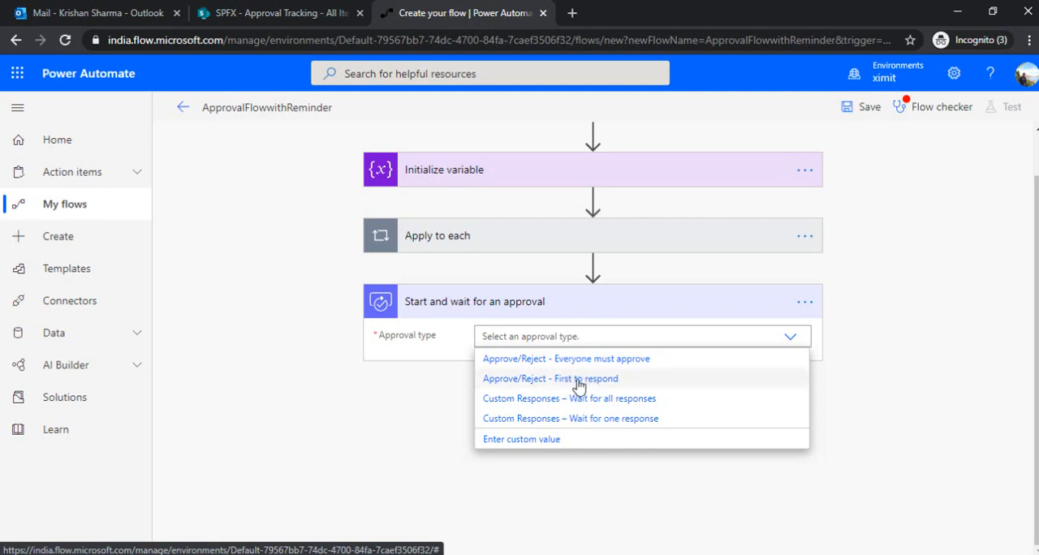
{"action": "mouse_move", "coordinate": [601, 386]}
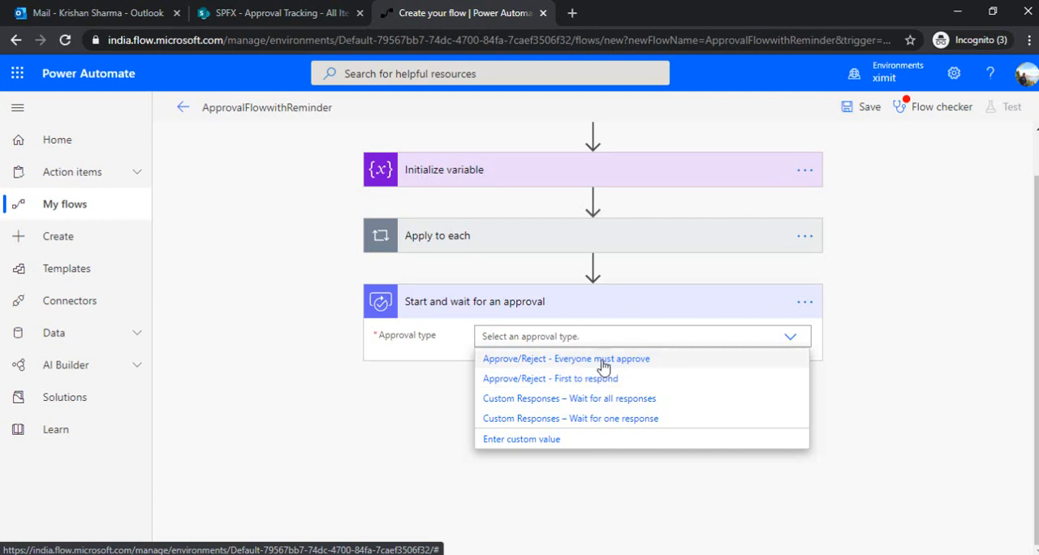
{"action": "left_click", "coordinate": [565, 357]}
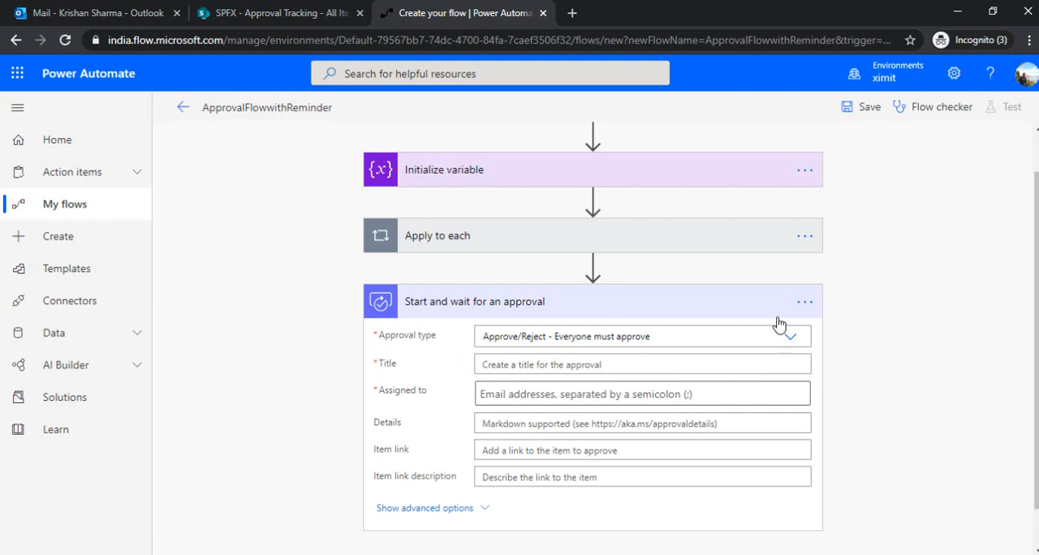
Title the approval with the item's Title and assign it to the approvers variable.
{"action": "left_click", "coordinate": [641, 364]}
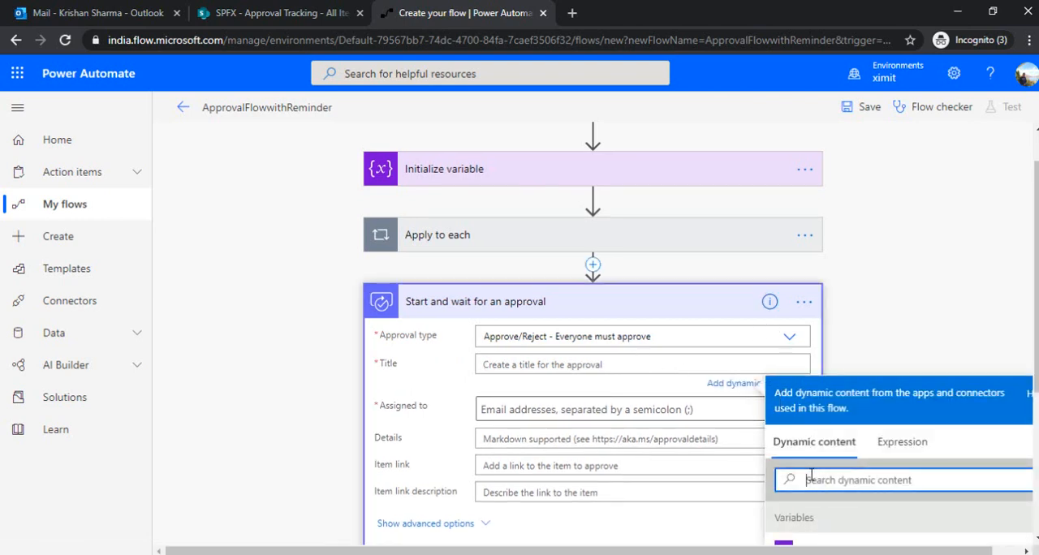
{"action": "type", "text": "Title"}
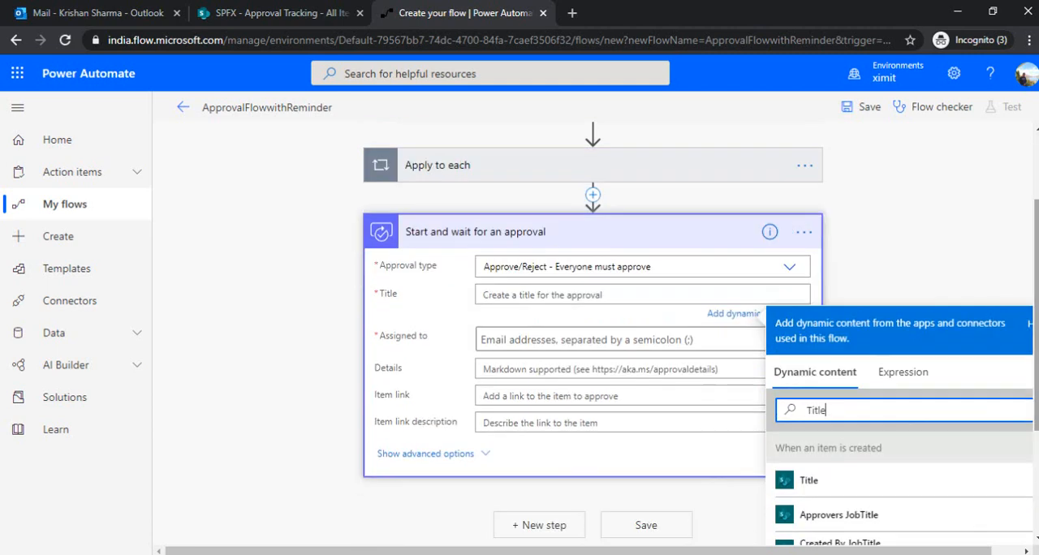
{"action": "left_click", "coordinate": [808, 481]}
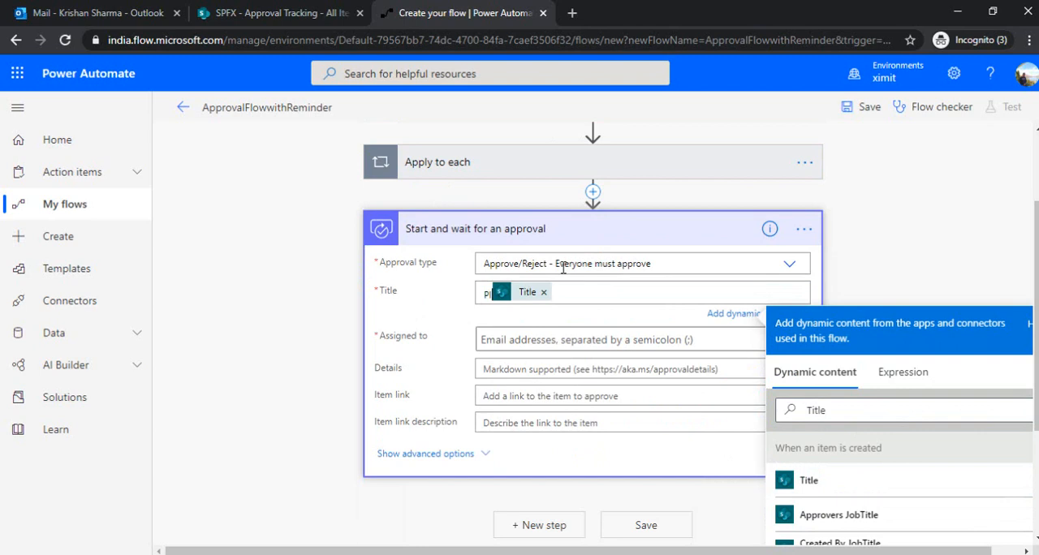
{"action": "type", "text": "Please tas"}
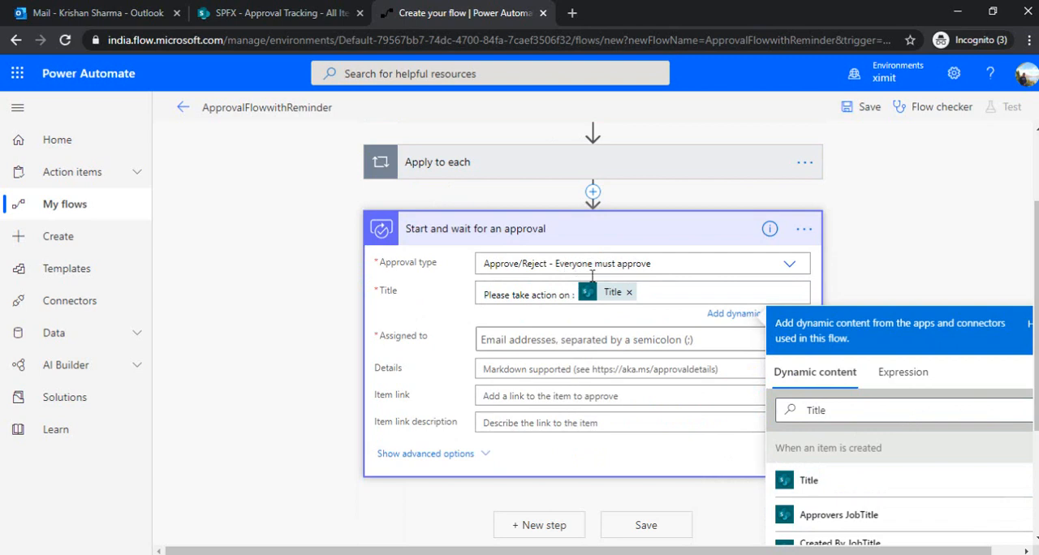
{"action": "left_click", "coordinate": [617, 340]}
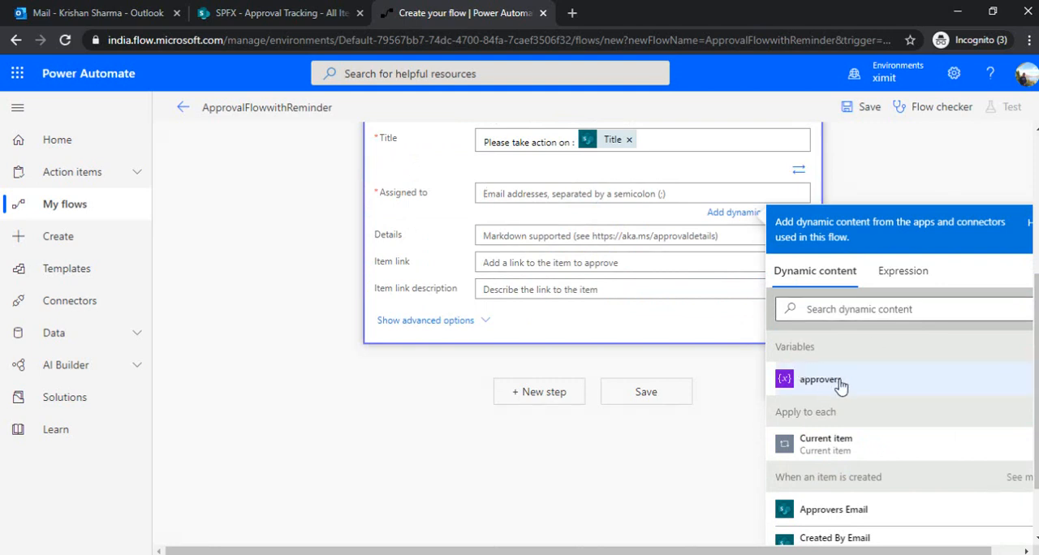
{"action": "left_click", "coordinate": [820, 380]}
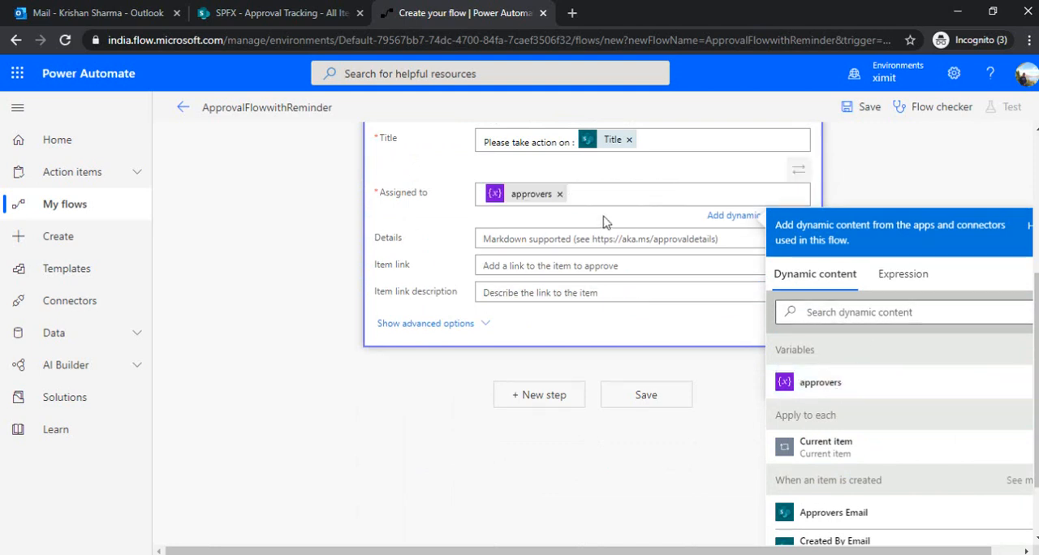
Use the item's link as the approval item link.
{"action": "scroll", "scroll_direction": "down", "scroll_amount": 3}
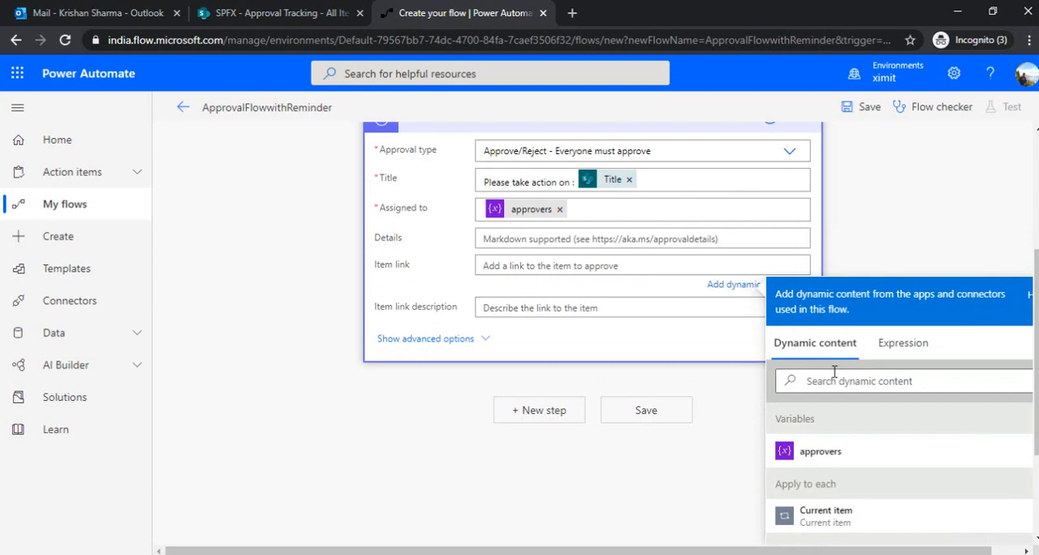
{"action": "type", "text": "Link to"}
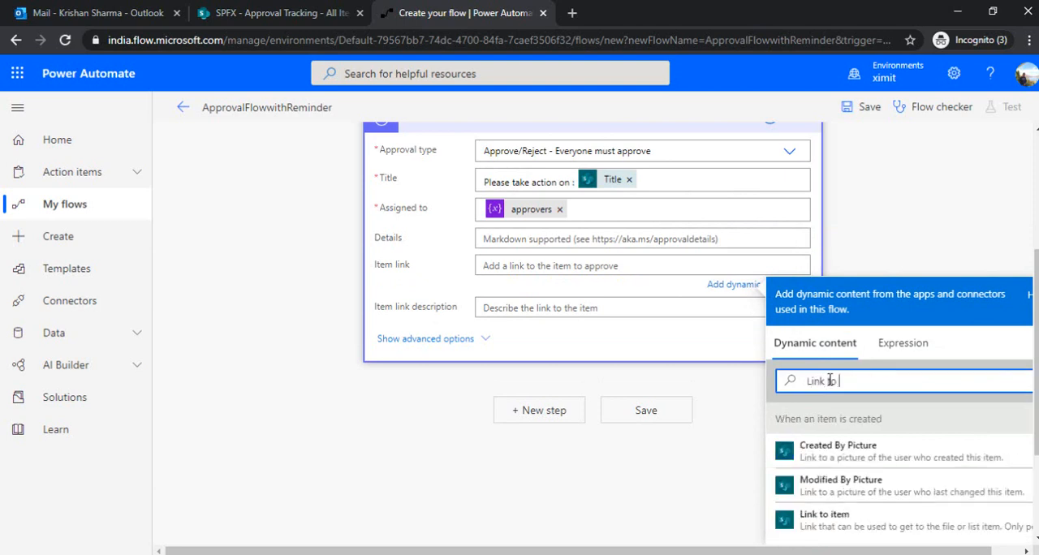
{"action": "left_click", "coordinate": [825, 513]}
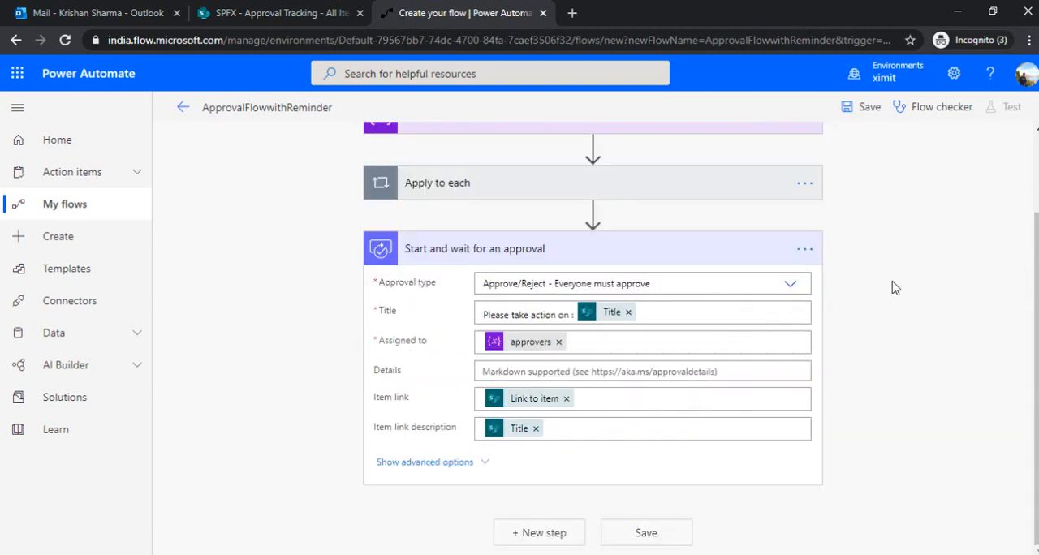
Insert an Initialize variable stopReminder, type Boolean, value false, before the approval step.
{"action": "left_click", "coordinate": [474, 249]}
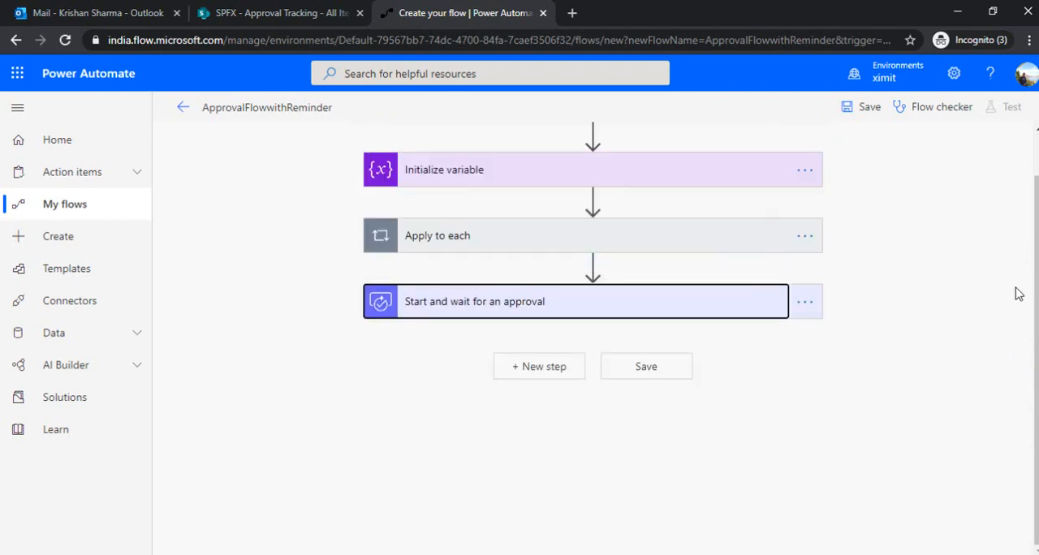
{"action": "mouse_move", "coordinate": [899, 299]}
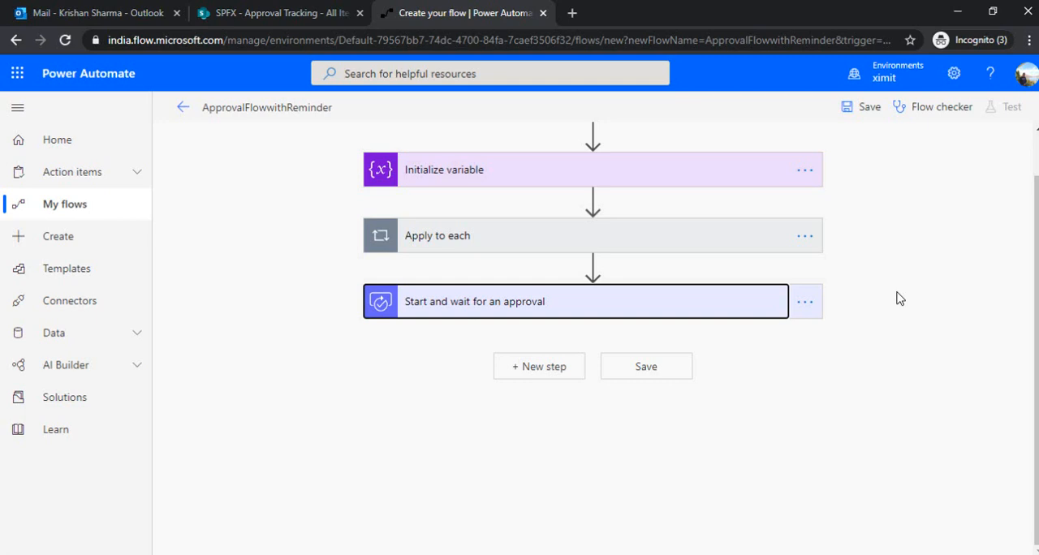
{"action": "mouse_move", "coordinate": [615, 299]}
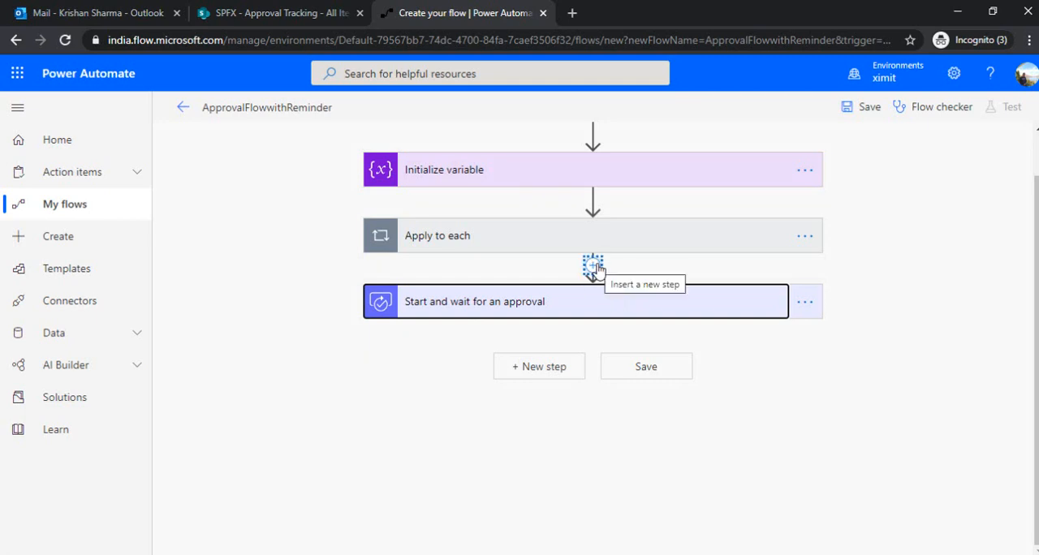
{"action": "left_click", "coordinate": [592, 265]}
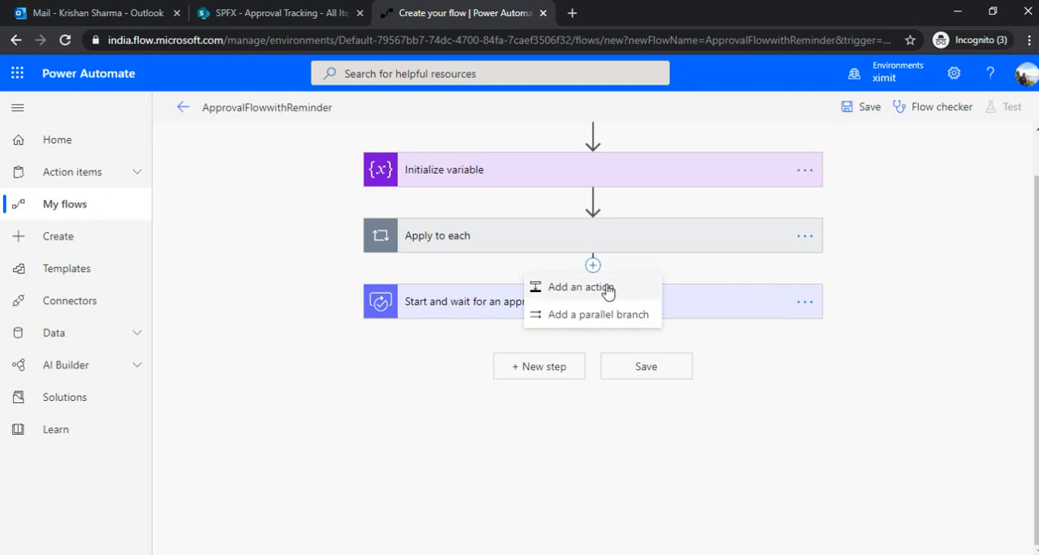
{"action": "mouse_move", "coordinate": [516, 319]}
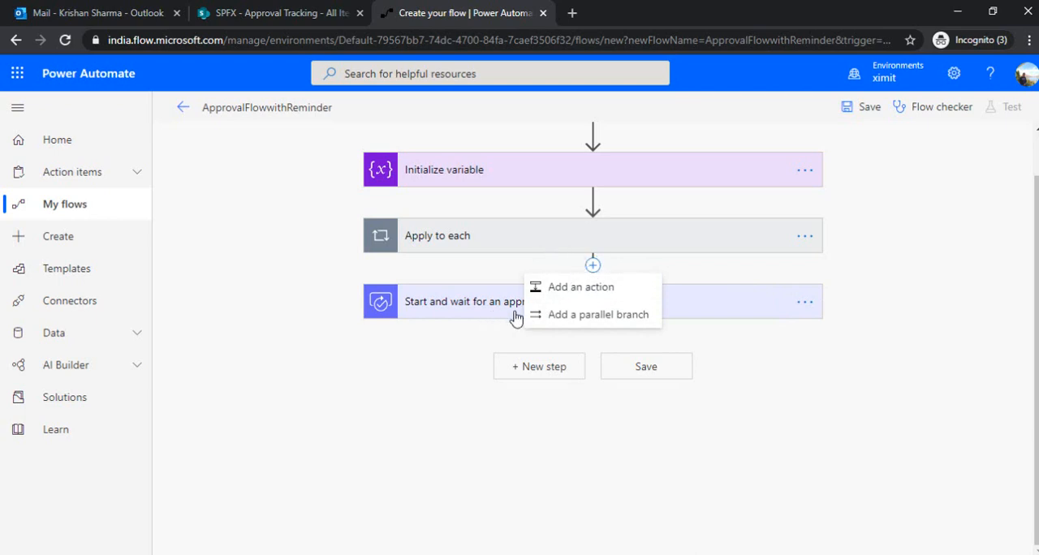
{"action": "left_click", "coordinate": [581, 285]}
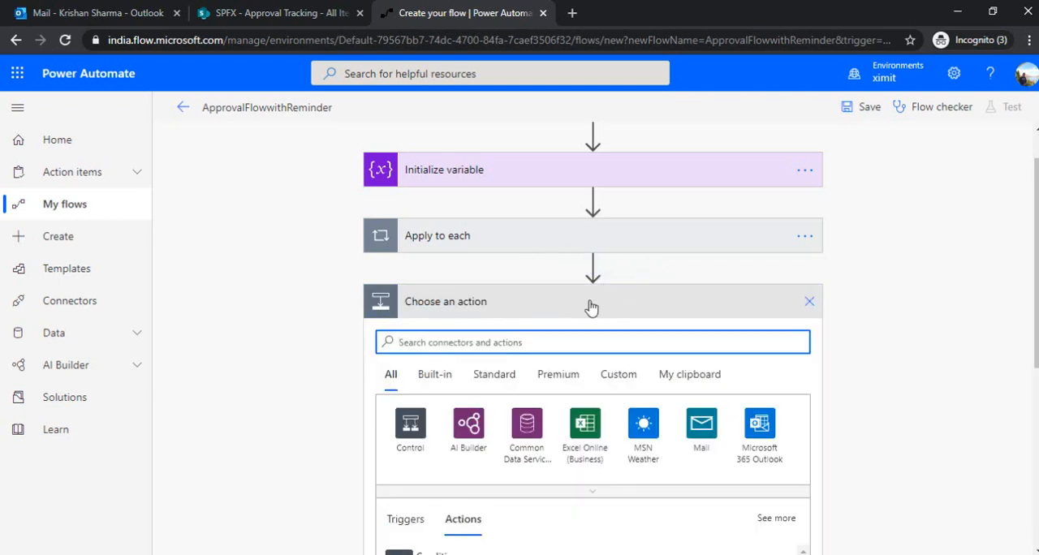
{"action": "type", "text": "initialie"}
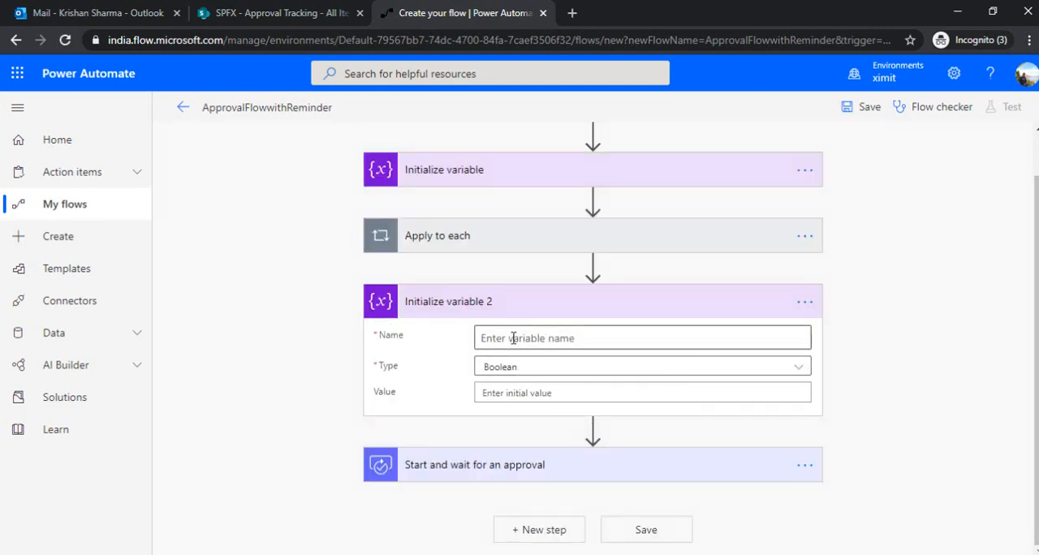
{"action": "type", "text": "stopReminder"}
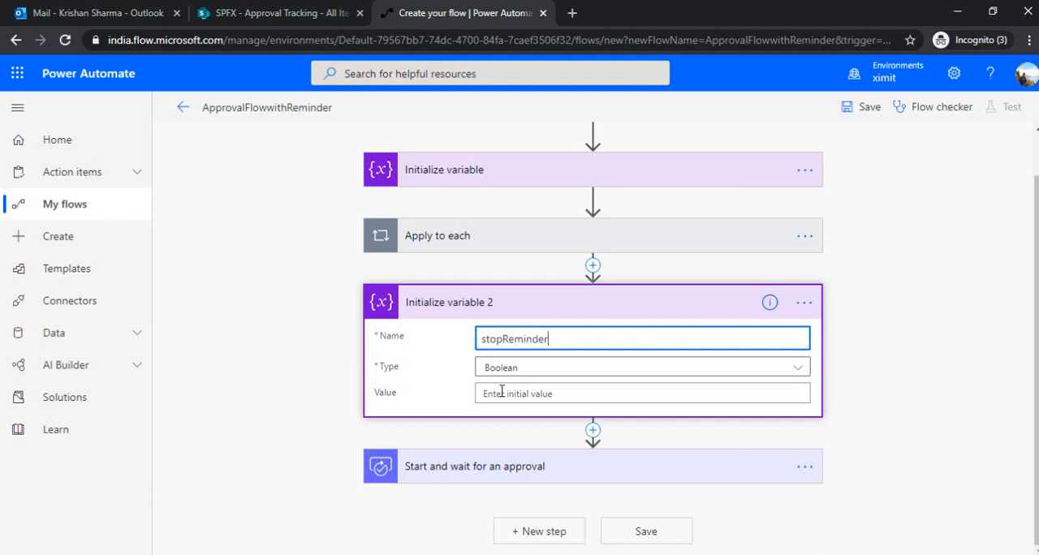
{"action": "type", "text": "false"}
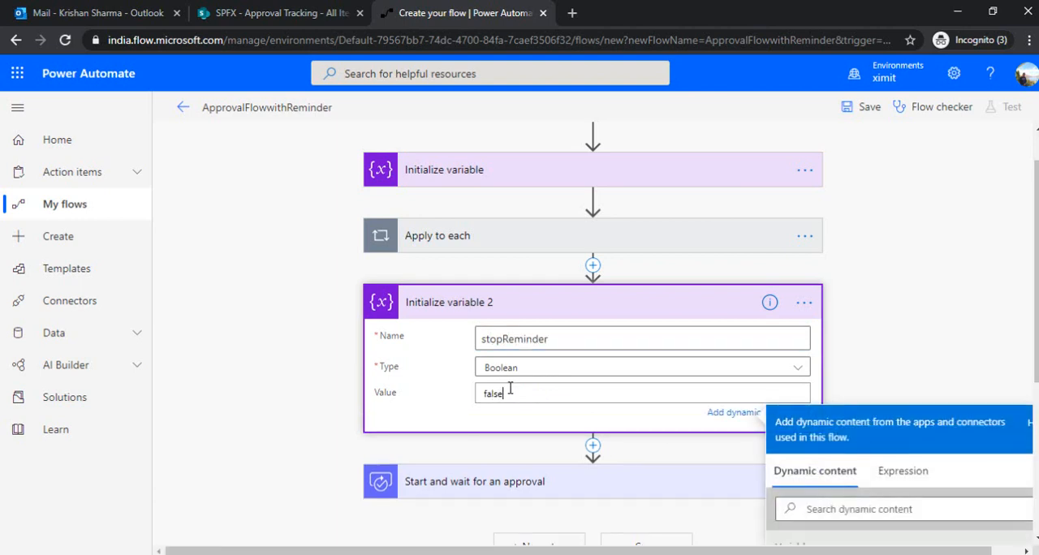
{"action": "left_click", "coordinate": [559, 302]}
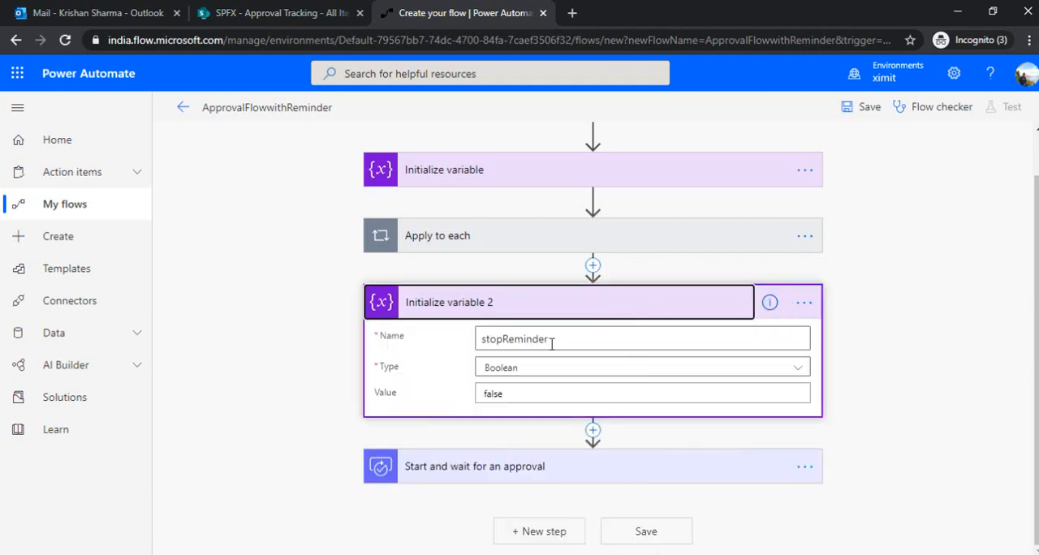
{"action": "mouse_move", "coordinate": [637, 299]}
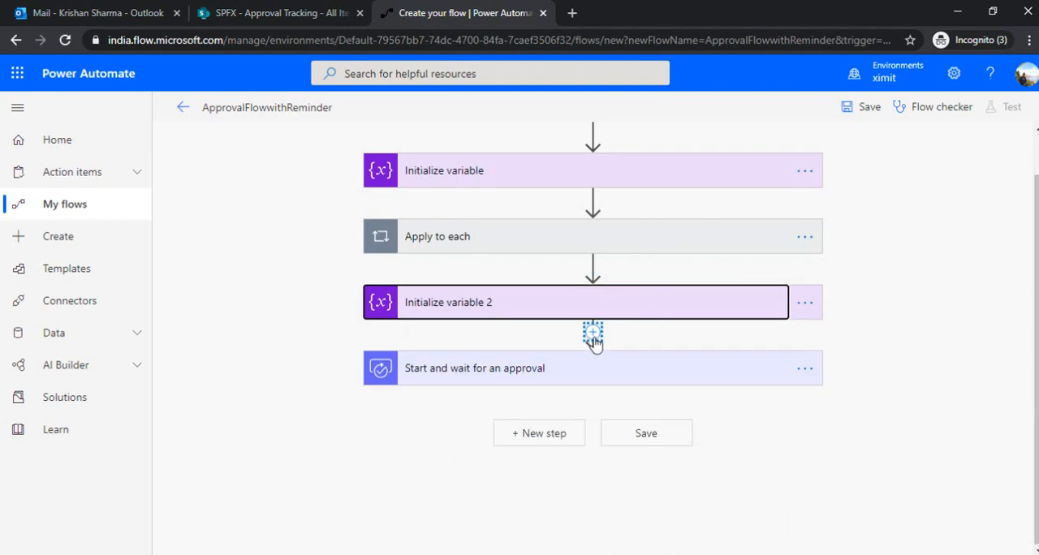
Add a parallel branch beside the approval holding a Delay action of 1 minute.
{"action": "left_click", "coordinate": [592, 331]}
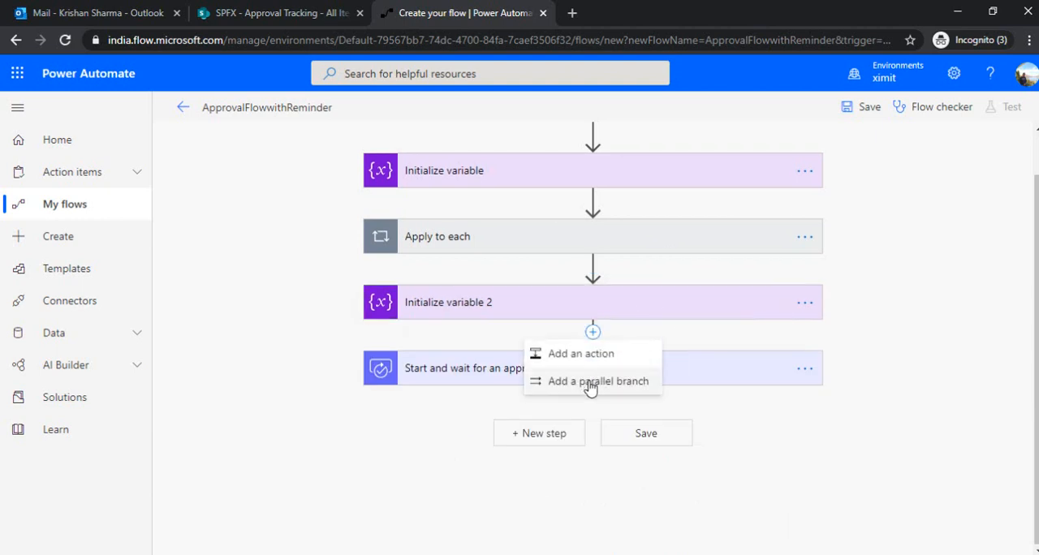
{"action": "left_click", "coordinate": [599, 380]}
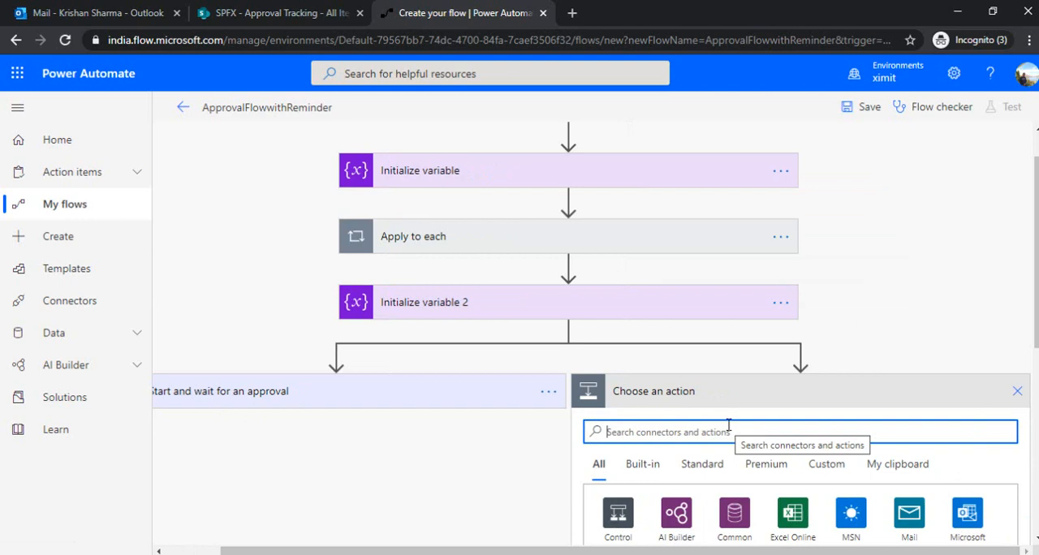
{"action": "type", "text": "delay"}
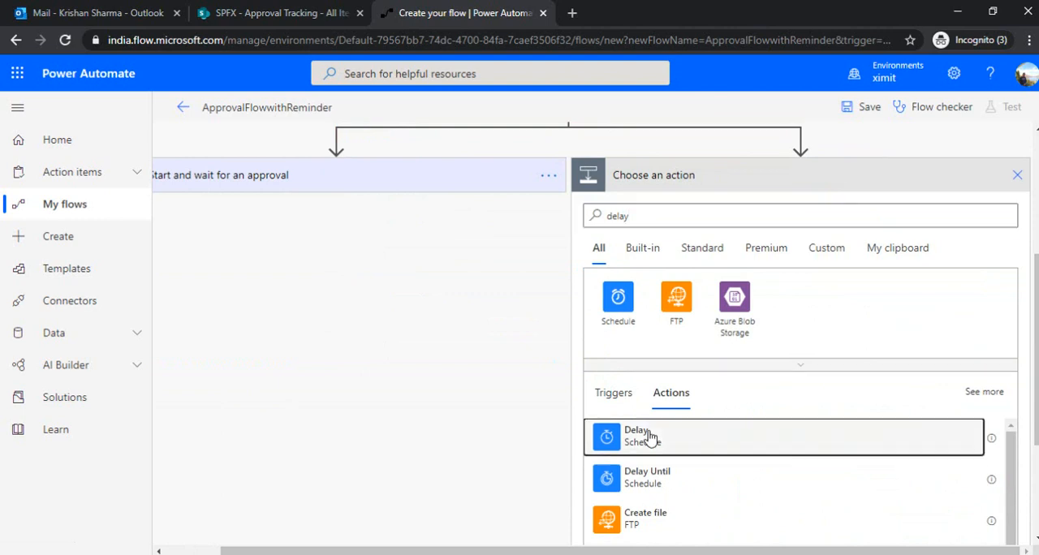
{"action": "left_click", "coordinate": [636, 435]}
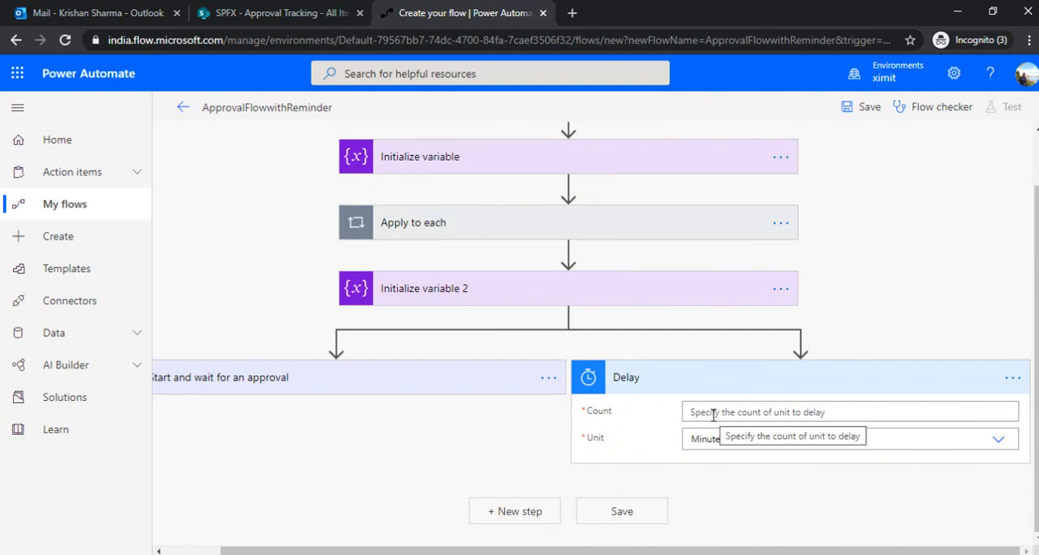
{"action": "left_click", "coordinate": [851, 412]}
{"action": "type", "text": "1"}
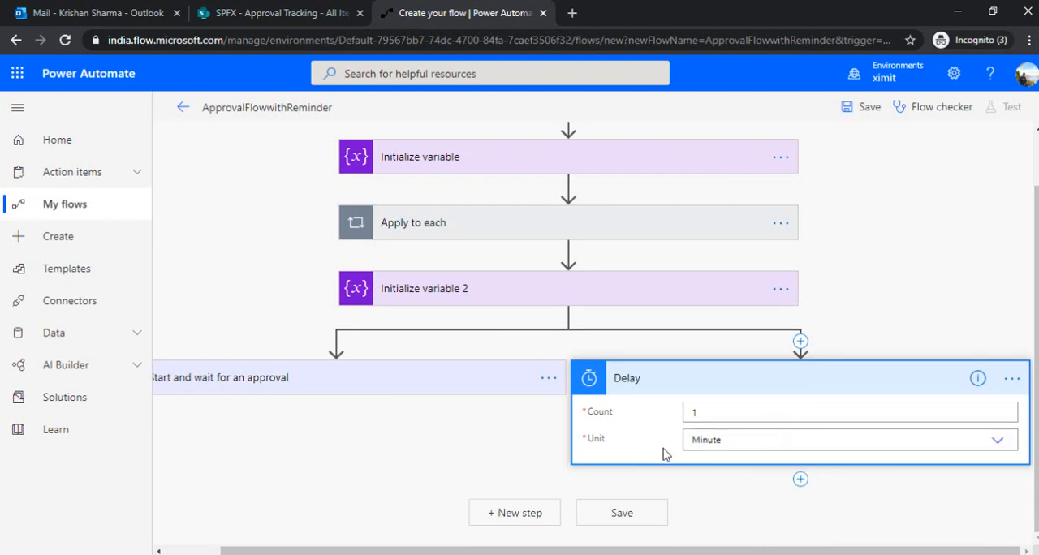
{"action": "mouse_move", "coordinate": [845, 458]}
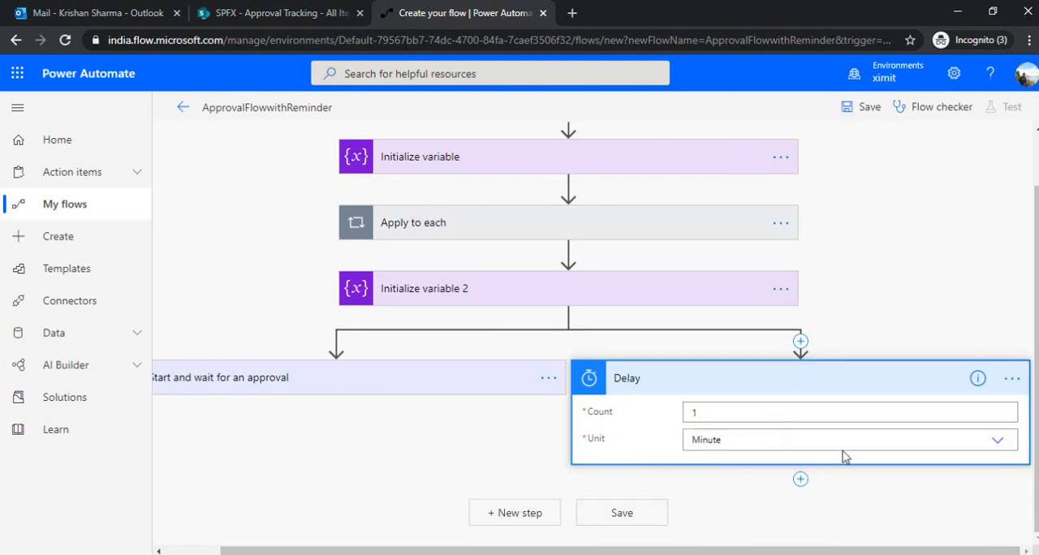
{"action": "mouse_move", "coordinate": [671, 424]}
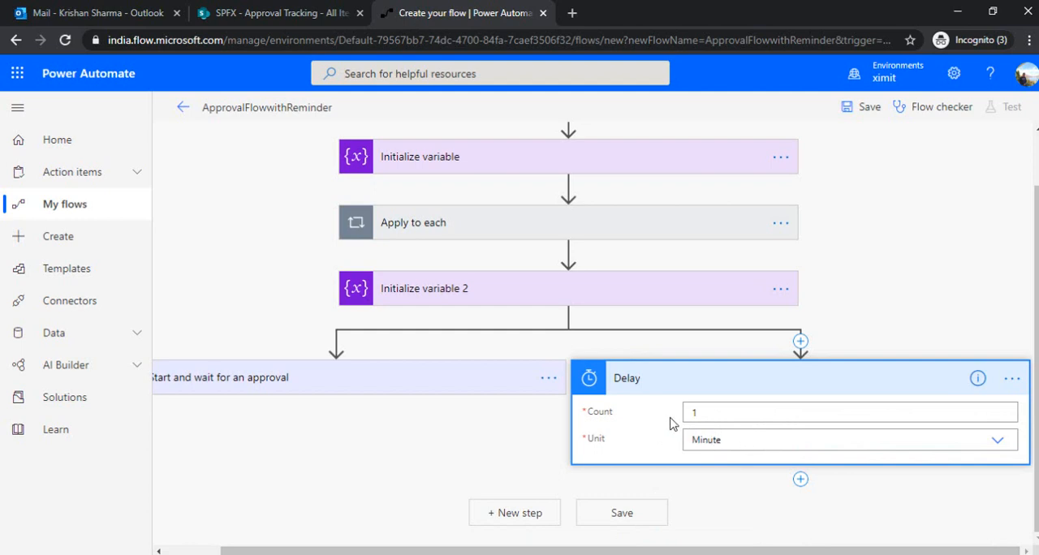
{"action": "mouse_move", "coordinate": [799, 479]}
{"action": "type", "text": "DO u"}
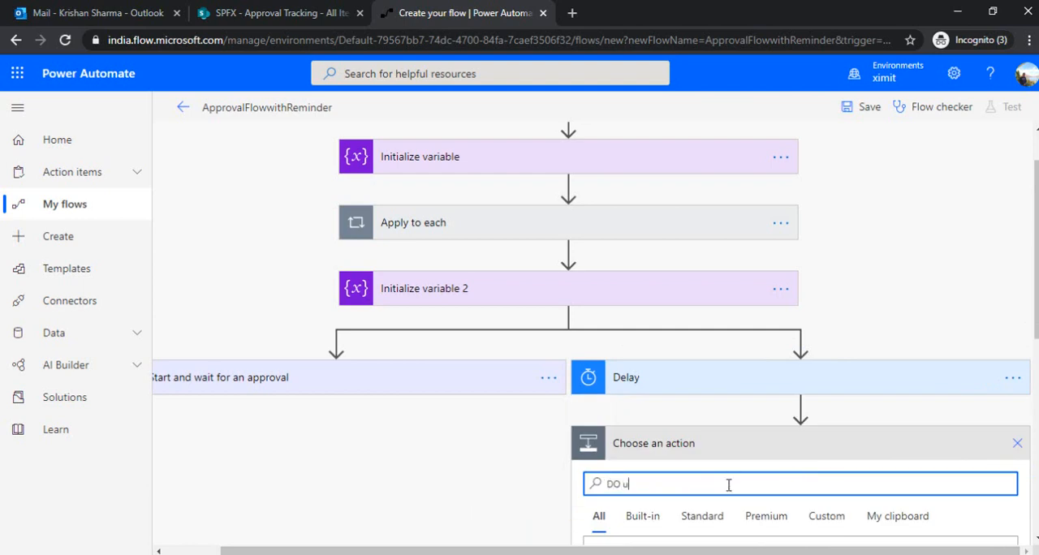
Add a Do until loop under the Delay that runs until stopReminder is equal to true.
{"action": "type", "text": "nit"}
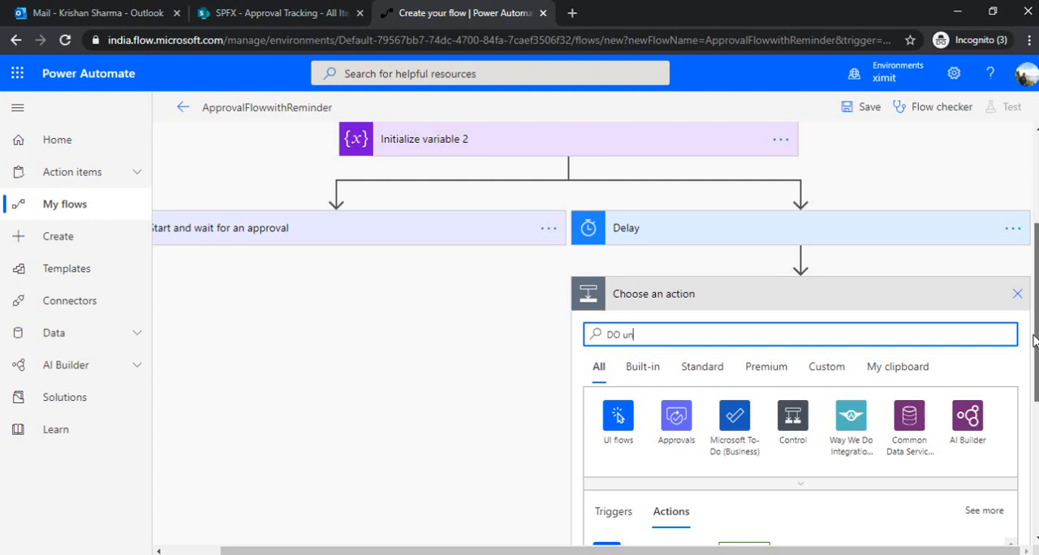
{"action": "scroll", "scroll_direction": "down", "scroll_amount": 3}
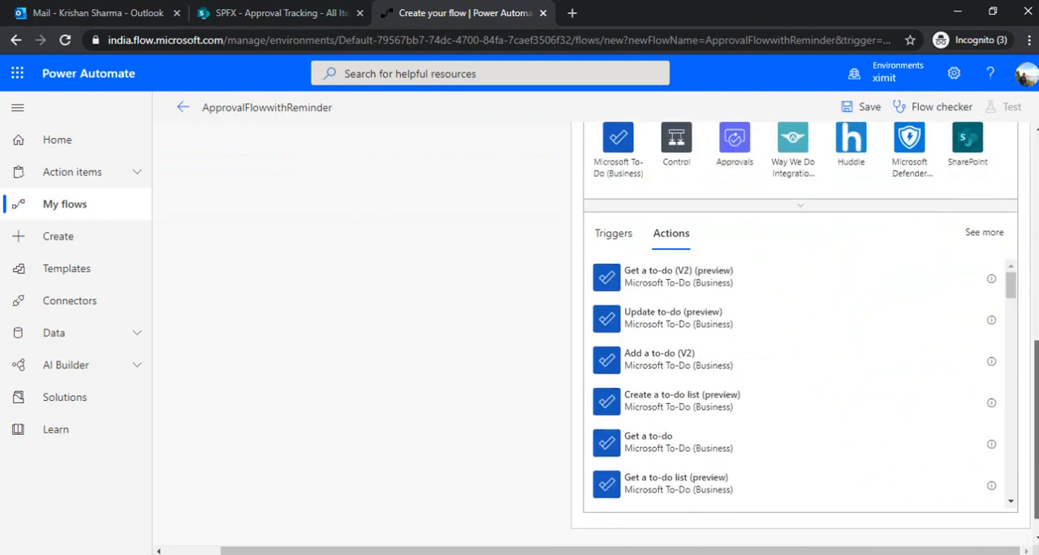
{"action": "type", "text": "Do unitl"}
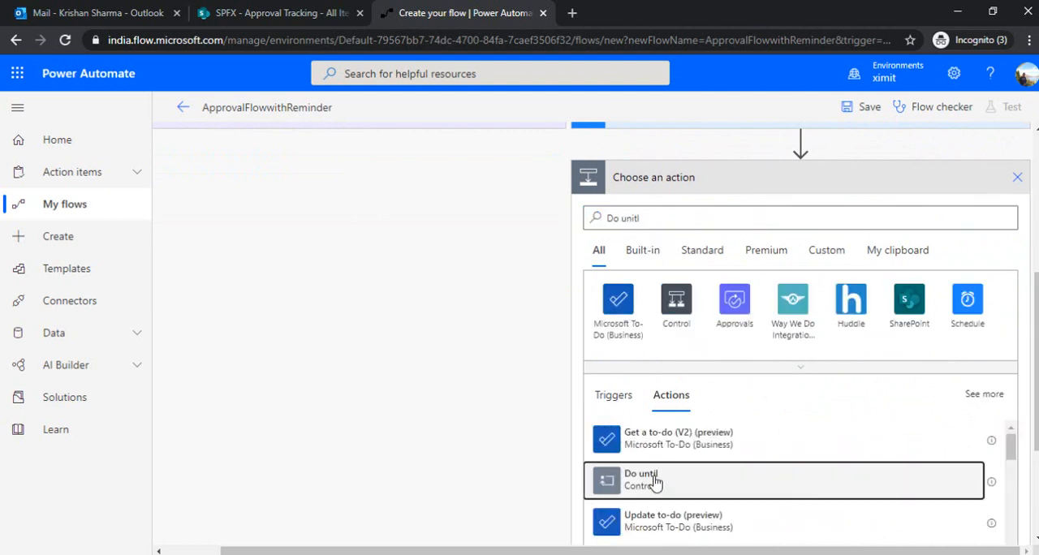
{"action": "left_click", "coordinate": [656, 479]}
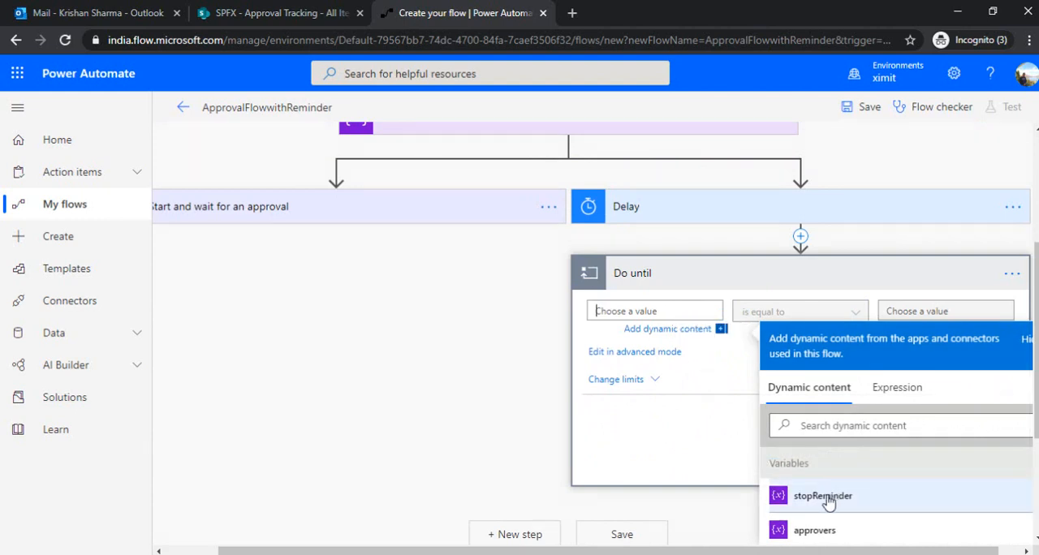
{"action": "left_click", "coordinate": [822, 496]}
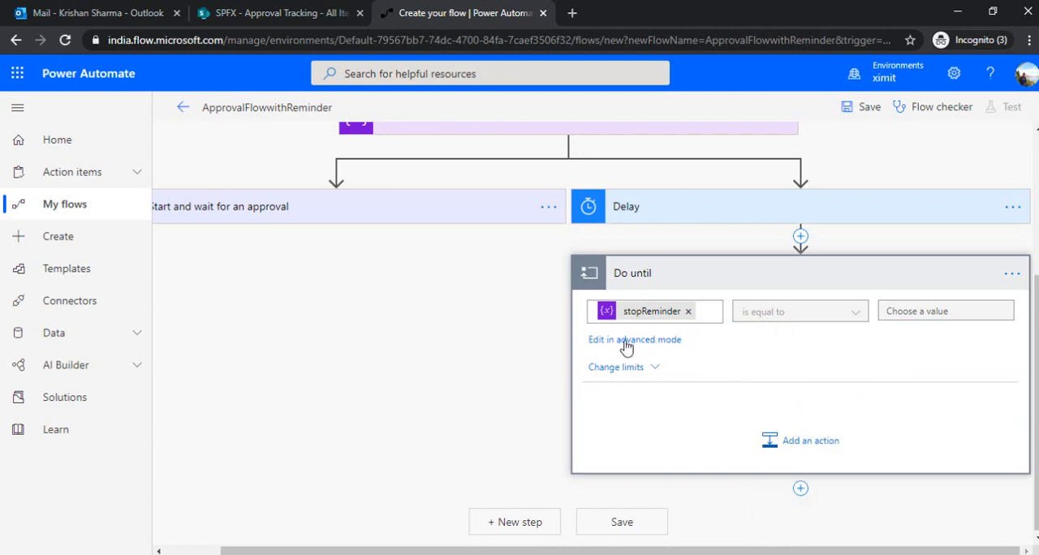
{"action": "left_click", "coordinate": [633, 339]}
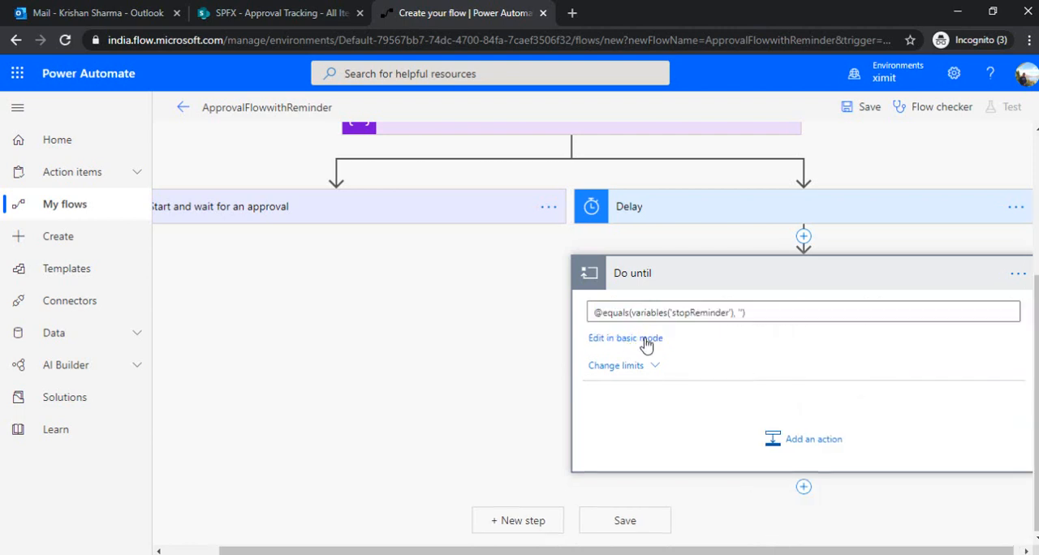
{"action": "left_click", "coordinate": [625, 338]}
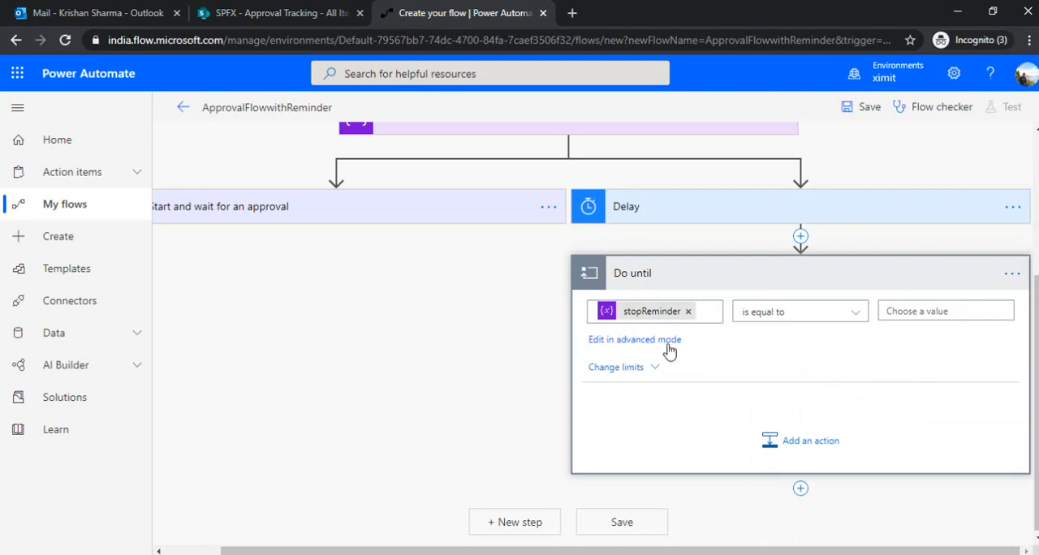
{"action": "left_click", "coordinate": [945, 312]}
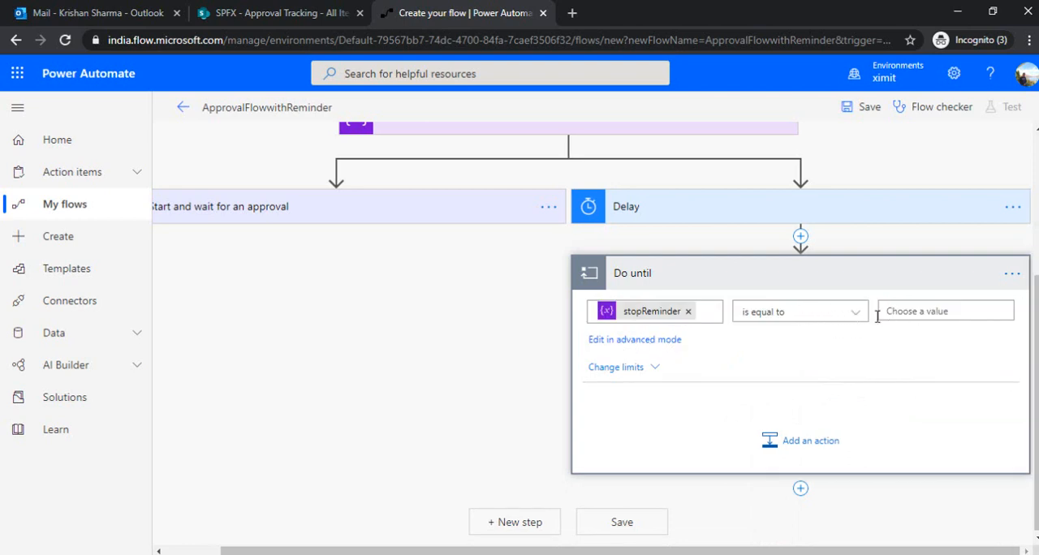
{"action": "left_click", "coordinate": [943, 312]}
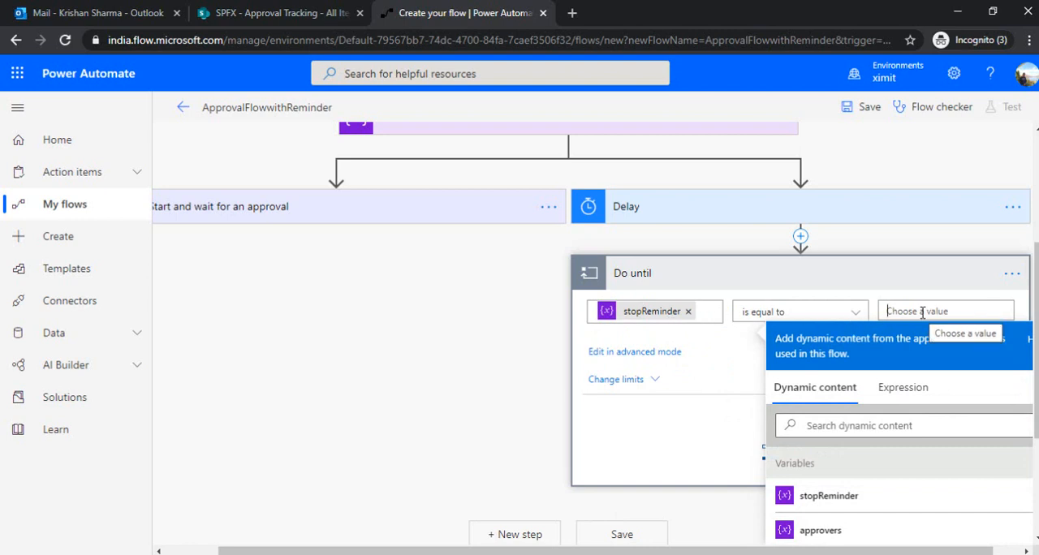
{"action": "type", "text": "true"}
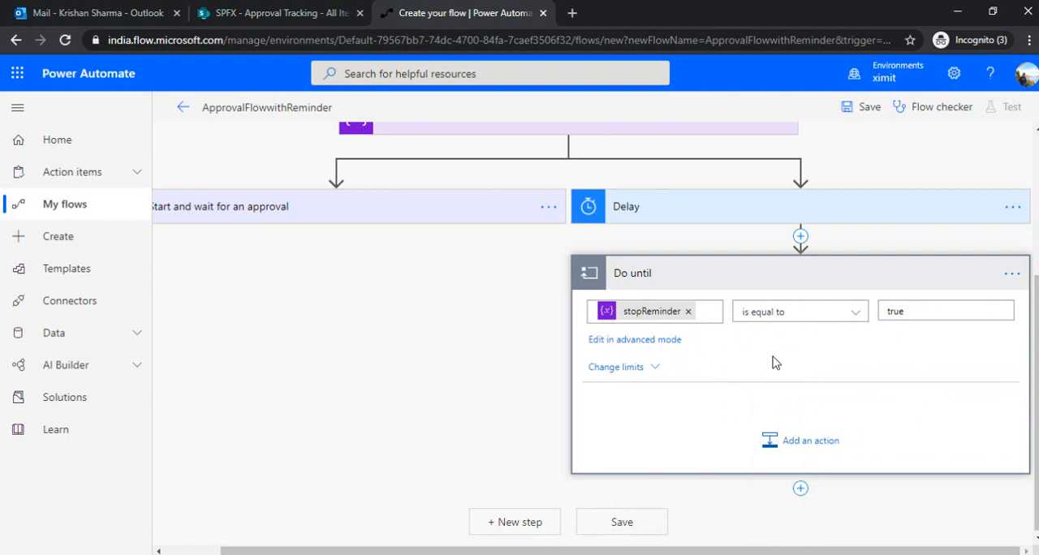
Add a Delay action inside the Do until loop.
{"action": "left_click", "coordinate": [809, 440]}
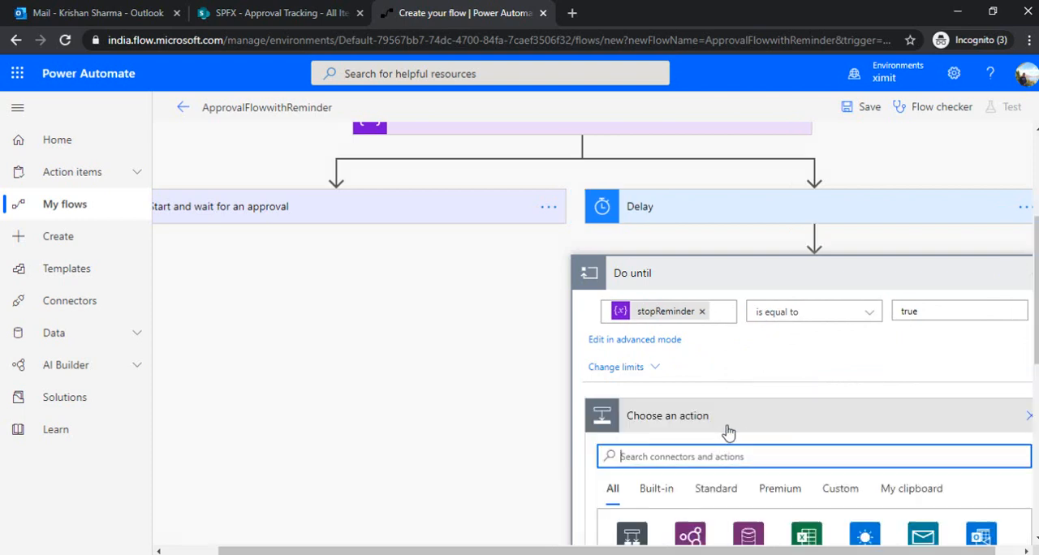
{"action": "type", "text": "delay"}
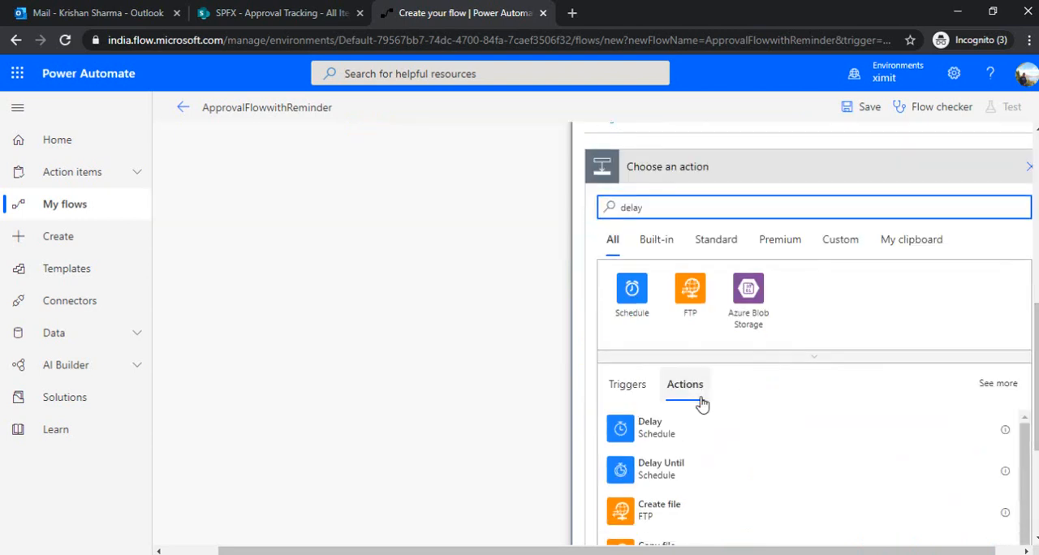
{"action": "left_click", "coordinate": [650, 429]}
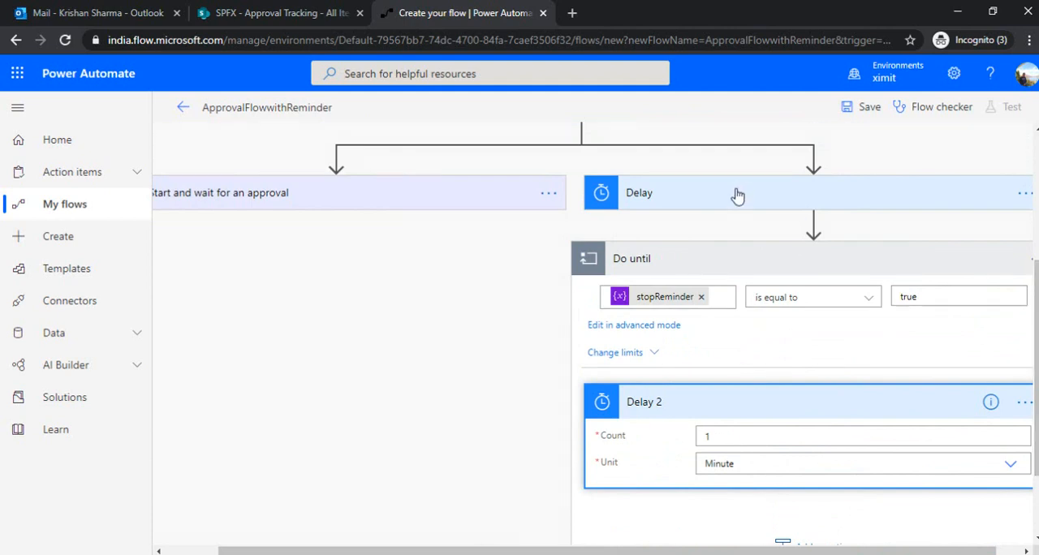
{"action": "mouse_move", "coordinate": [661, 318]}
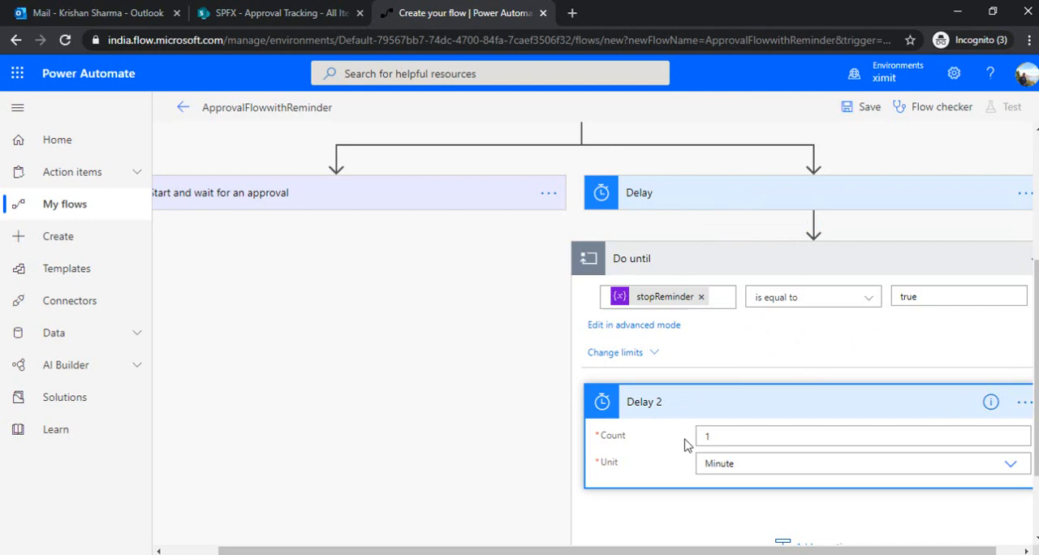
{"action": "mouse_move", "coordinate": [755, 383]}
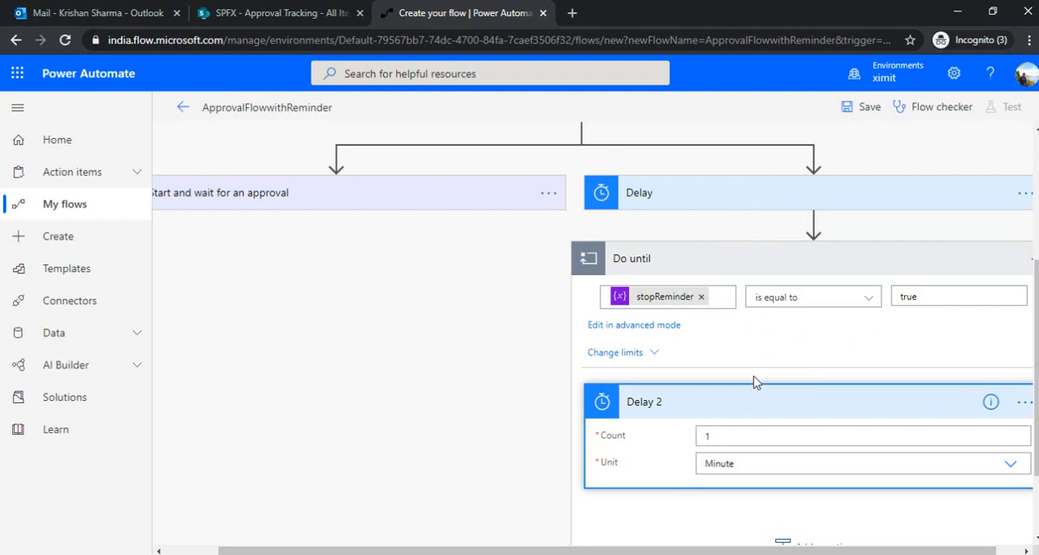
{"action": "mouse_move", "coordinate": [549, 347]}
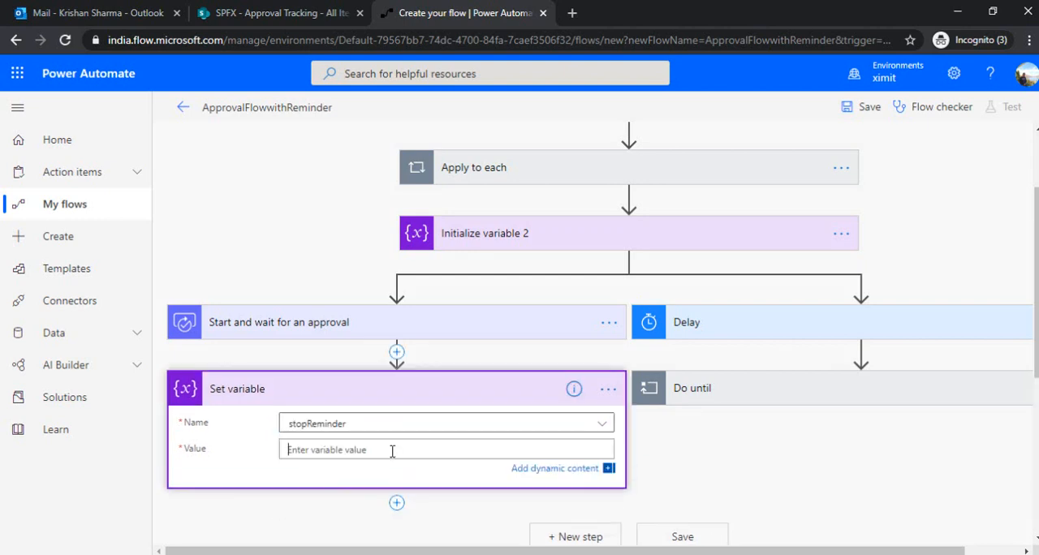
Set the Set variable value for stopReminder to true and collapse the Do until loop.
{"action": "type", "text": "true"}
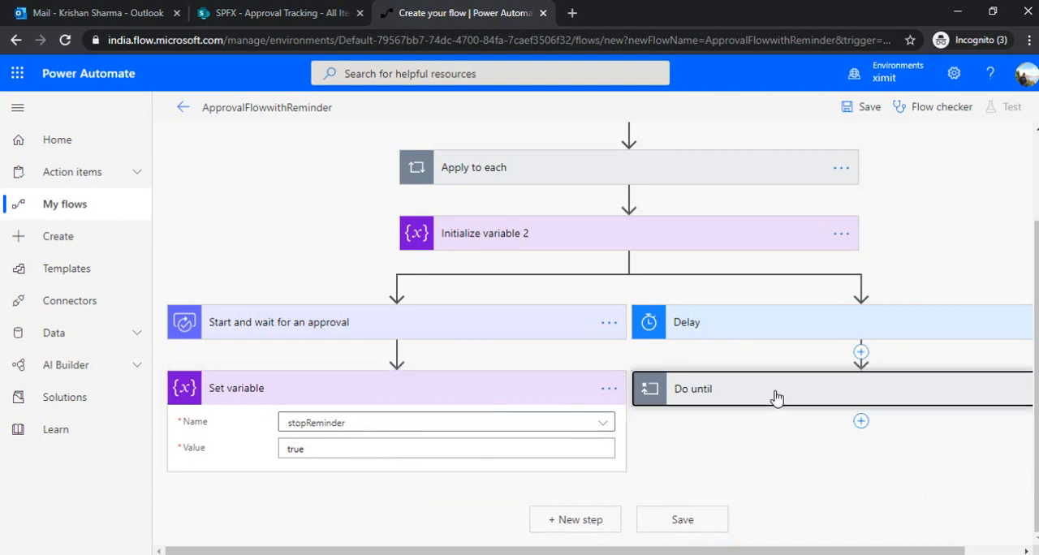
{"action": "left_click", "coordinate": [771, 388]}
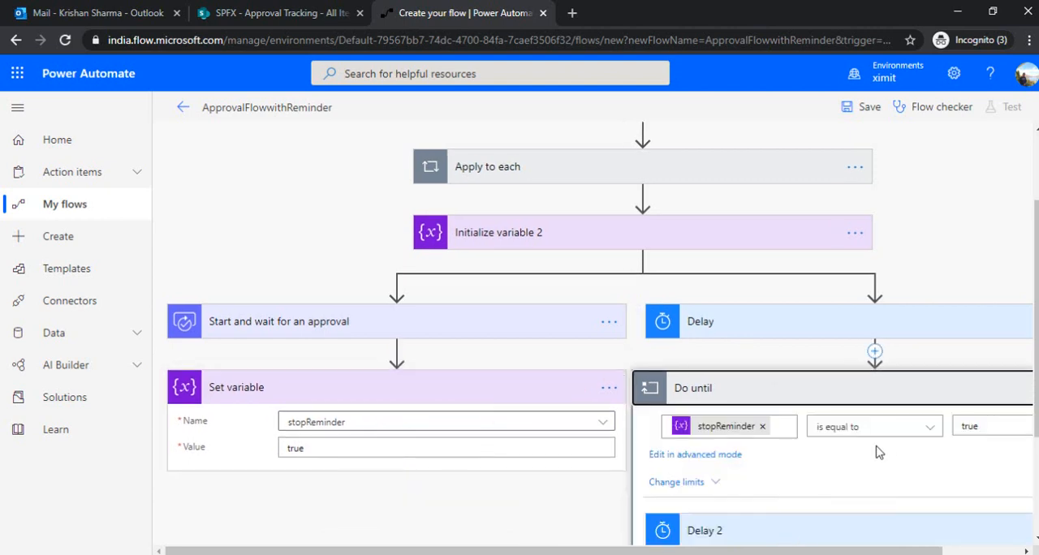
{"action": "mouse_move", "coordinate": [743, 419]}
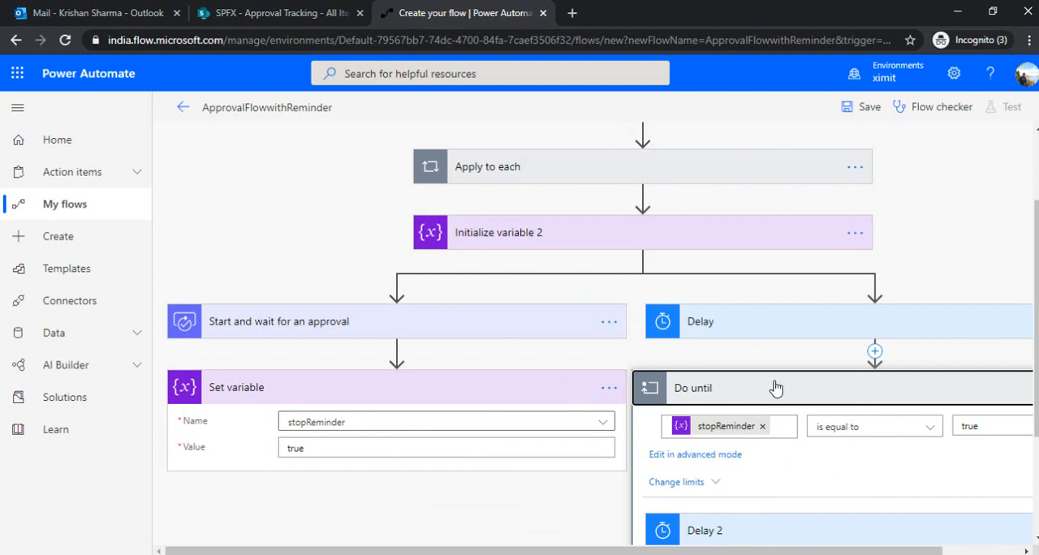
{"action": "left_click", "coordinate": [396, 487]}
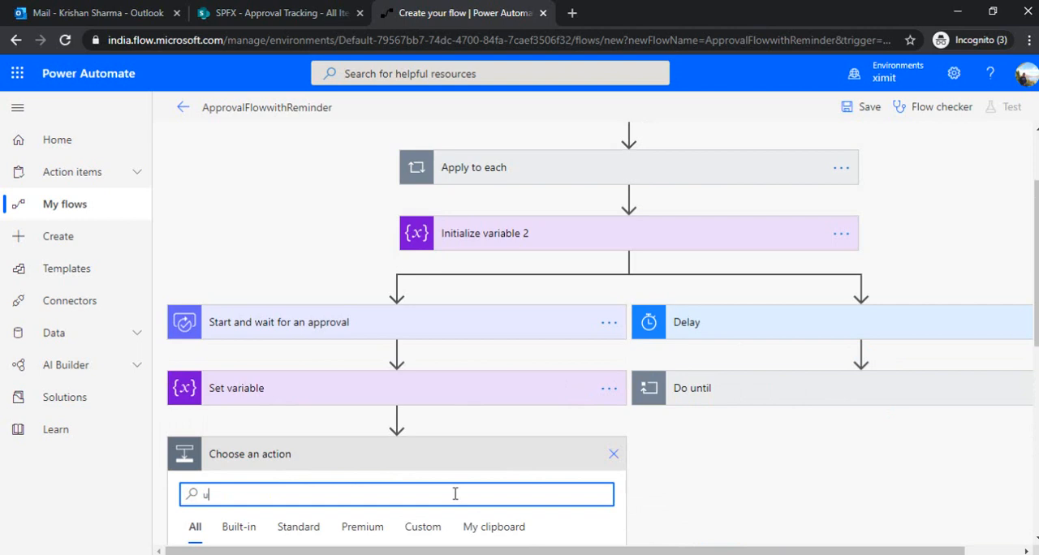
Add a SharePoint Update item step on the SPFX site's Approval Tracking list.
{"action": "type", "text": "update item"}
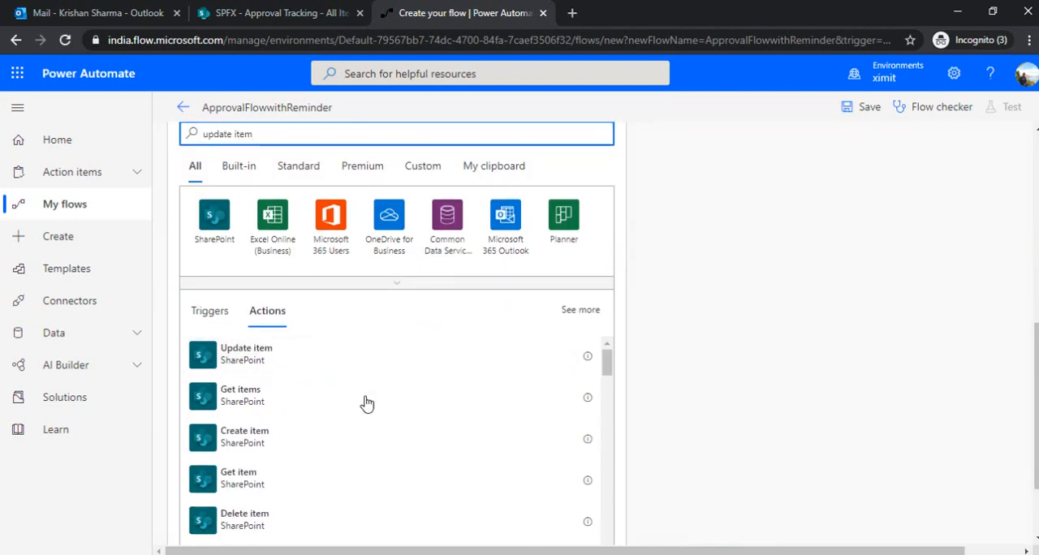
{"action": "left_click", "coordinate": [245, 354]}
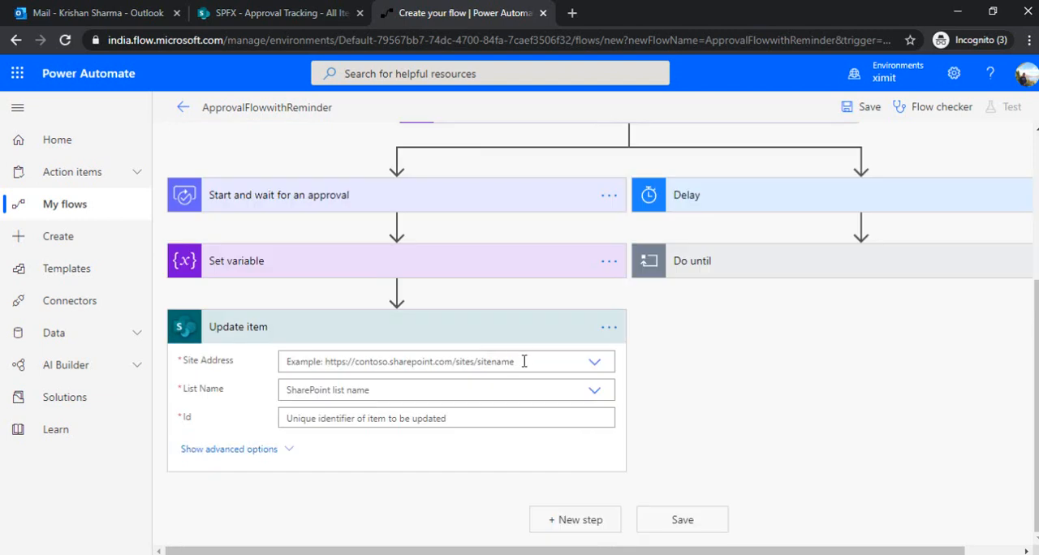
{"action": "left_click", "coordinate": [594, 360]}
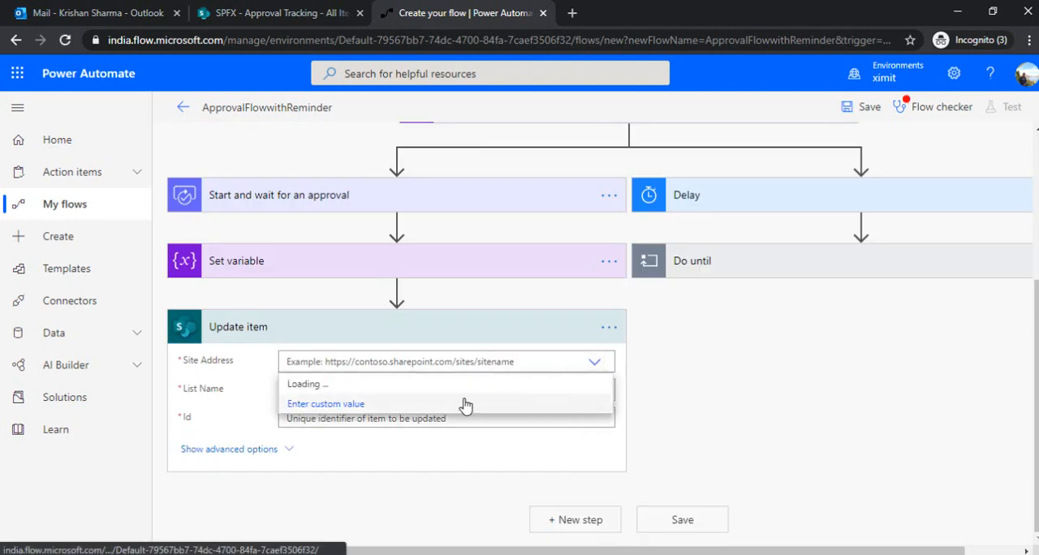
{"action": "left_click", "coordinate": [445, 360]}
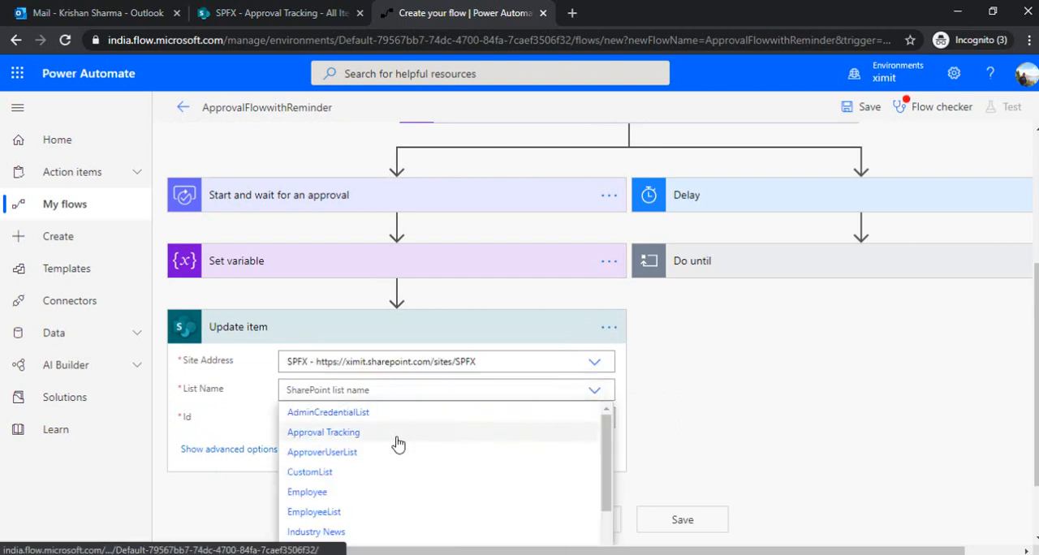
{"action": "left_click", "coordinate": [323, 431]}
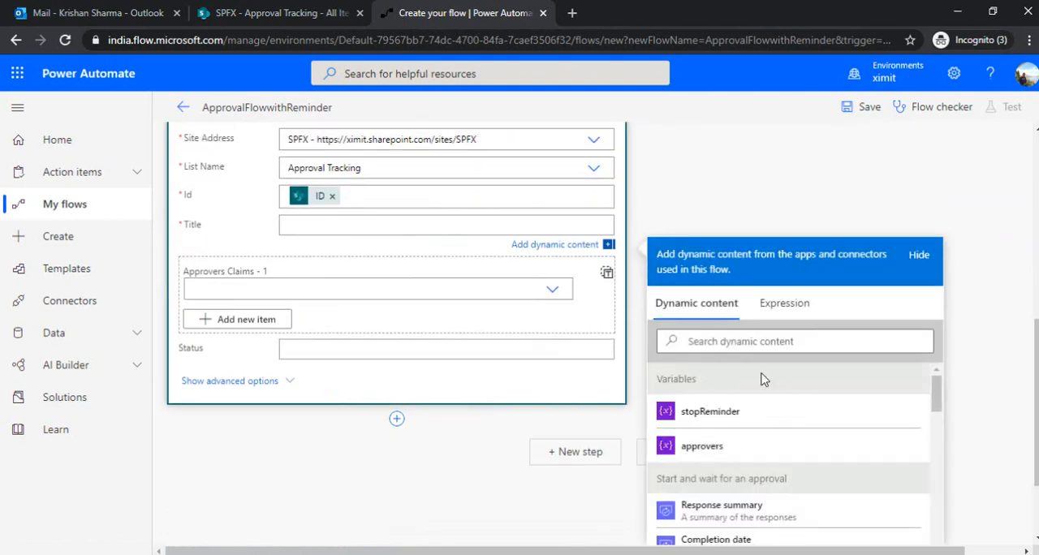
Fill the item's Title with the Title value and Status with the approval Outcome.
{"action": "type", "text": "Th"}
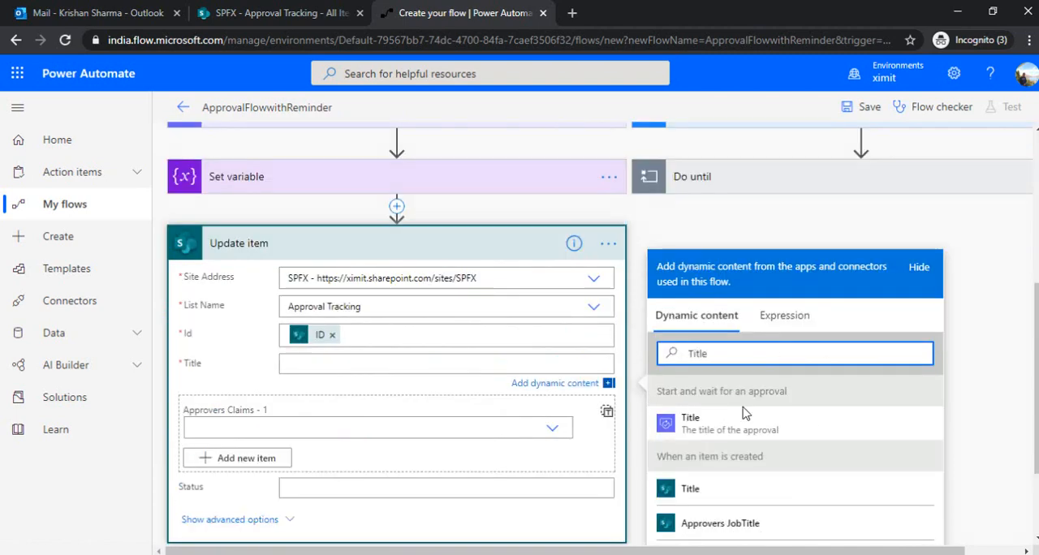
{"action": "left_click", "coordinate": [688, 422]}
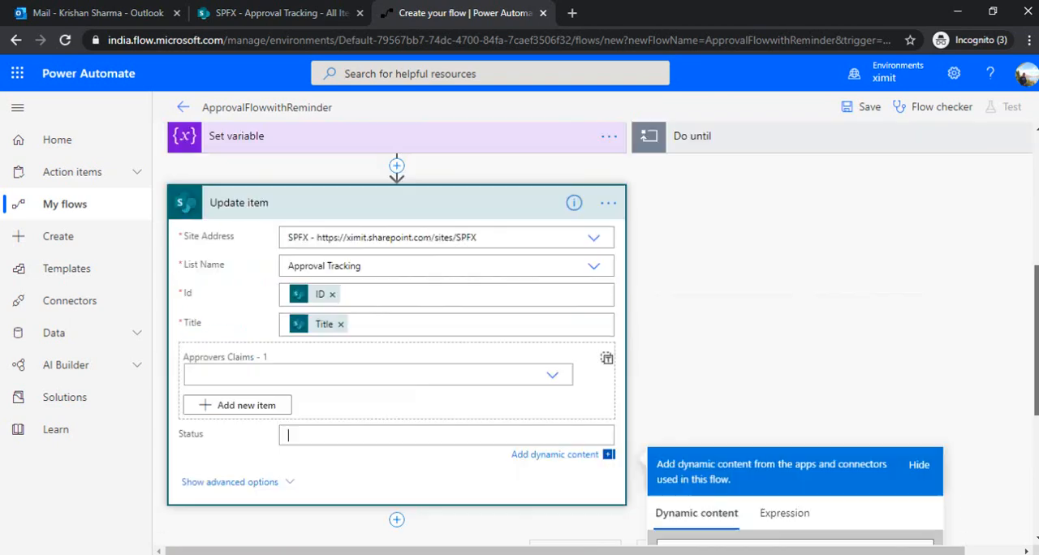
{"action": "scroll", "scroll_direction": "down", "scroll_amount": 3}
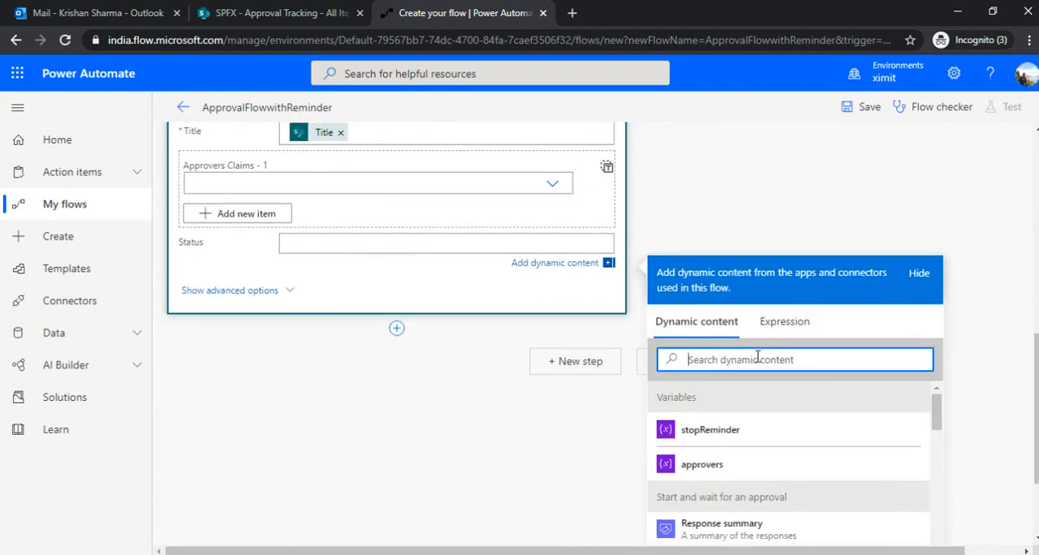
{"action": "type", "text": "out"}
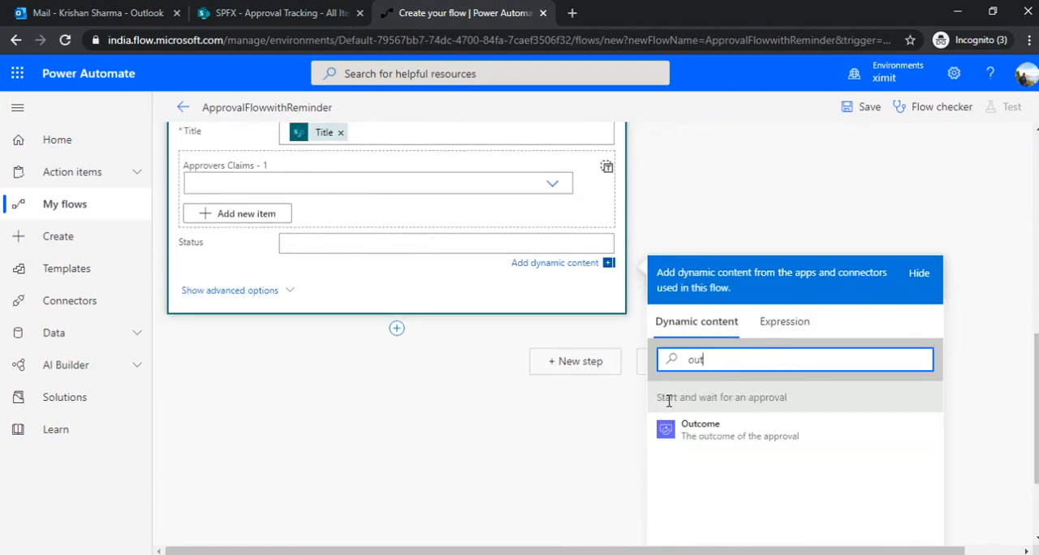
{"action": "mouse_move", "coordinate": [727, 429]}
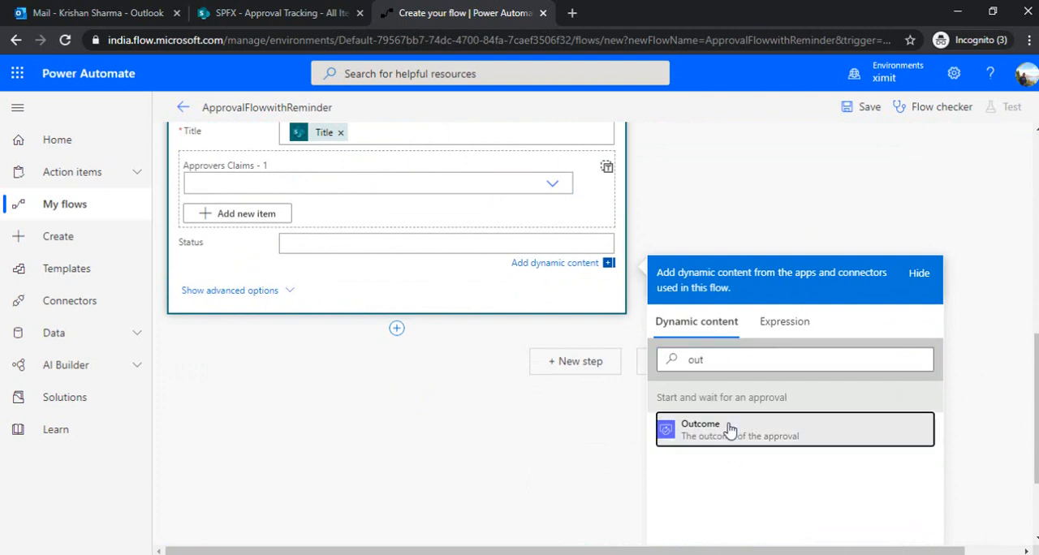
{"action": "left_click", "coordinate": [700, 429]}
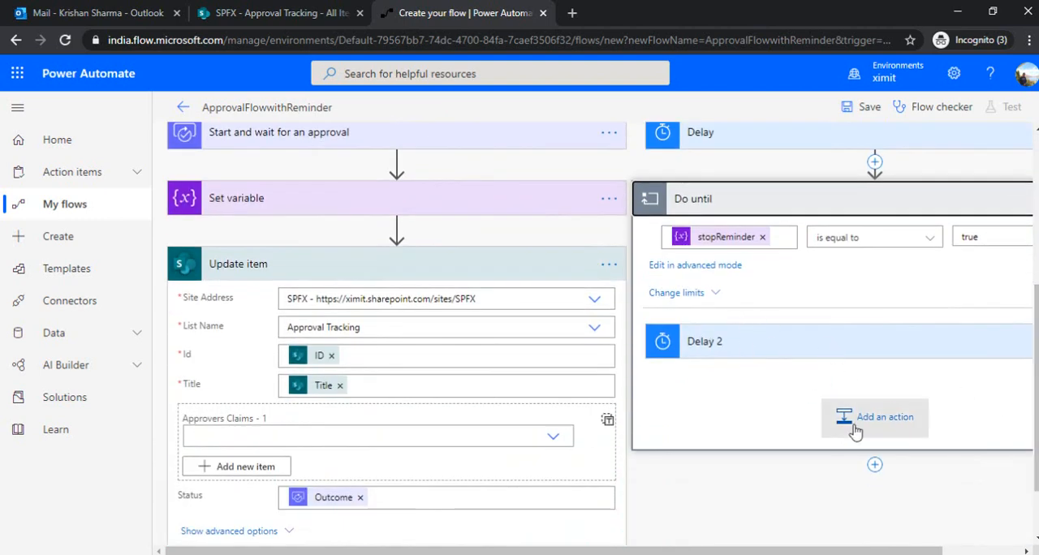
Add a Send an email (V2) action inside the Do until loop addressed to the approvers variable.
{"action": "left_click", "coordinate": [883, 416]}
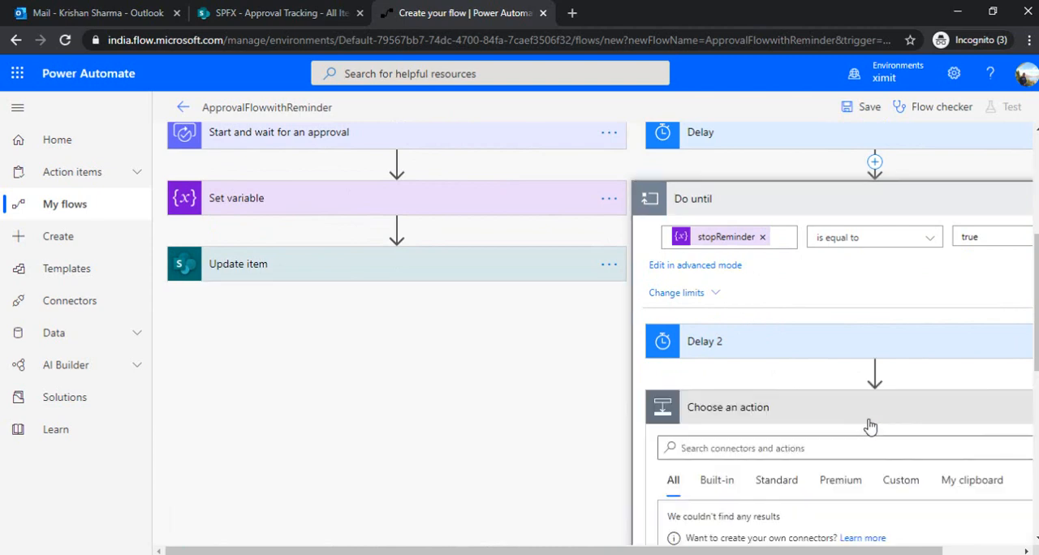
{"action": "type", "text": "send"}
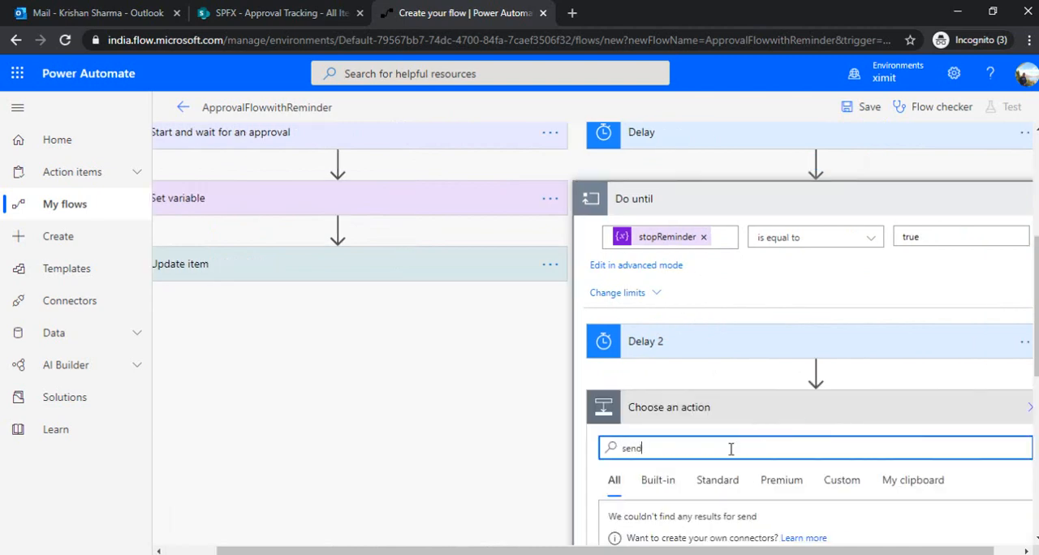
{"action": "type", "text": "email"}
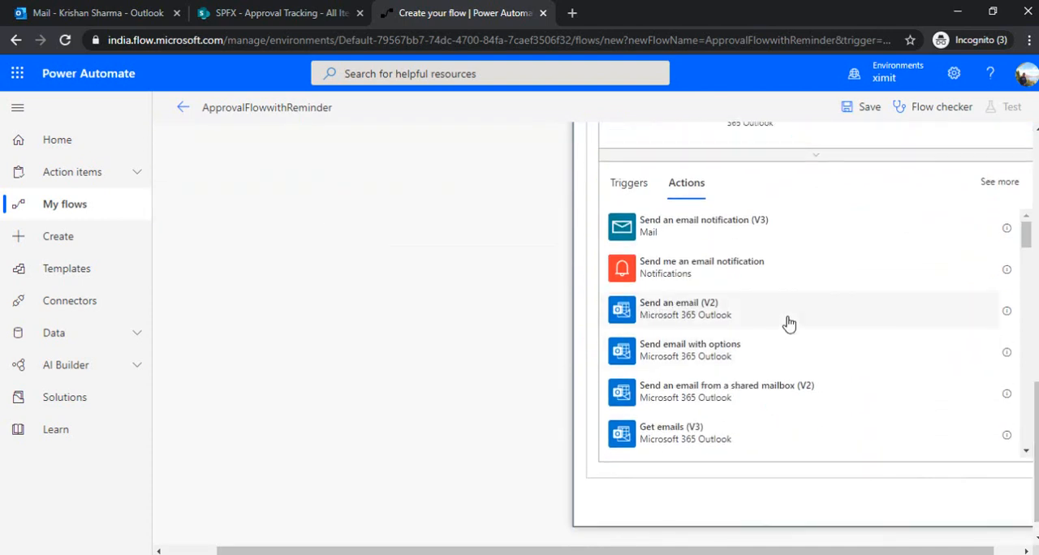
{"action": "left_click", "coordinate": [678, 308]}
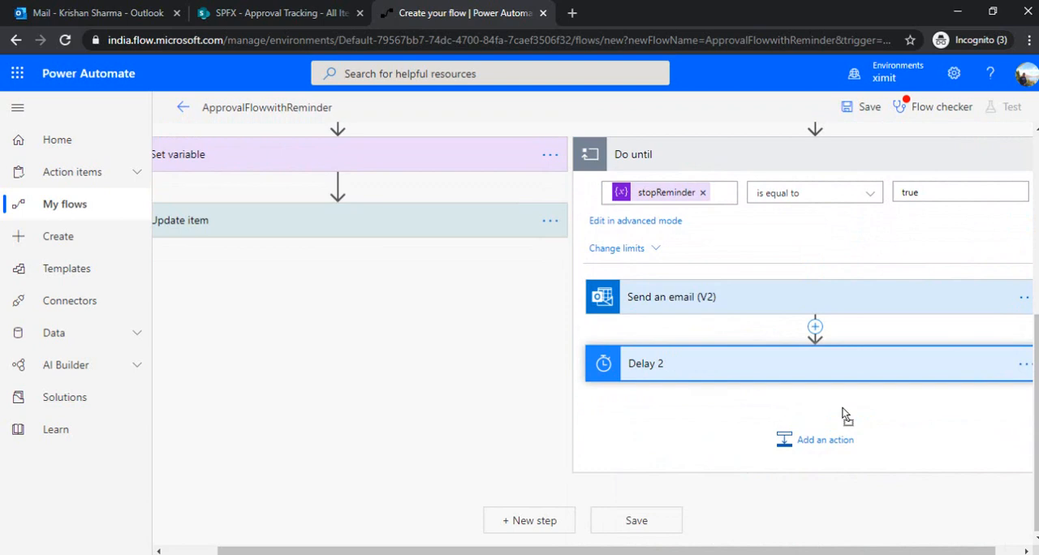
{"action": "left_click", "coordinate": [672, 295]}
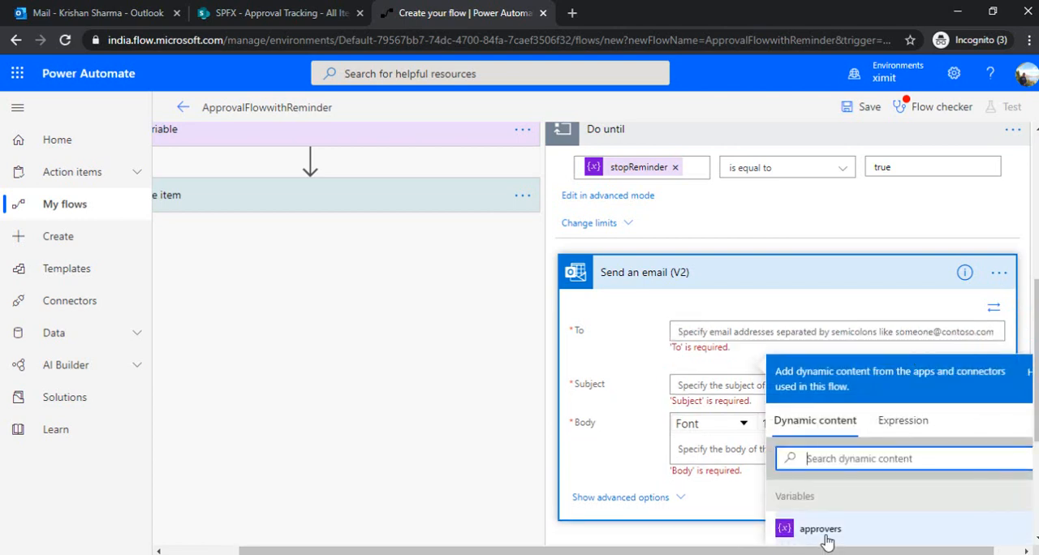
{"action": "left_click", "coordinate": [820, 529]}
{"action": "type", "text": "Gentle Reminder -"}
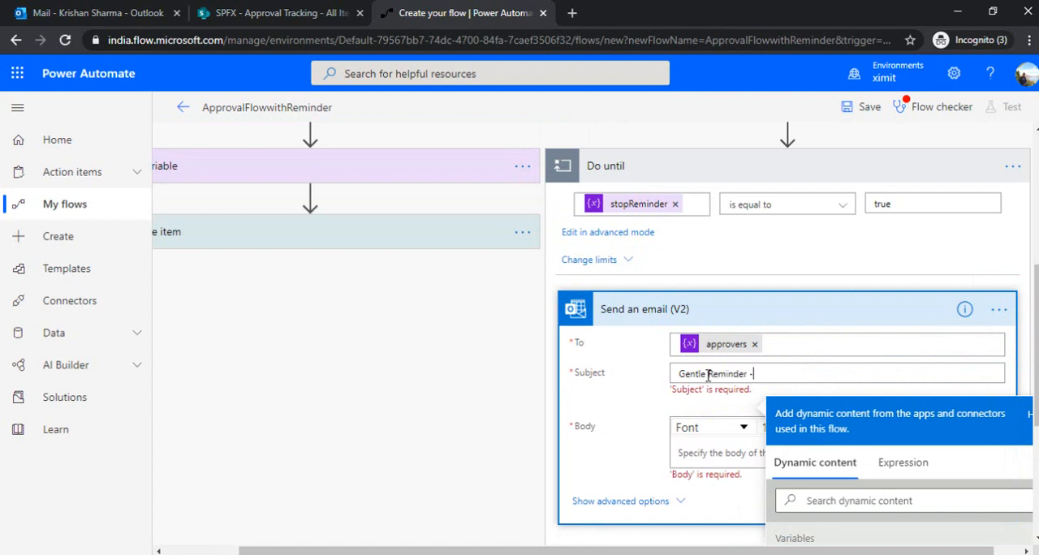
Set subject 'Gentle Reminder - Please take action' plus Title and a body including the item's Title.
{"action": "type", "text": "Please take a"}
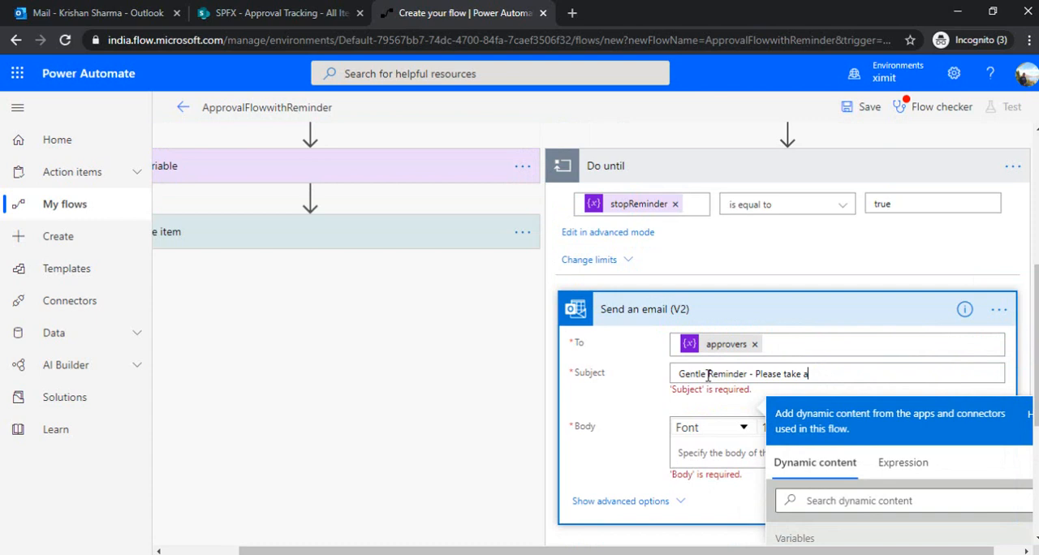
{"action": "type", "text": "ction"}
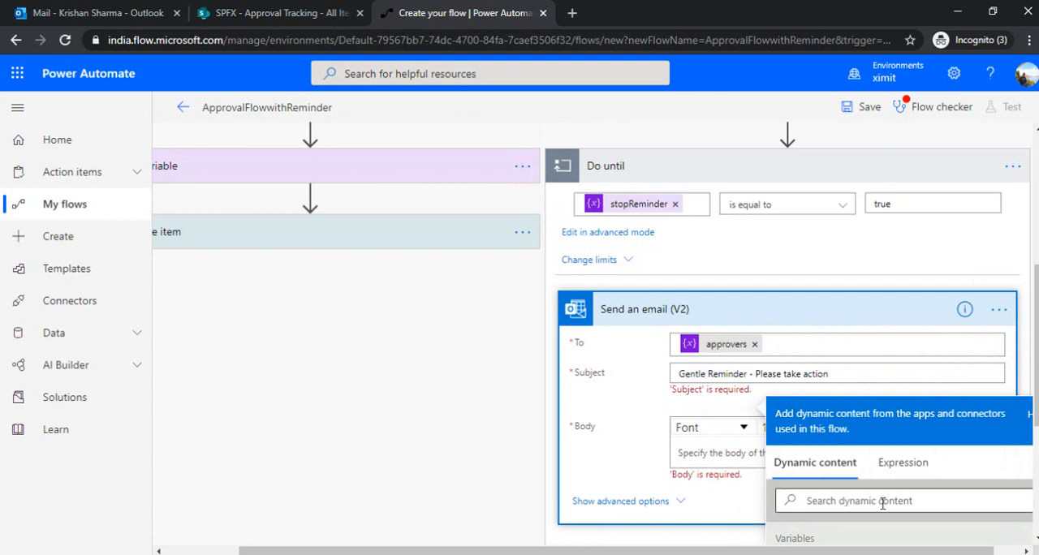
{"action": "type", "text": "tit"}
{"action": "left_click", "coordinate": [718, 453]}
{"action": "type", "text": "Please a"}
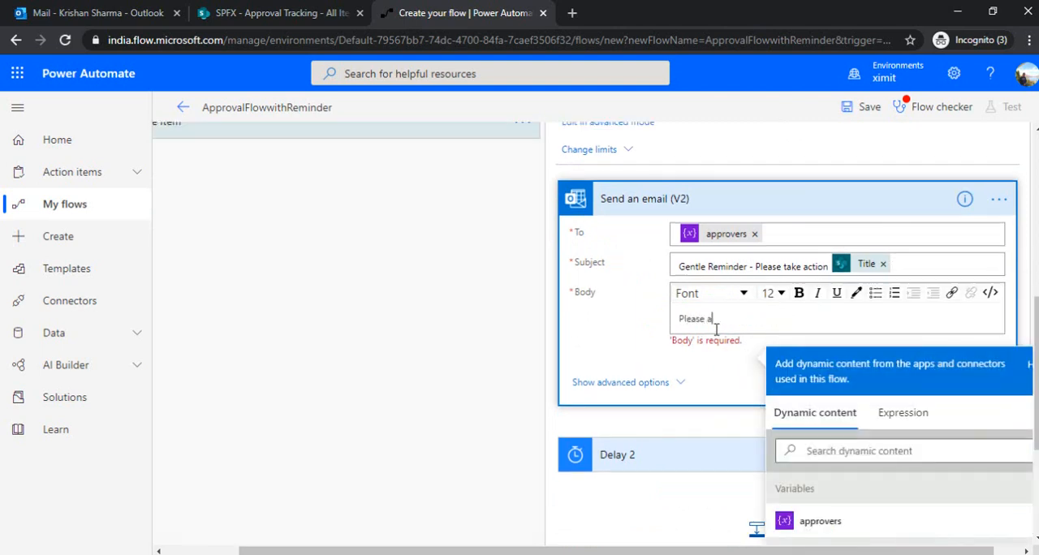
{"action": "type", "text": "take c"}
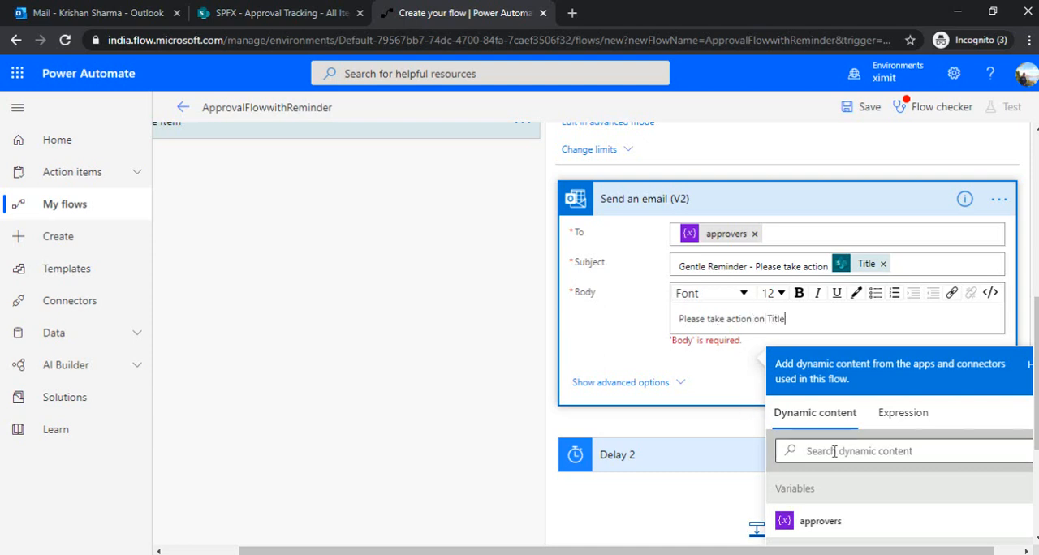
{"action": "double_click", "coordinate": [773, 319]}
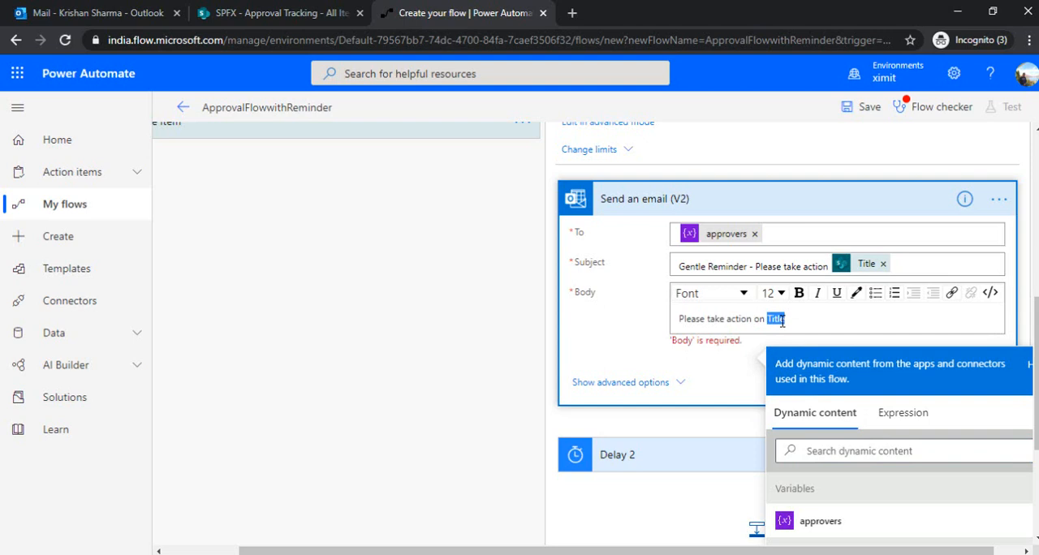
{"action": "type", "text": "title"}
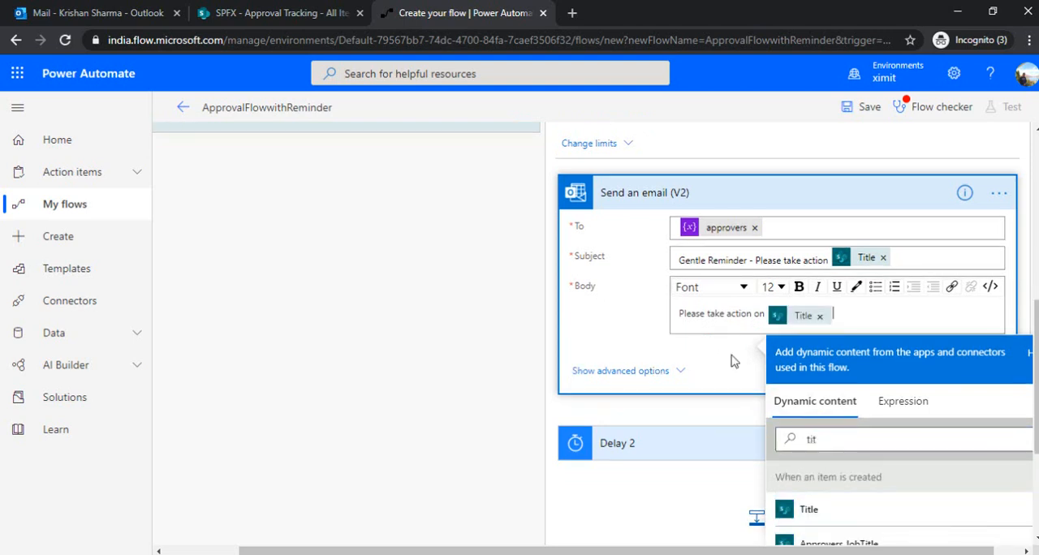
{"action": "left_click", "coordinate": [766, 193]}
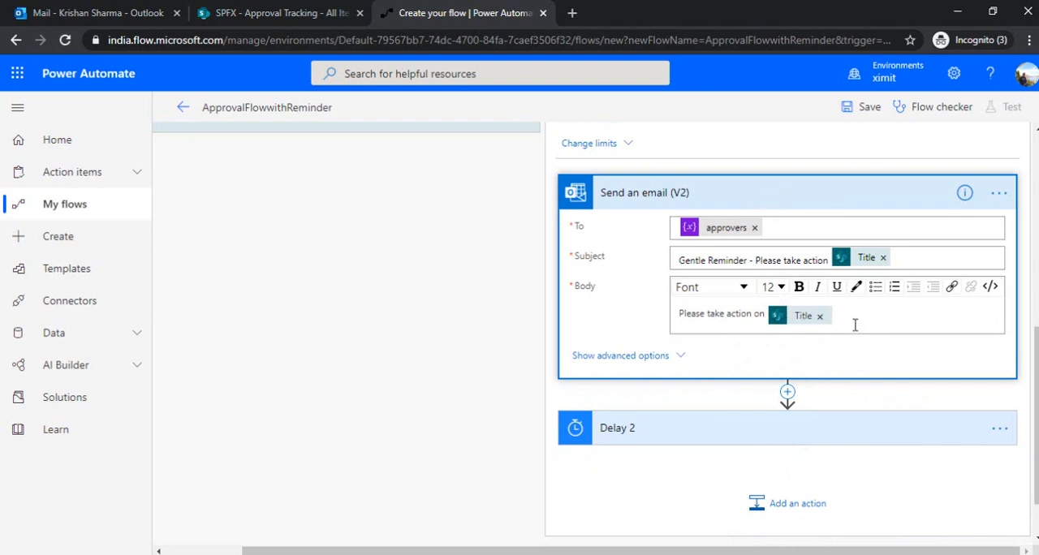
{"action": "mouse_move", "coordinate": [836, 201]}
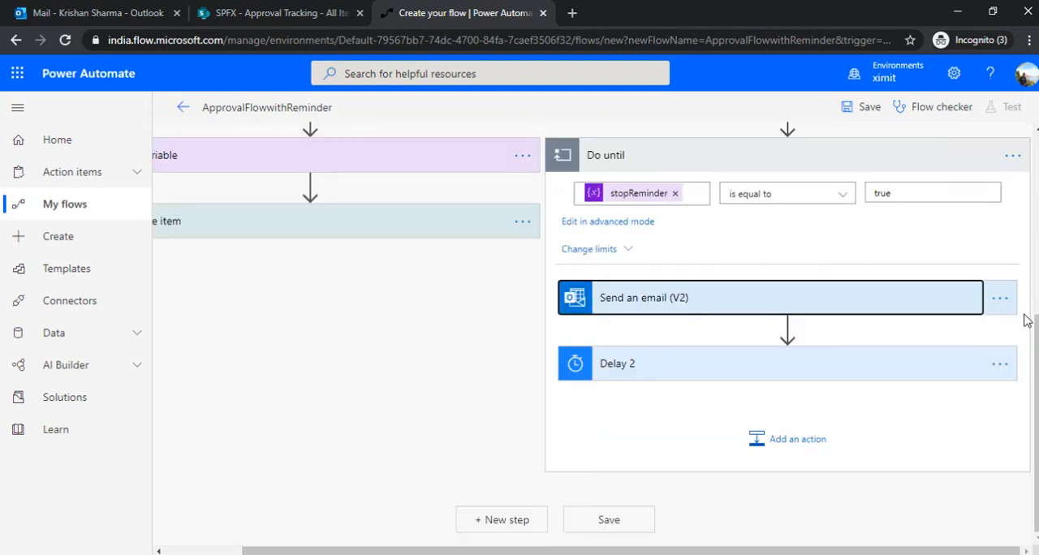
Save ApprovalFlowwithReminder and return to the SharePoint Approval Tracking list.
{"action": "left_click", "coordinate": [869, 108]}
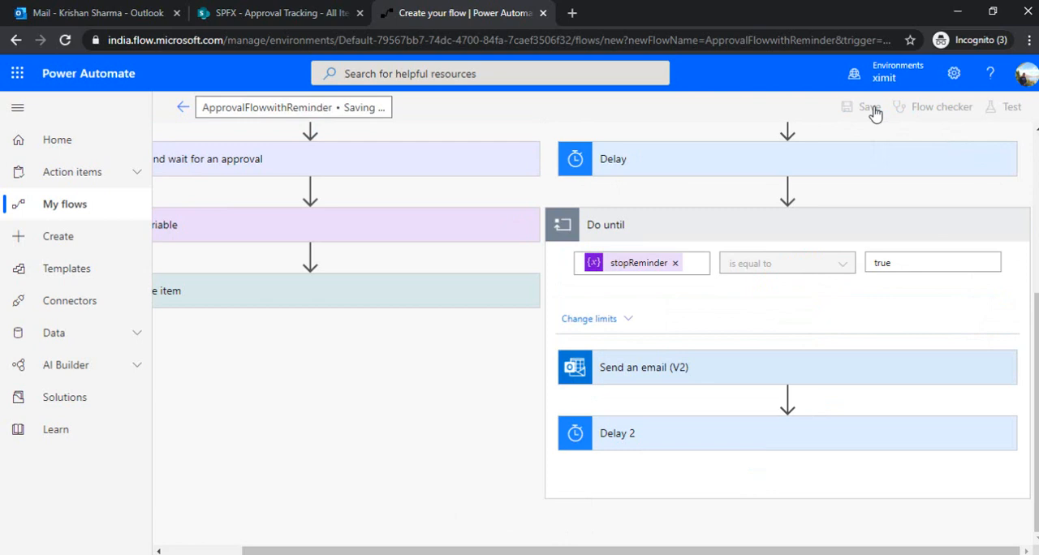
{"action": "left_click", "coordinate": [867, 107]}
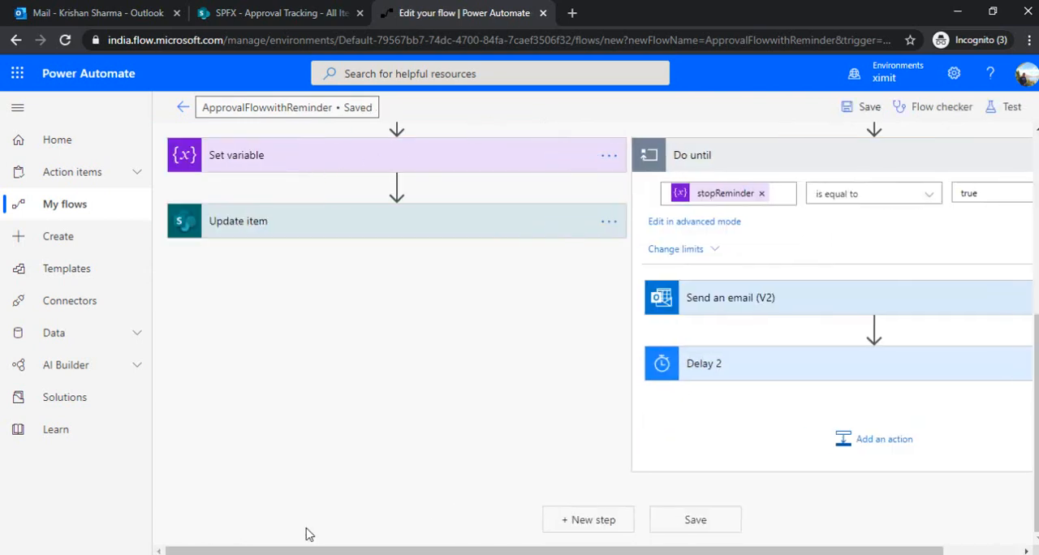
{"action": "left_click", "coordinate": [280, 12]}
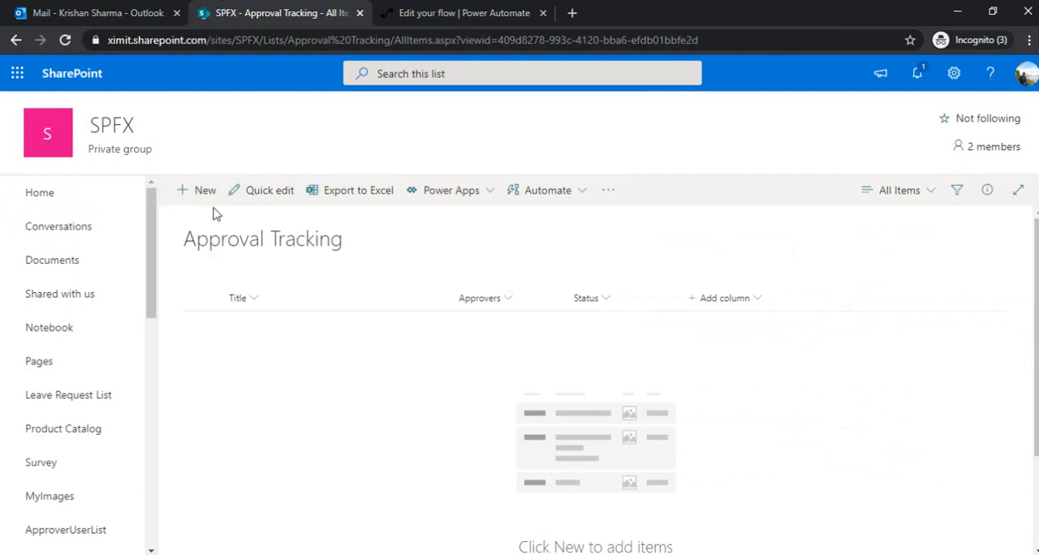
{"action": "left_click", "coordinate": [204, 190]}
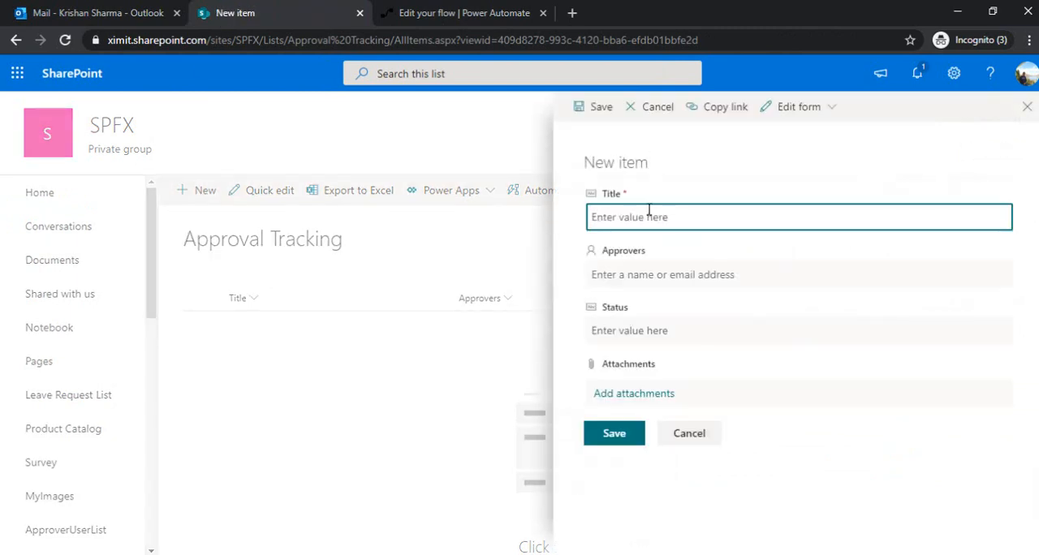
{"action": "type", "text": "Approval item 1"}
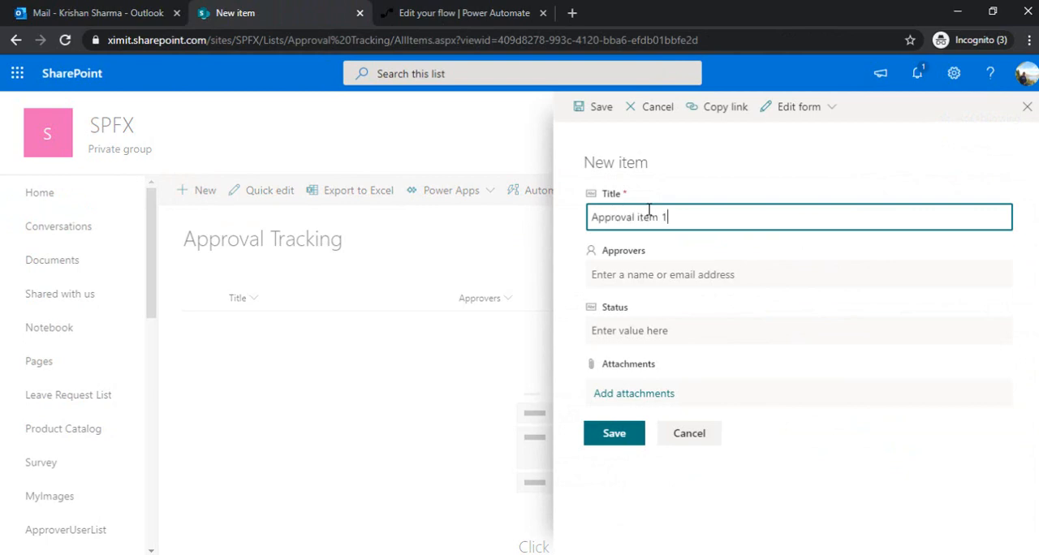
{"action": "left_click", "coordinate": [798, 275]}
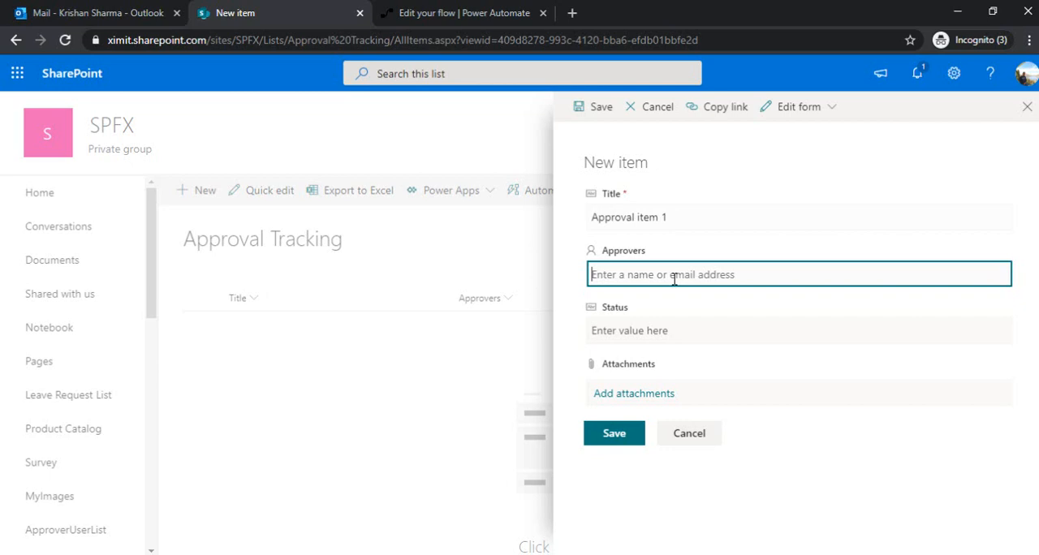
{"action": "type", "text": "krishan"}
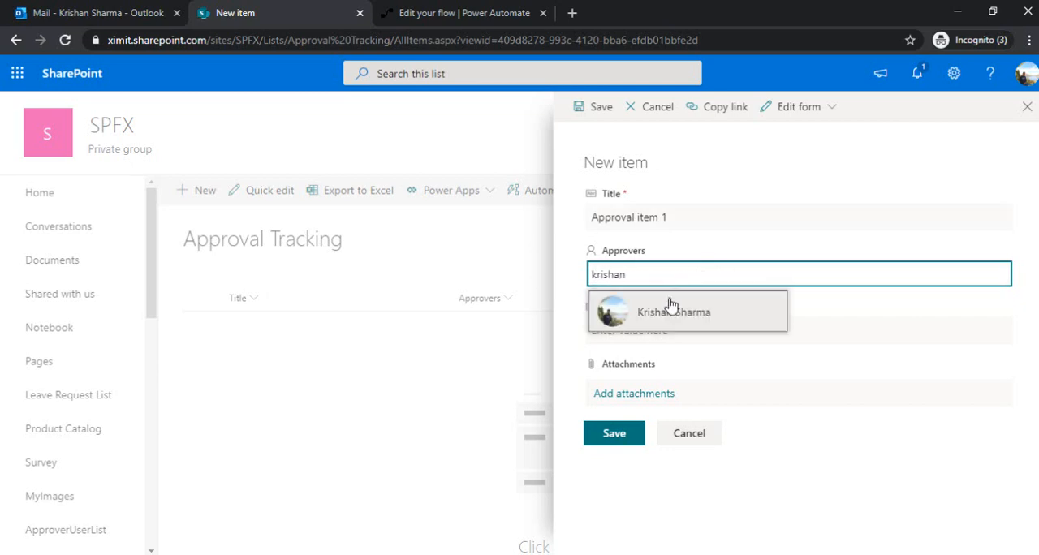
{"action": "left_click", "coordinate": [674, 312]}
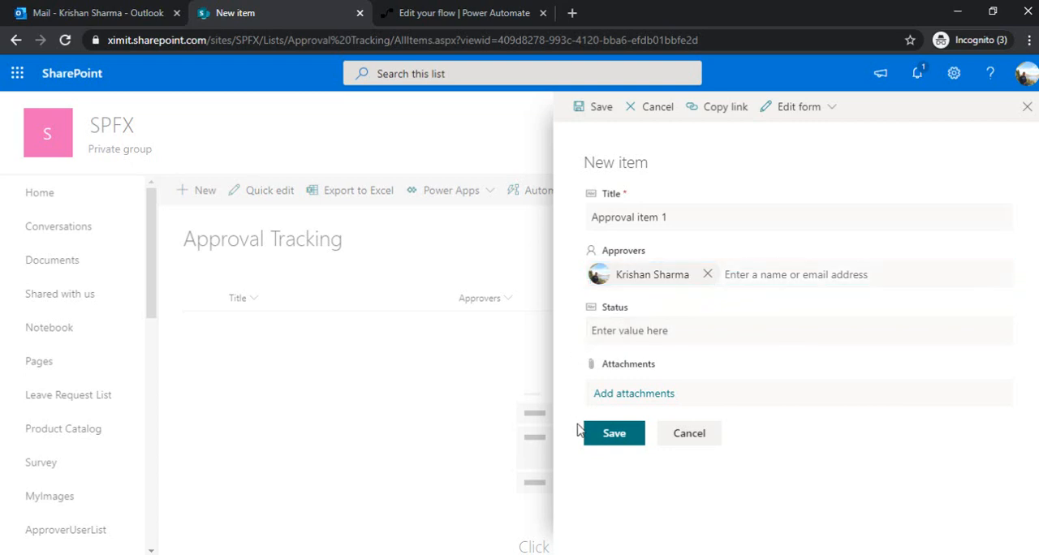
{"action": "left_click", "coordinate": [614, 432]}
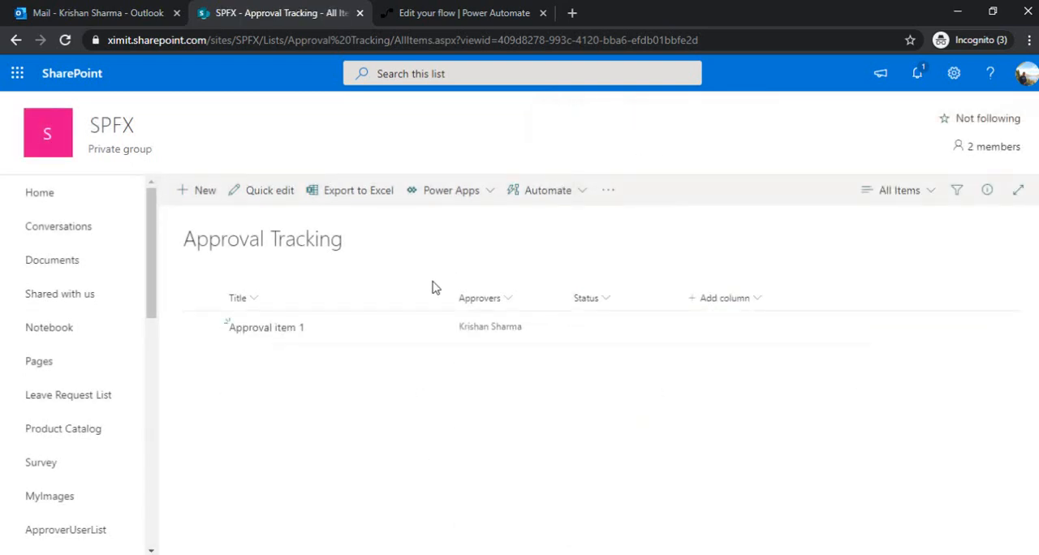
Refresh run history, inspect the running flow's Delay and approval branches, then go to Outlook.
{"action": "left_click", "coordinate": [464, 13]}
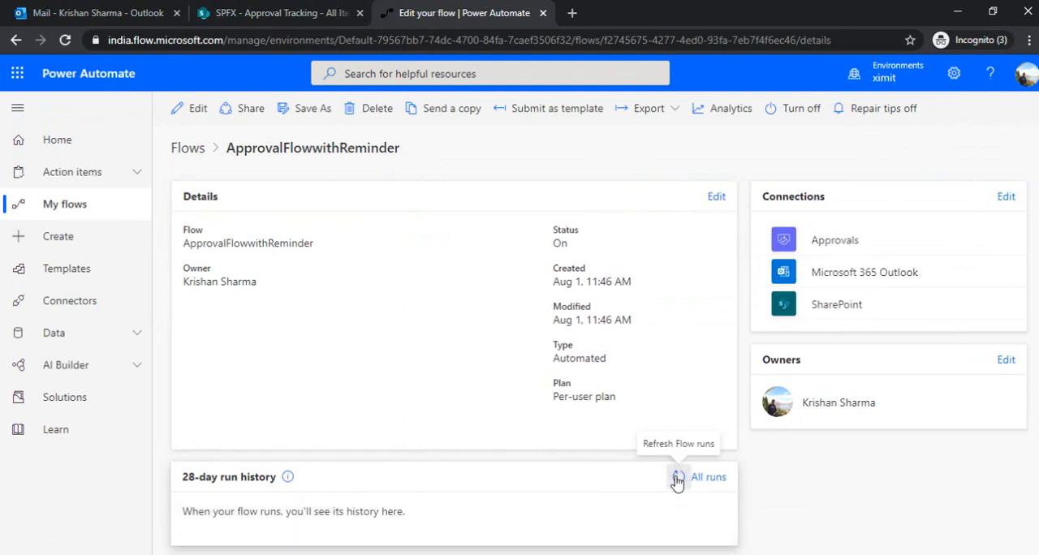
{"action": "left_click", "coordinate": [678, 478]}
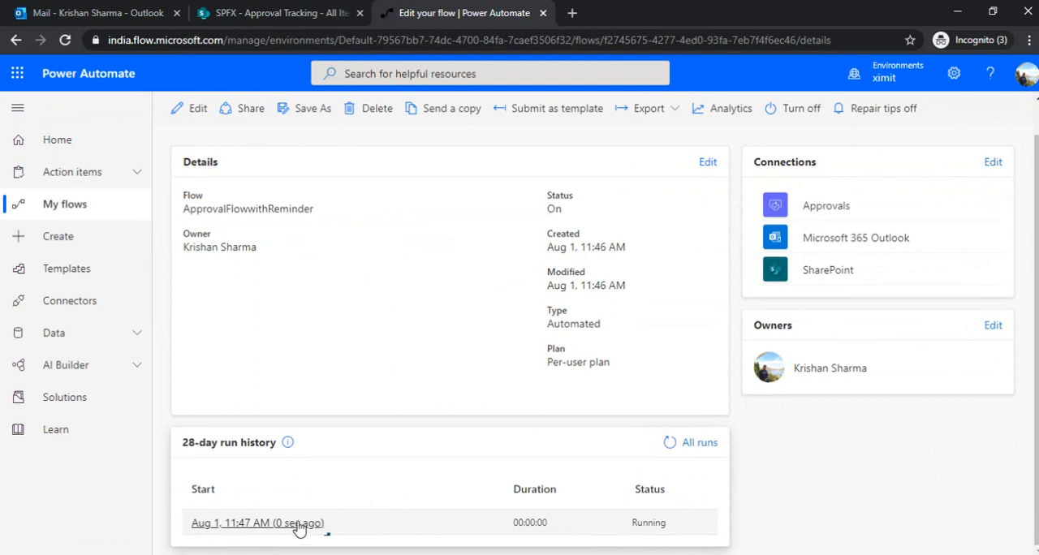
{"action": "left_click", "coordinate": [256, 523]}
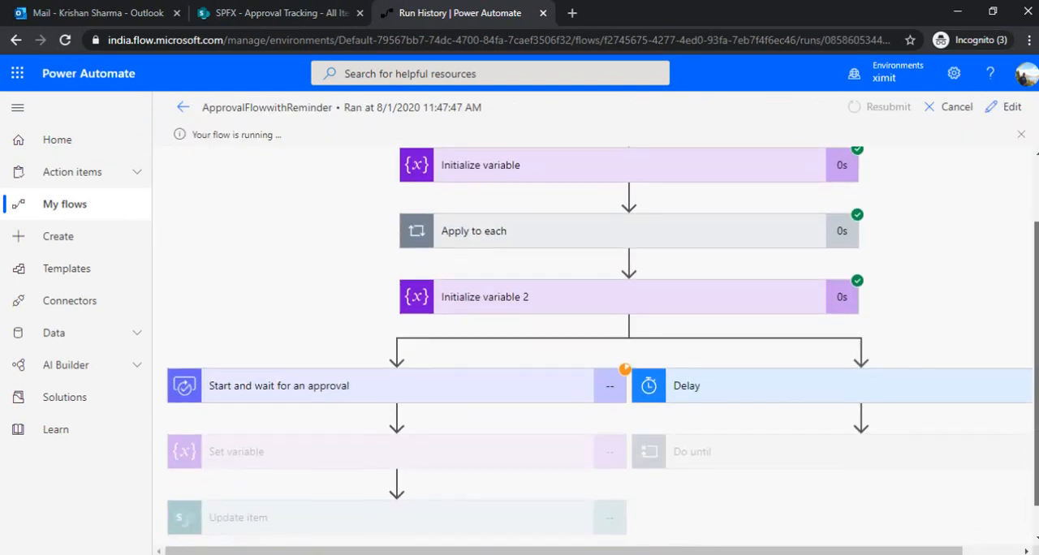
{"action": "scroll", "scroll_direction": "down", "scroll_amount": 3}
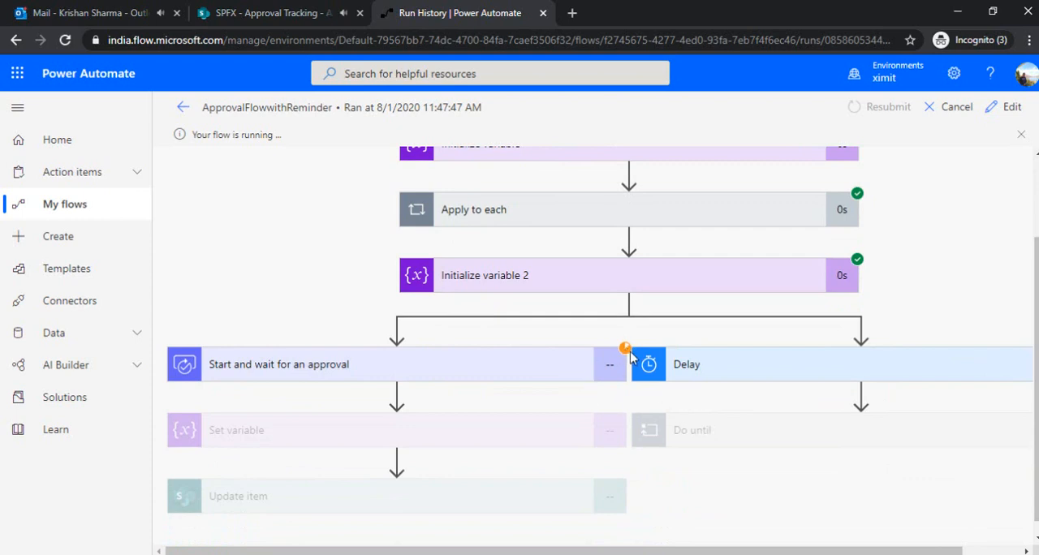
{"action": "mouse_move", "coordinate": [624, 357]}
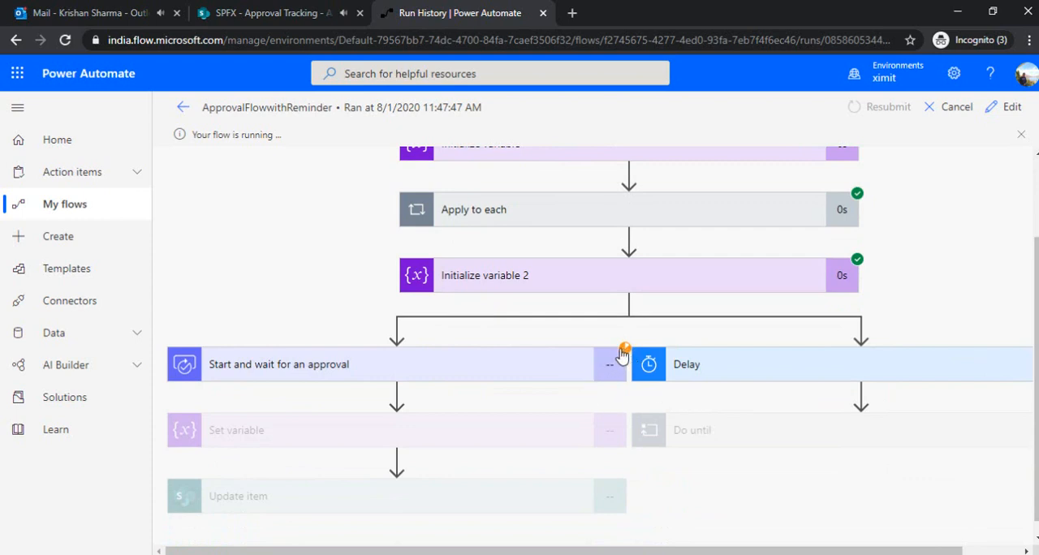
{"action": "mouse_move", "coordinate": [584, 504]}
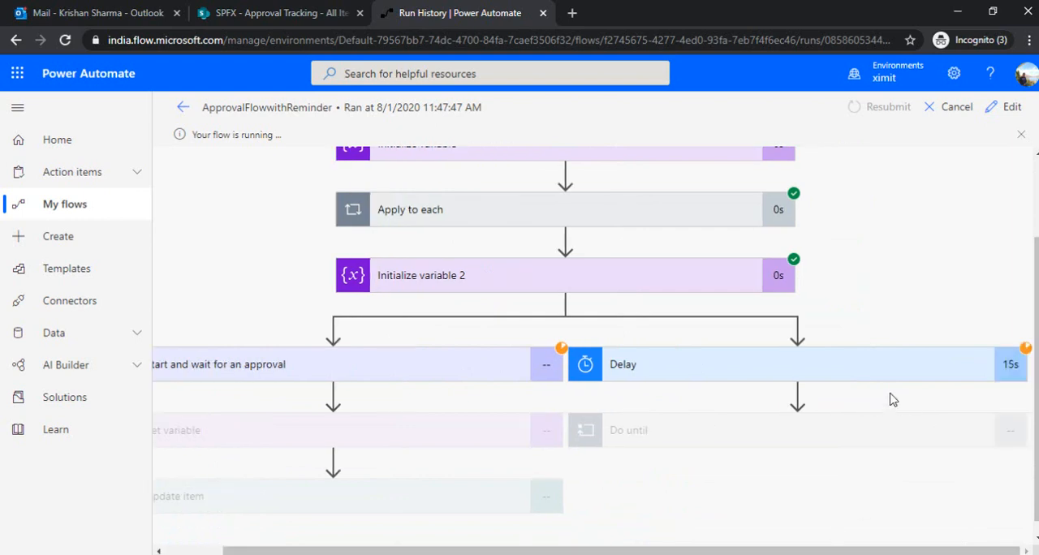
{"action": "scroll", "scroll_direction": "left", "scroll_amount": 3}
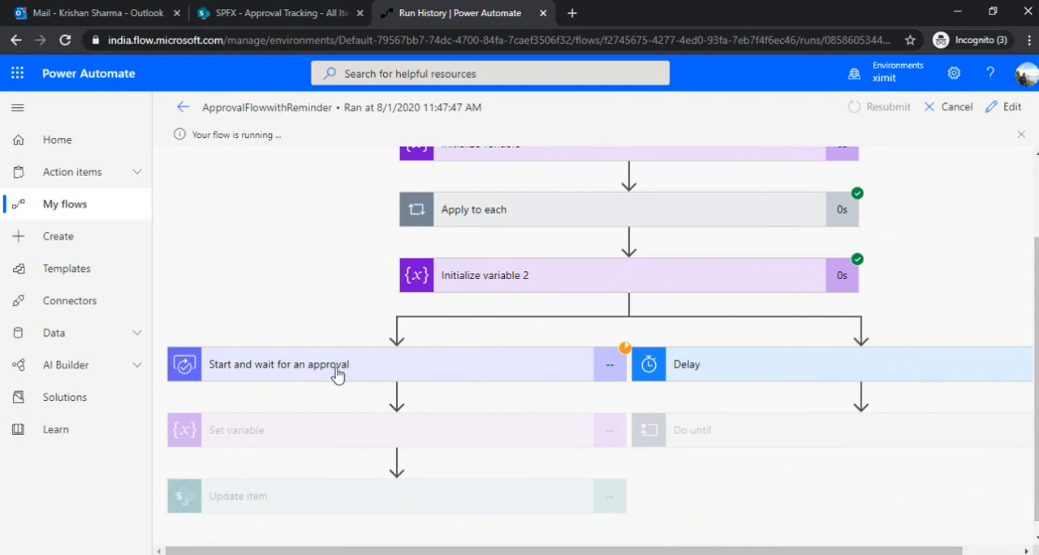
{"action": "left_click", "coordinate": [97, 13]}
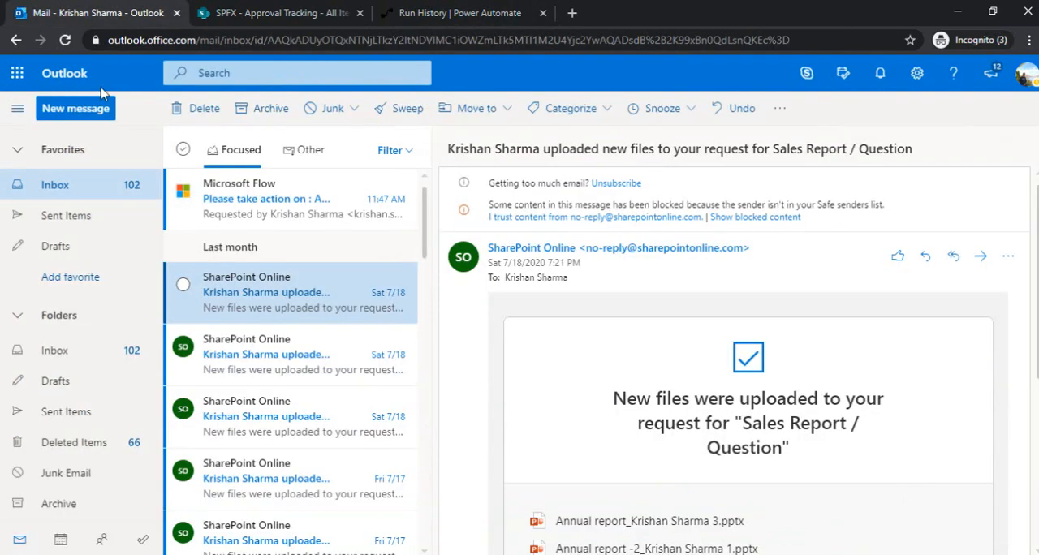
Review the approval email for Approval item 1, watch the Delay finish, then check the inbox for the reminder.
{"action": "left_click", "coordinate": [284, 199]}
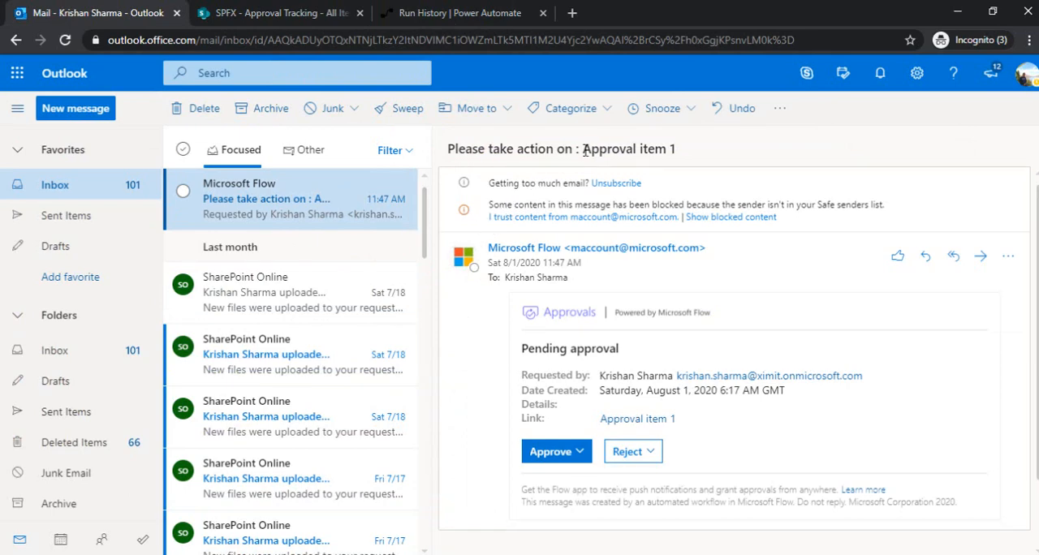
{"action": "double_click", "coordinate": [627, 150]}
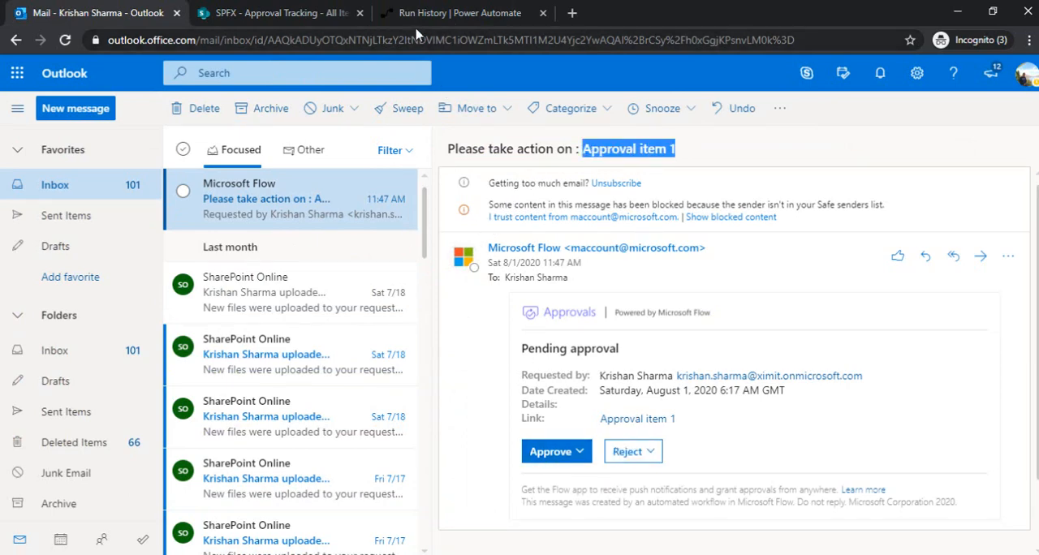
{"action": "left_click", "coordinate": [459, 13]}
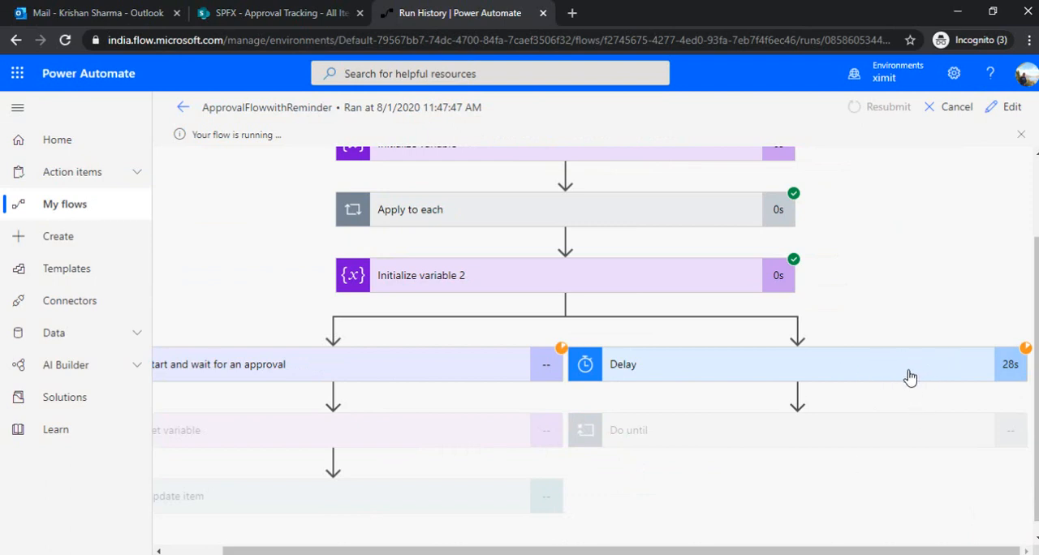
{"action": "mouse_move", "coordinate": [913, 371]}
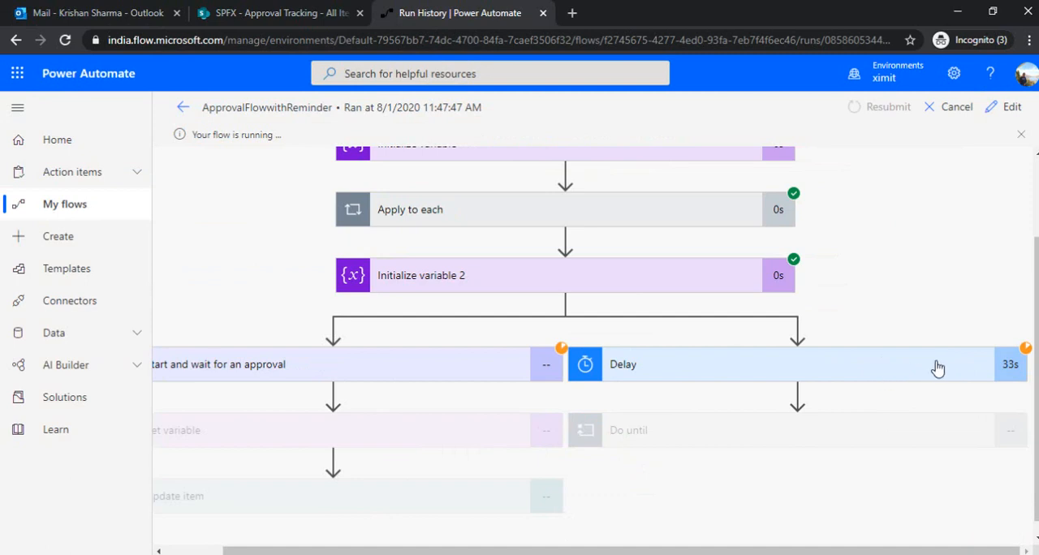
{"action": "mouse_move", "coordinate": [893, 374]}
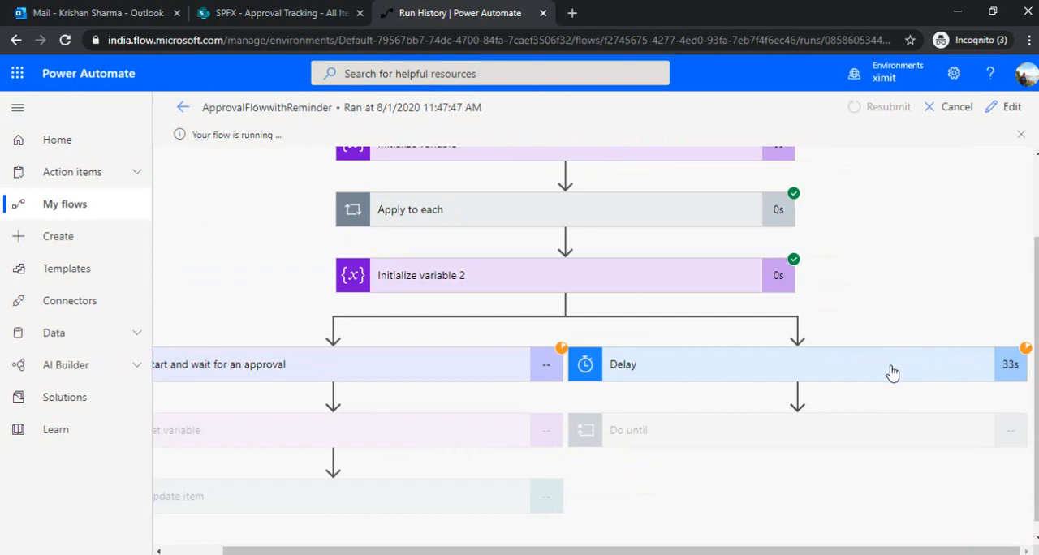
{"action": "mouse_move", "coordinate": [877, 403]}
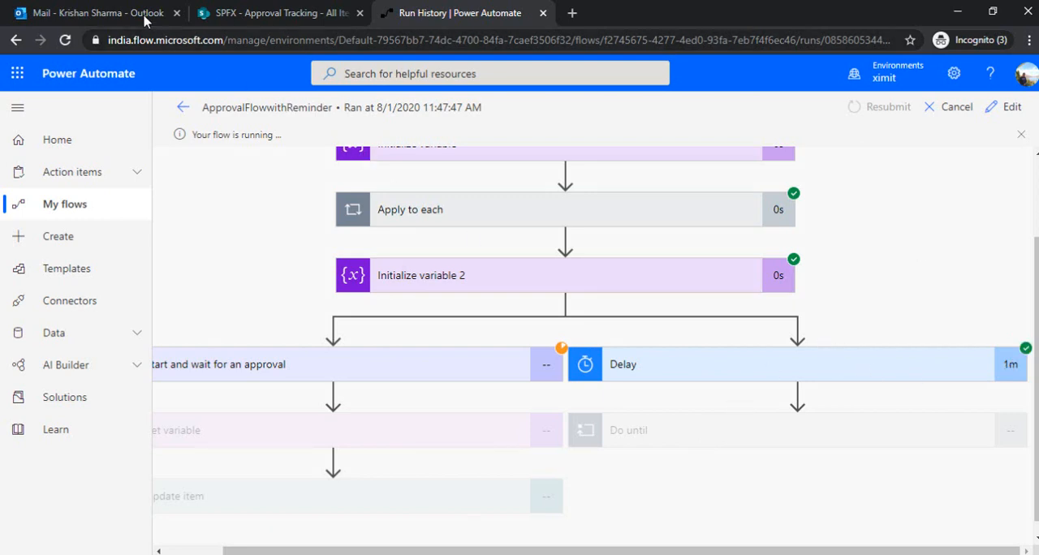
{"action": "left_click", "coordinate": [90, 13]}
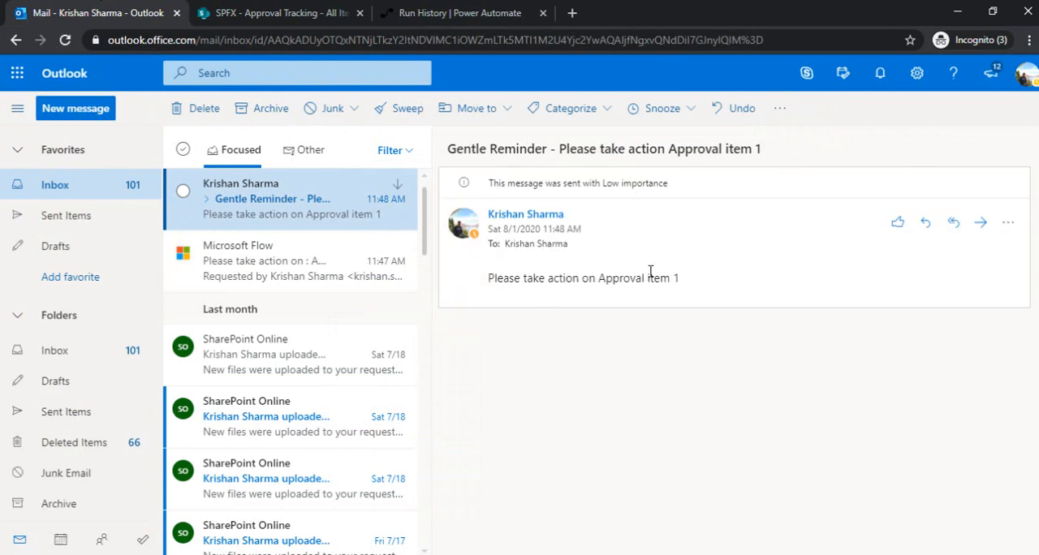
{"action": "left_click", "coordinate": [458, 13]}
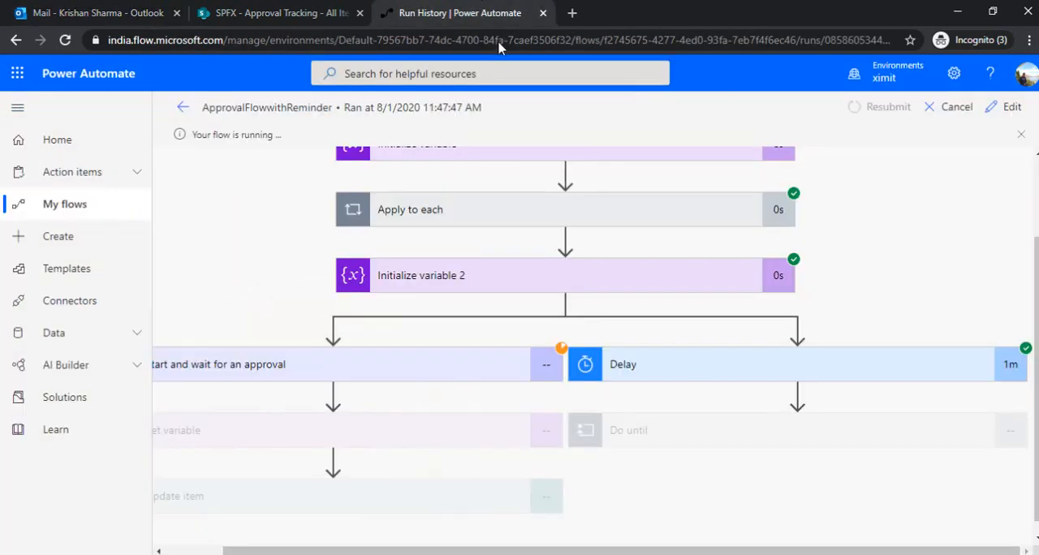
{"action": "mouse_move", "coordinate": [711, 441]}
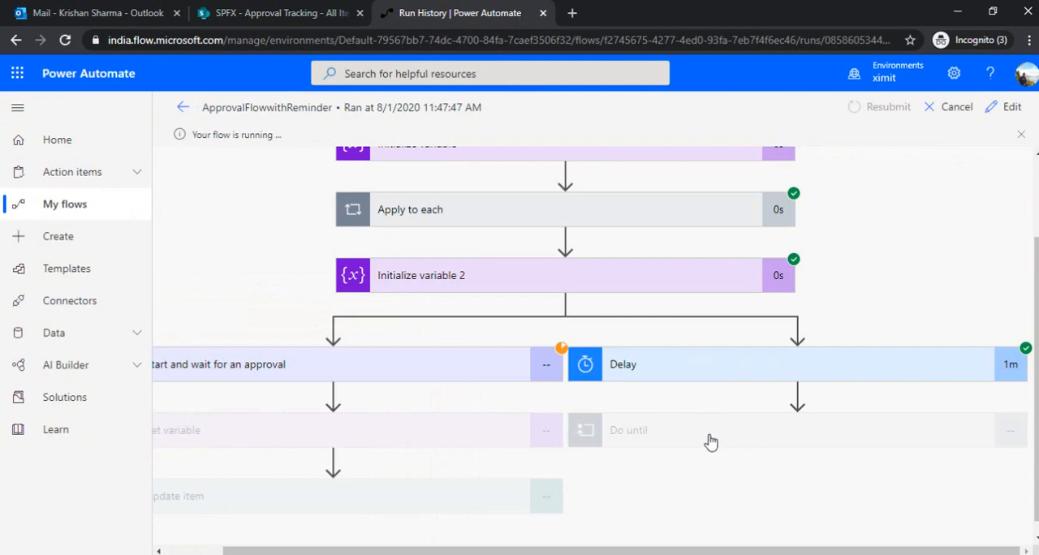
{"action": "mouse_move", "coordinate": [711, 441]}
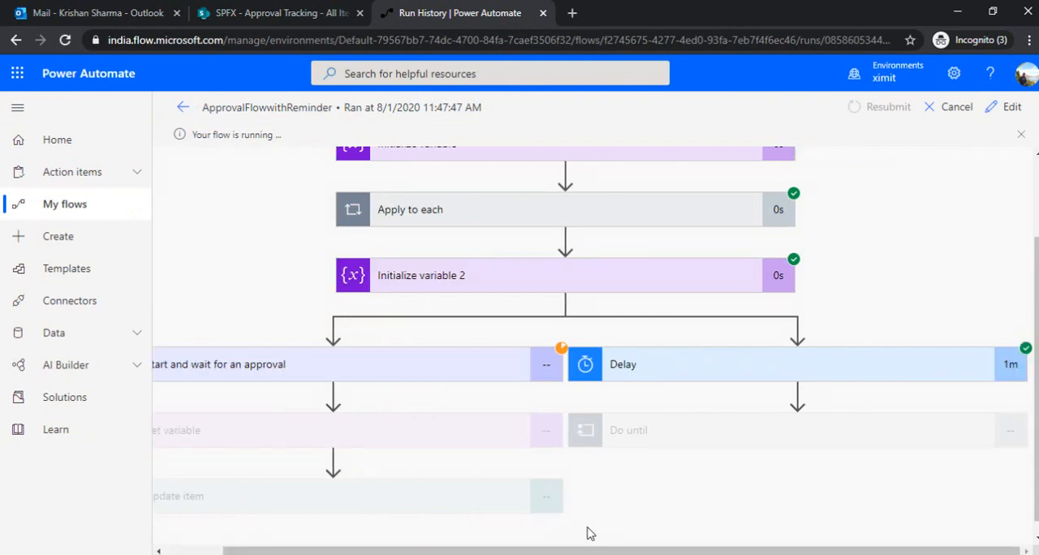
{"action": "left_click", "coordinate": [97, 13]}
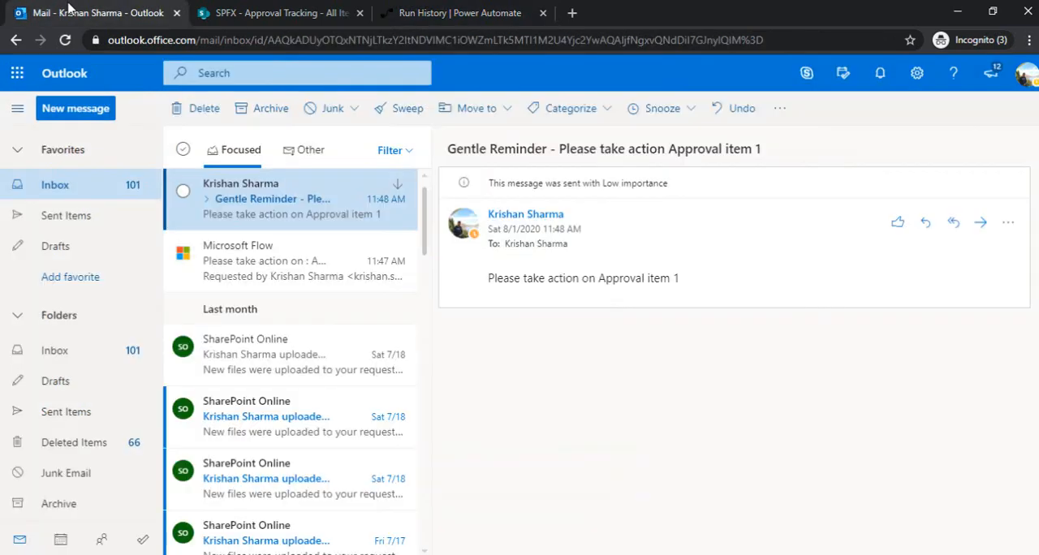
Approve Approval item 1 from its email, then check the list status and the flow run history.
{"action": "left_click", "coordinate": [289, 260]}
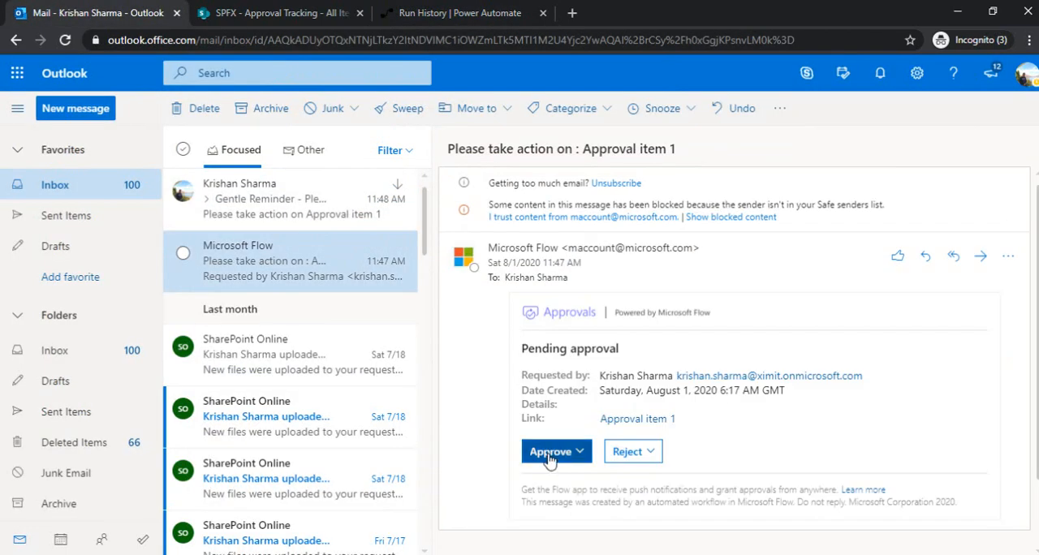
{"action": "left_click", "coordinate": [550, 452]}
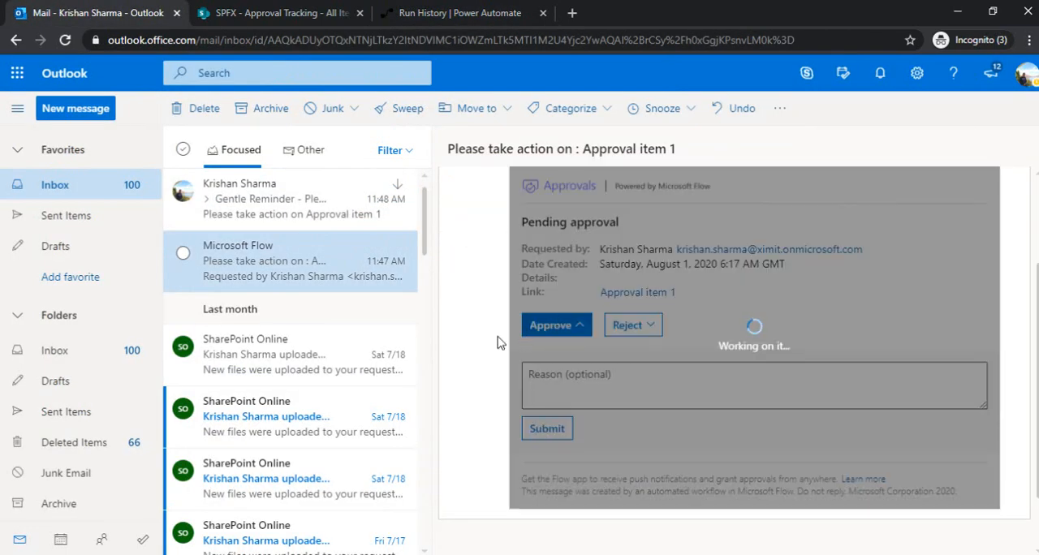
{"action": "left_click", "coordinate": [461, 13]}
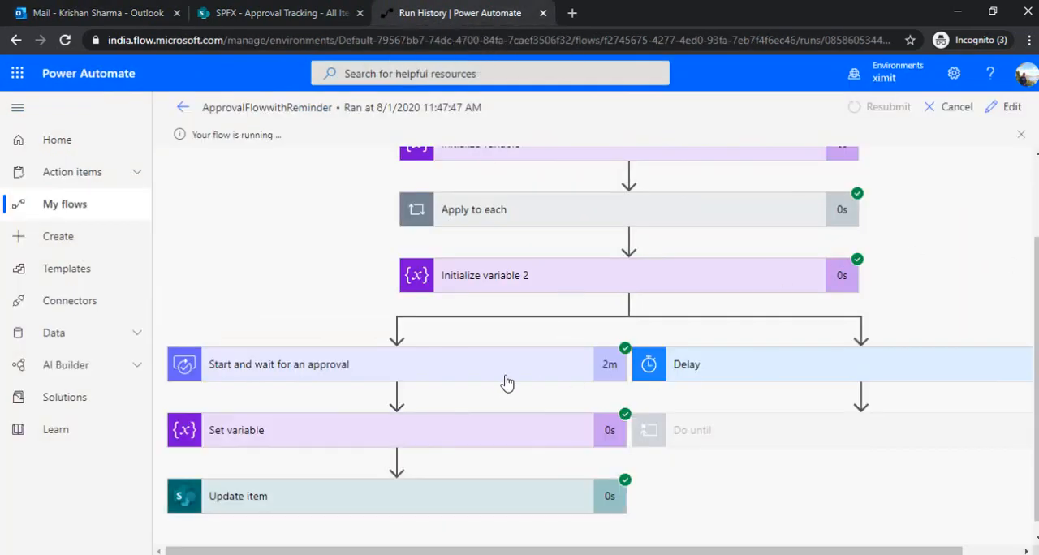
{"action": "mouse_move", "coordinate": [499, 503]}
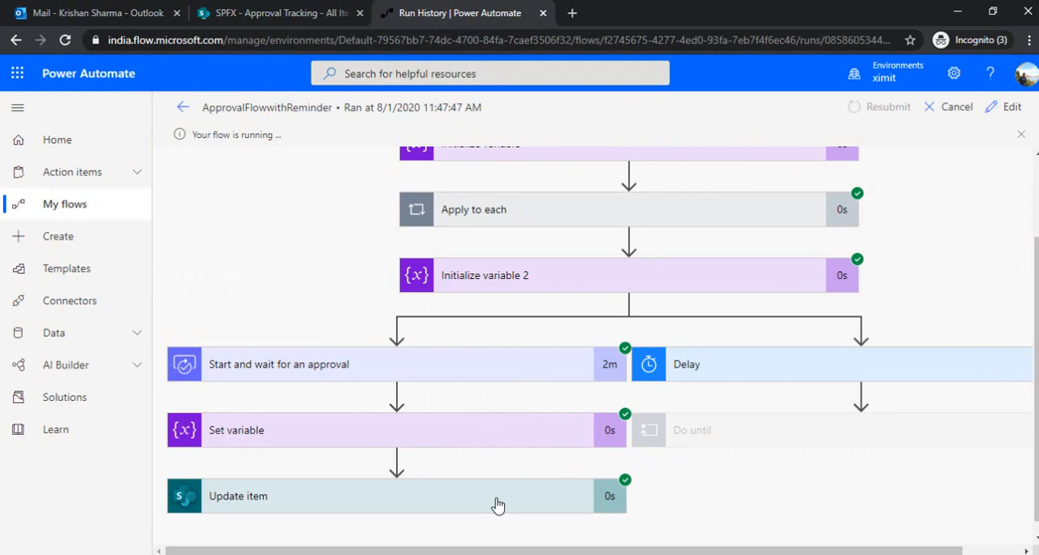
{"action": "left_click", "coordinate": [279, 13]}
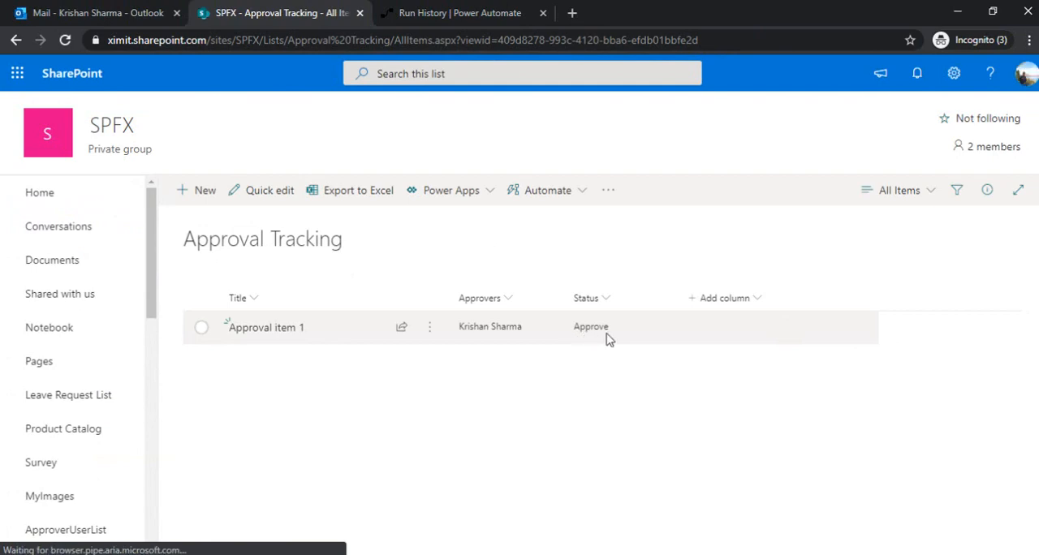
{"action": "left_click", "coordinate": [459, 13]}
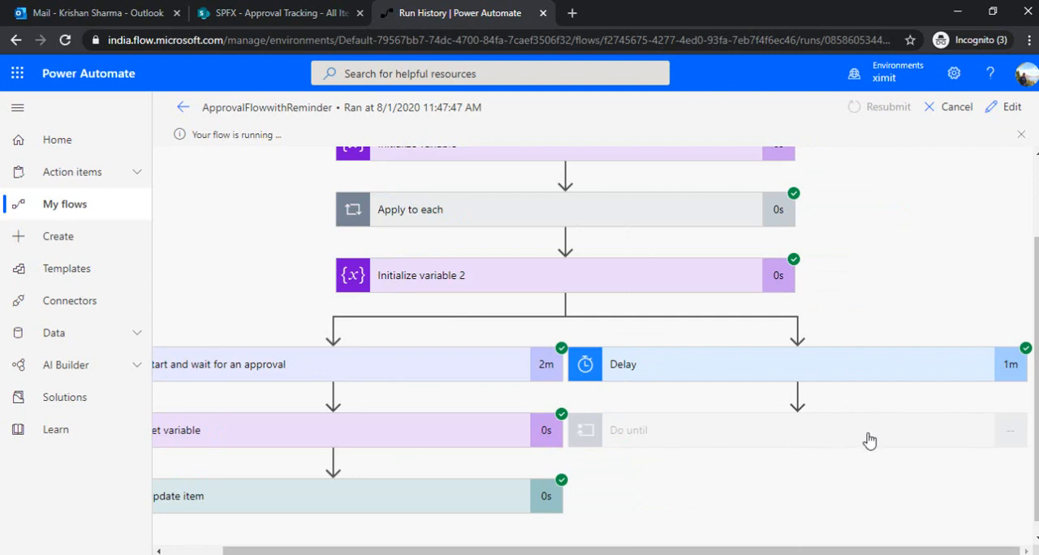
{"action": "mouse_move", "coordinate": [841, 432]}
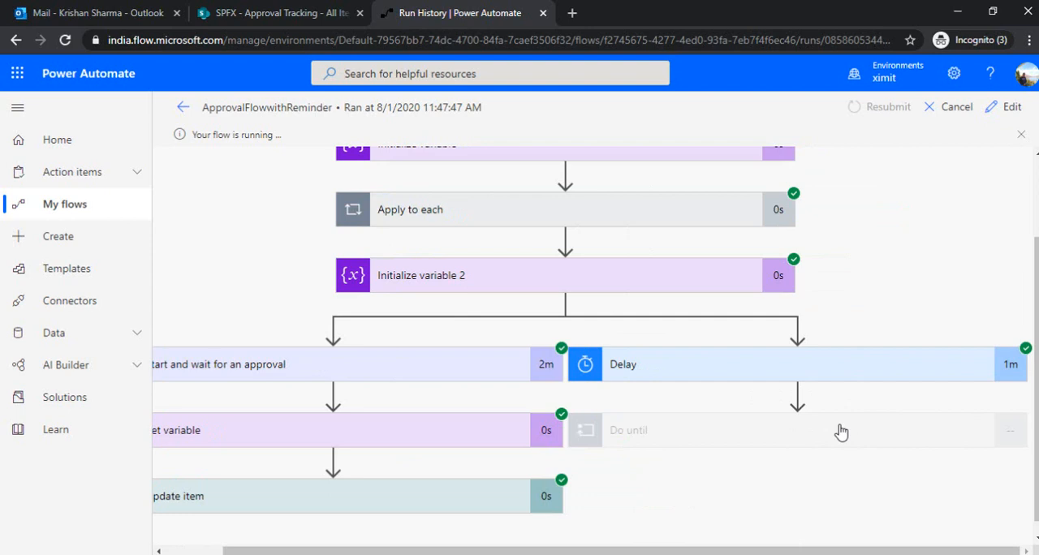
{"action": "mouse_move", "coordinate": [423, 448]}
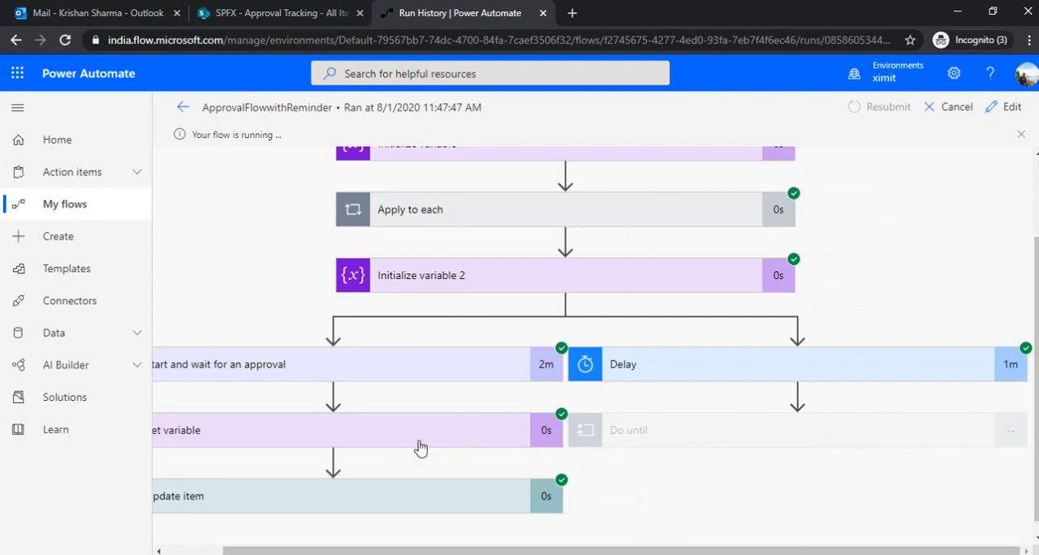
{"action": "mouse_move", "coordinate": [867, 430]}
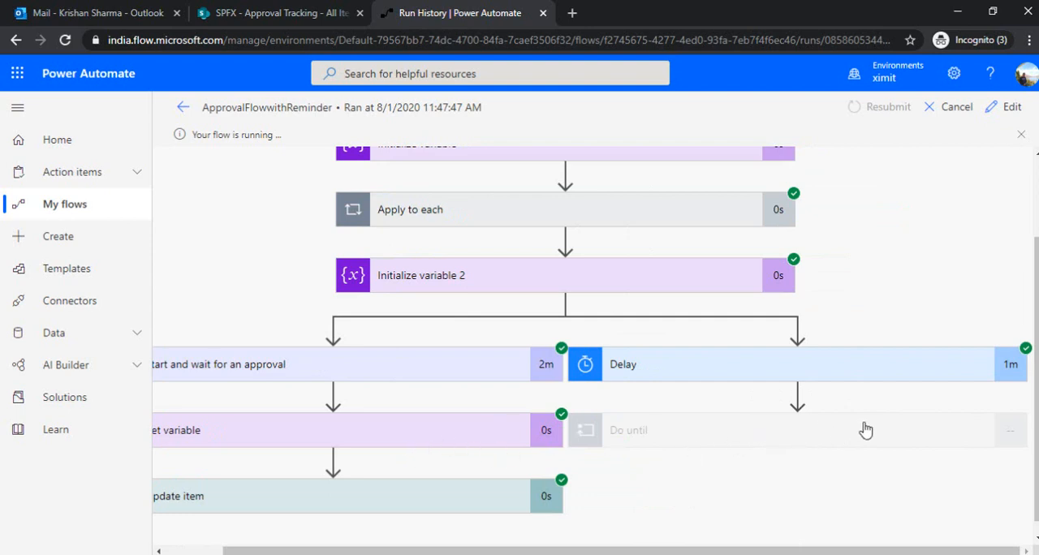
{"action": "mouse_move", "coordinate": [870, 468]}
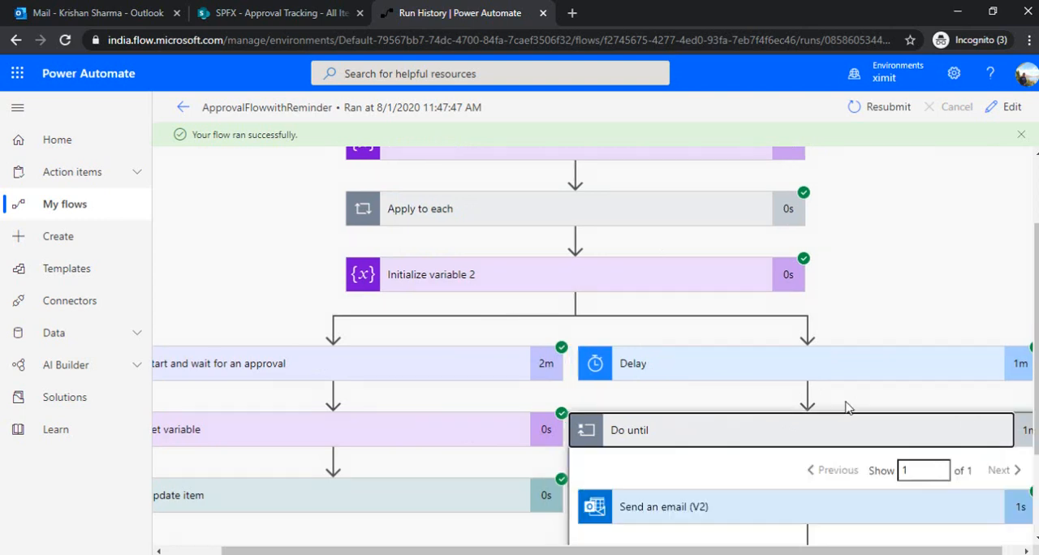
Review the succeeded Do until loop with its sent reminder email, then go back to flow details.
{"action": "scroll", "scroll_direction": "down", "scroll_amount": 3}
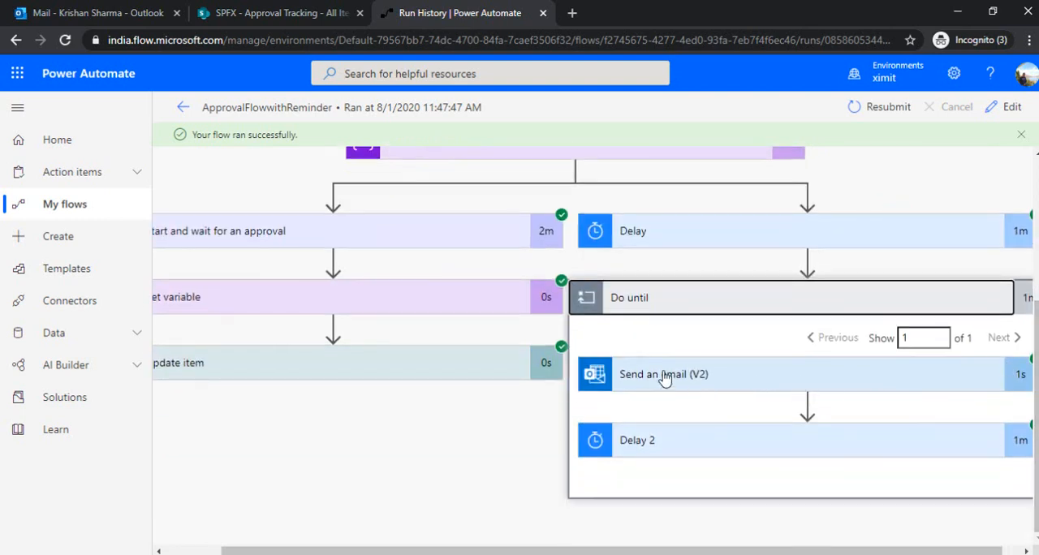
{"action": "mouse_move", "coordinate": [414, 305]}
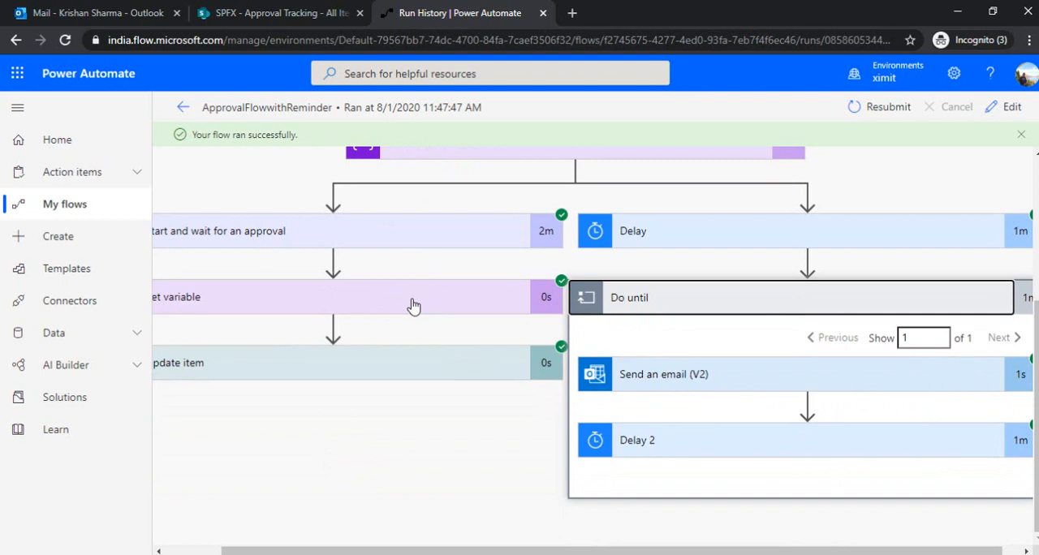
{"action": "mouse_move", "coordinate": [182, 107]}
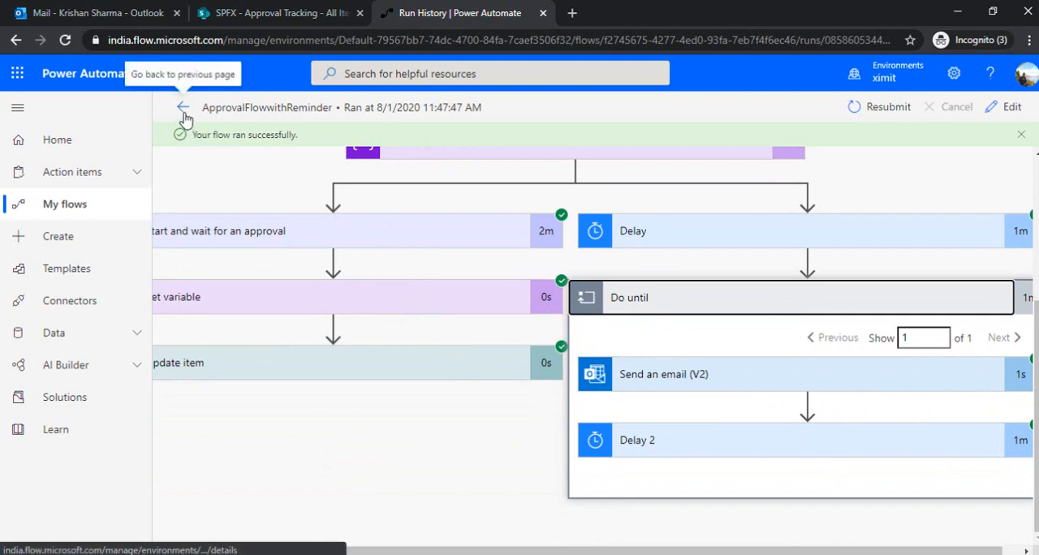
{"action": "left_click", "coordinate": [182, 107]}
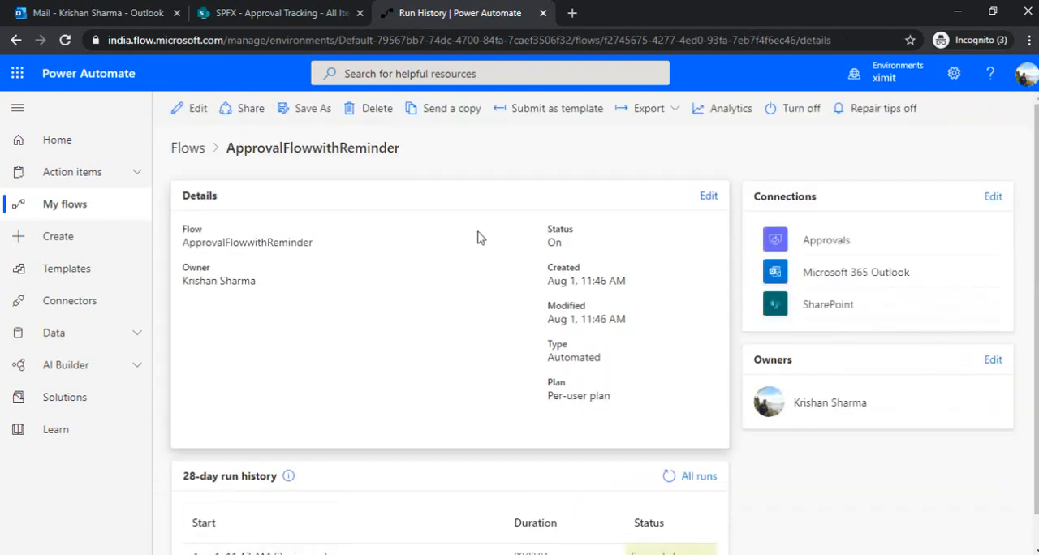